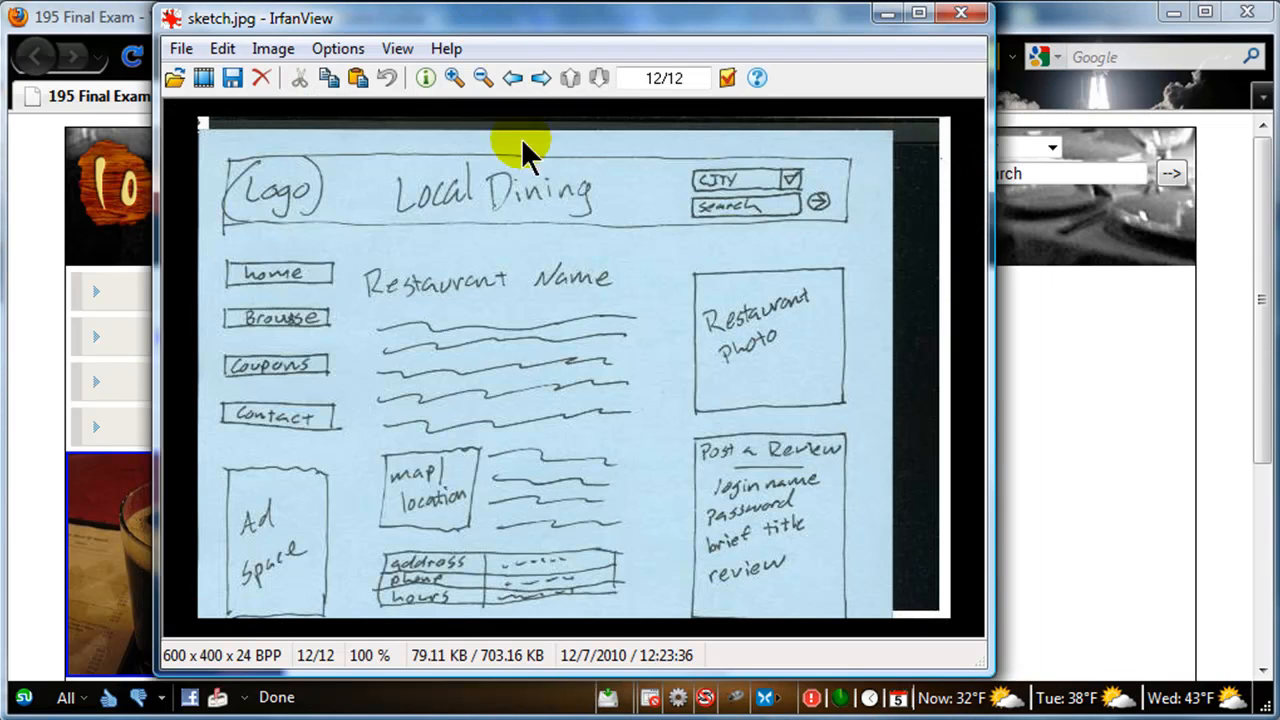
mouse_move(232, 445)
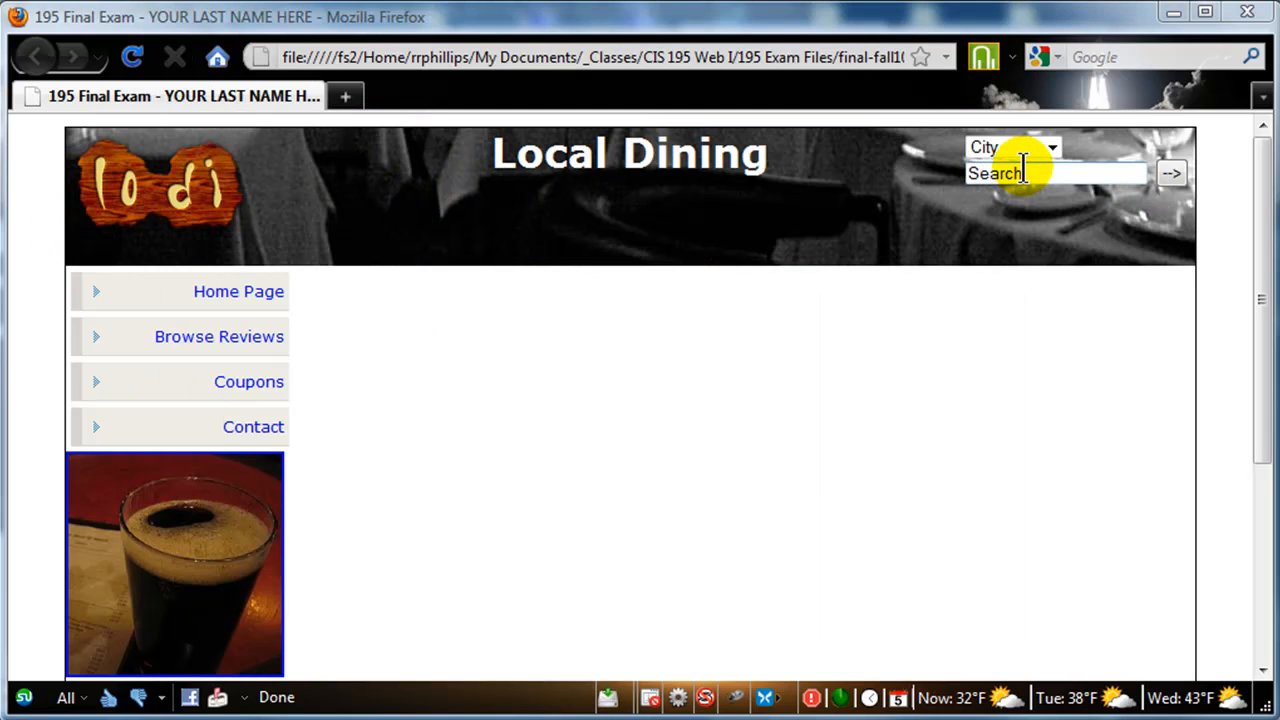
mouse_move(178, 300)
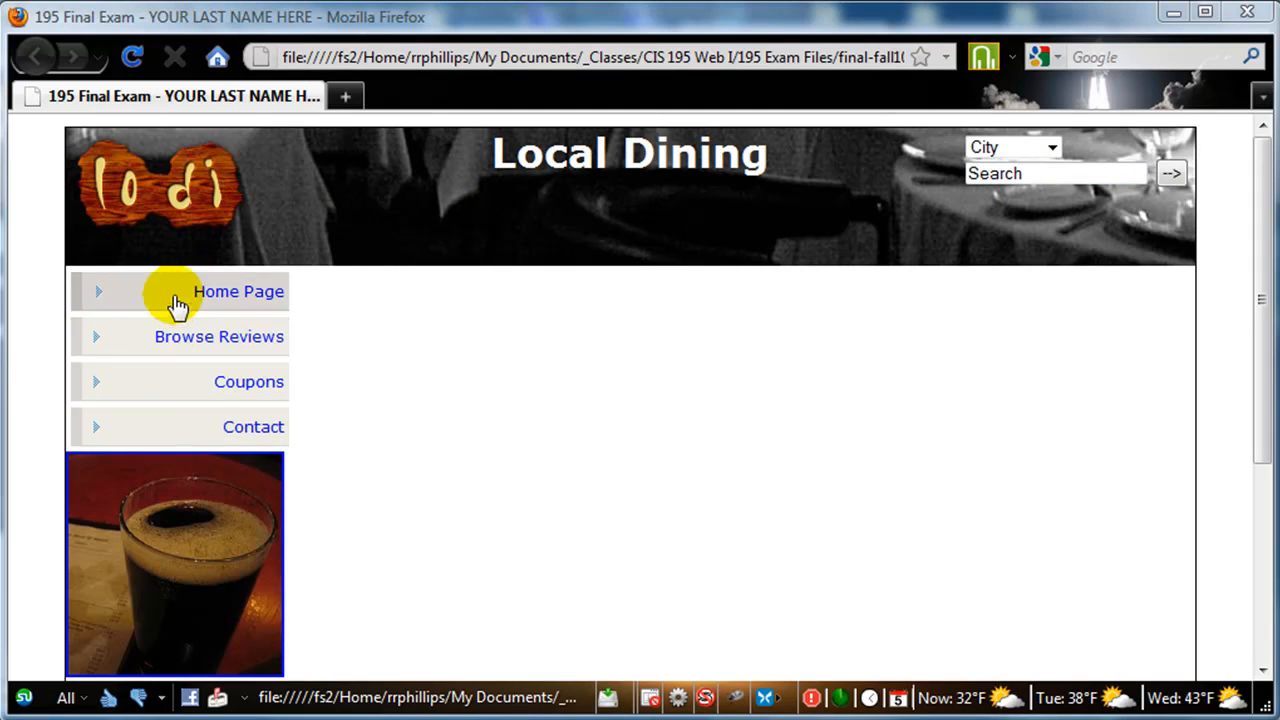
mouse_move(1265, 390)
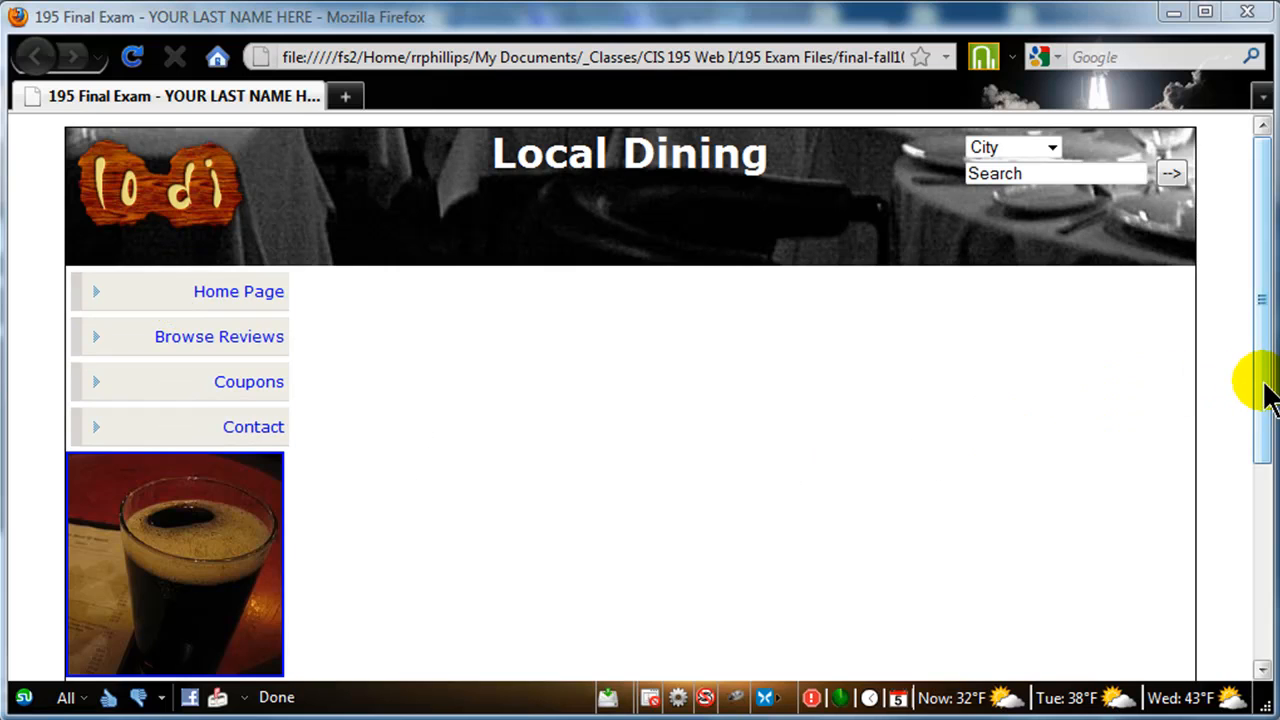
Look over localdining.html, then bring up localdining.css with its empty column rules
scroll("down", 3)
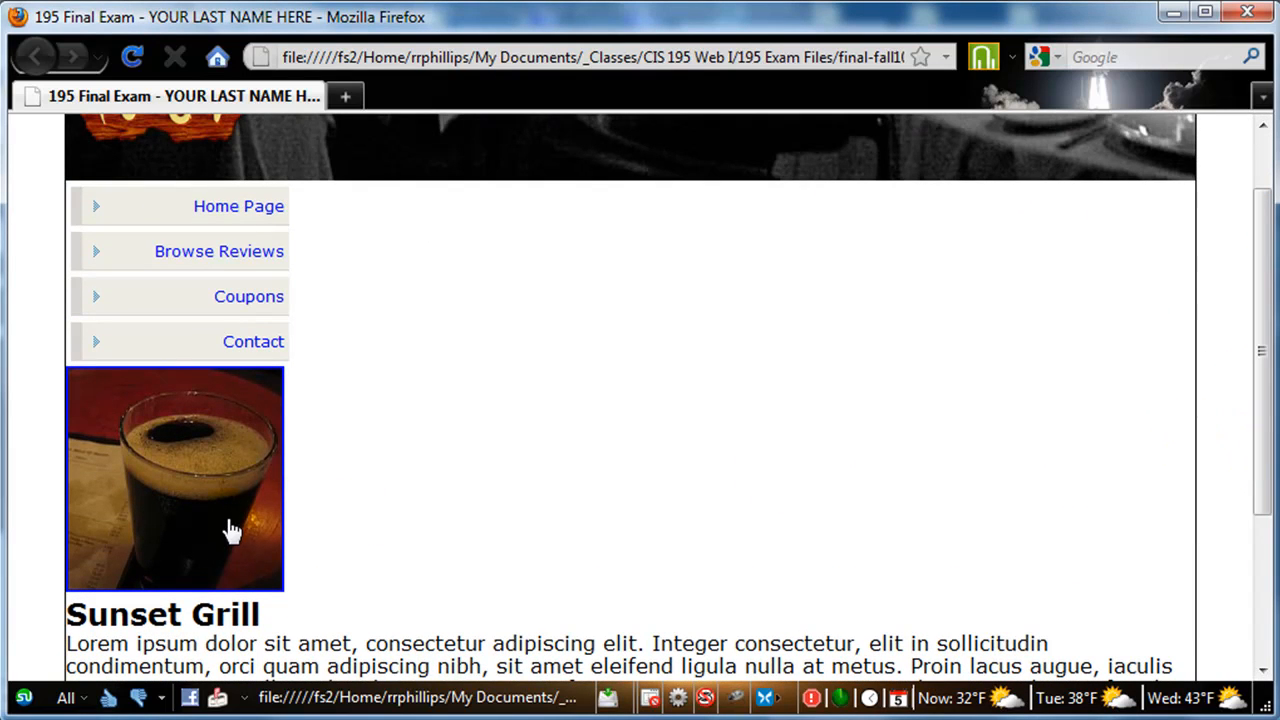
scroll("up", 3)
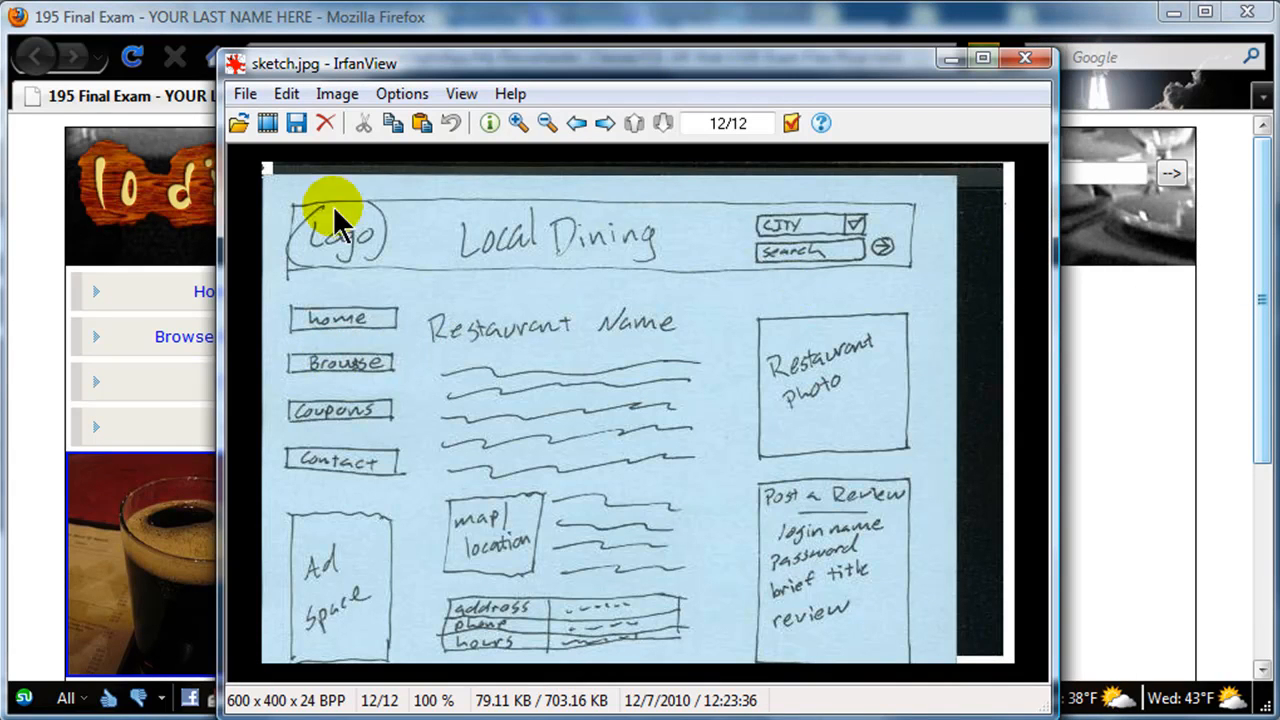
mouse_move(693, 72)
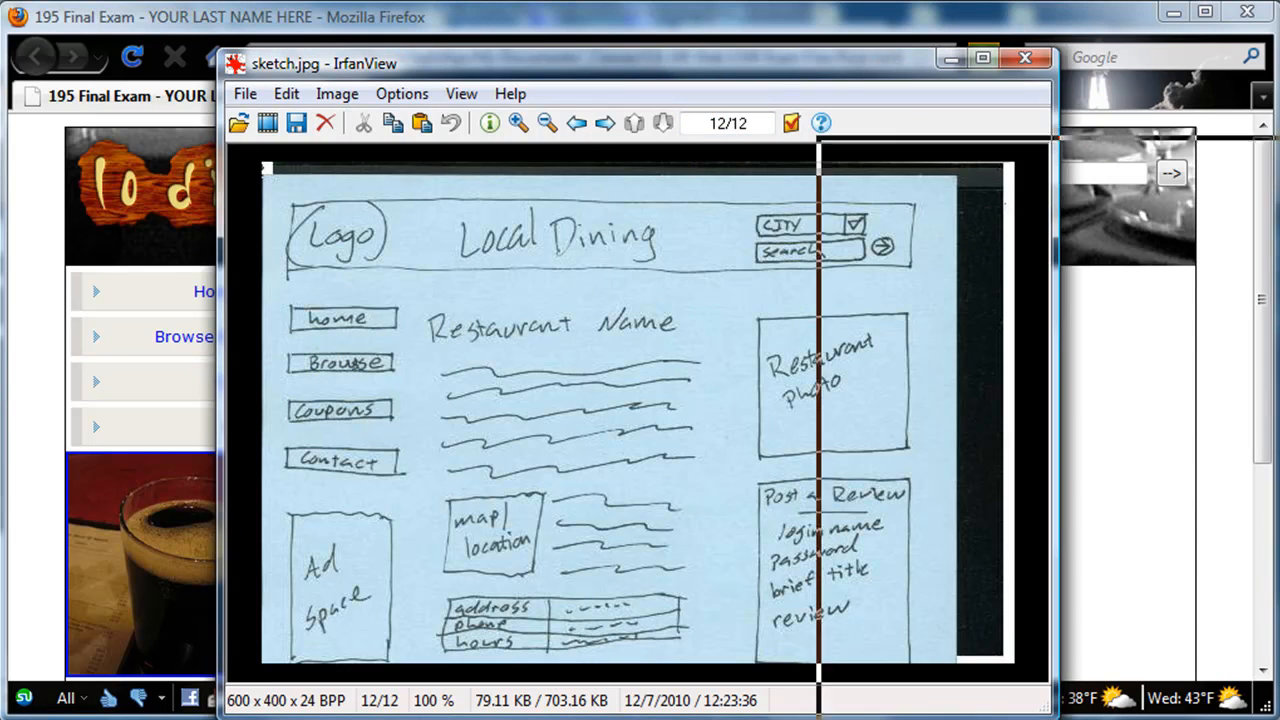
left_click(1025, 58)
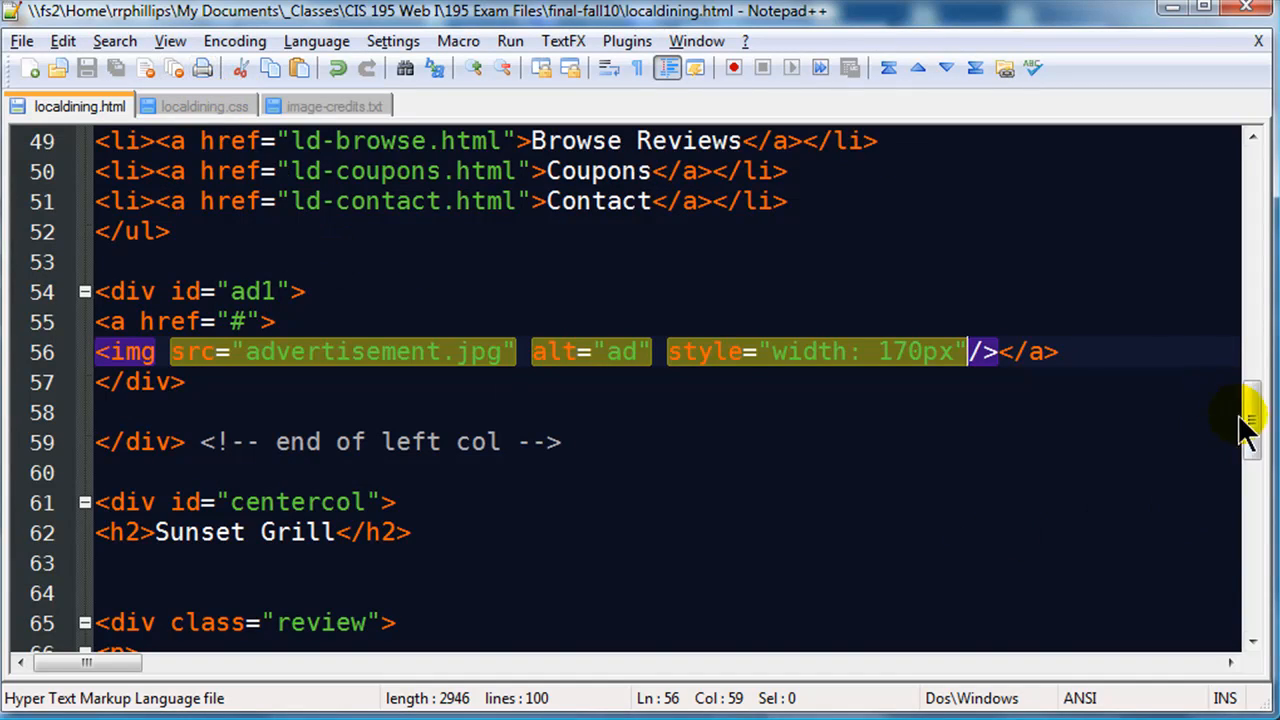
scroll("down", 3)
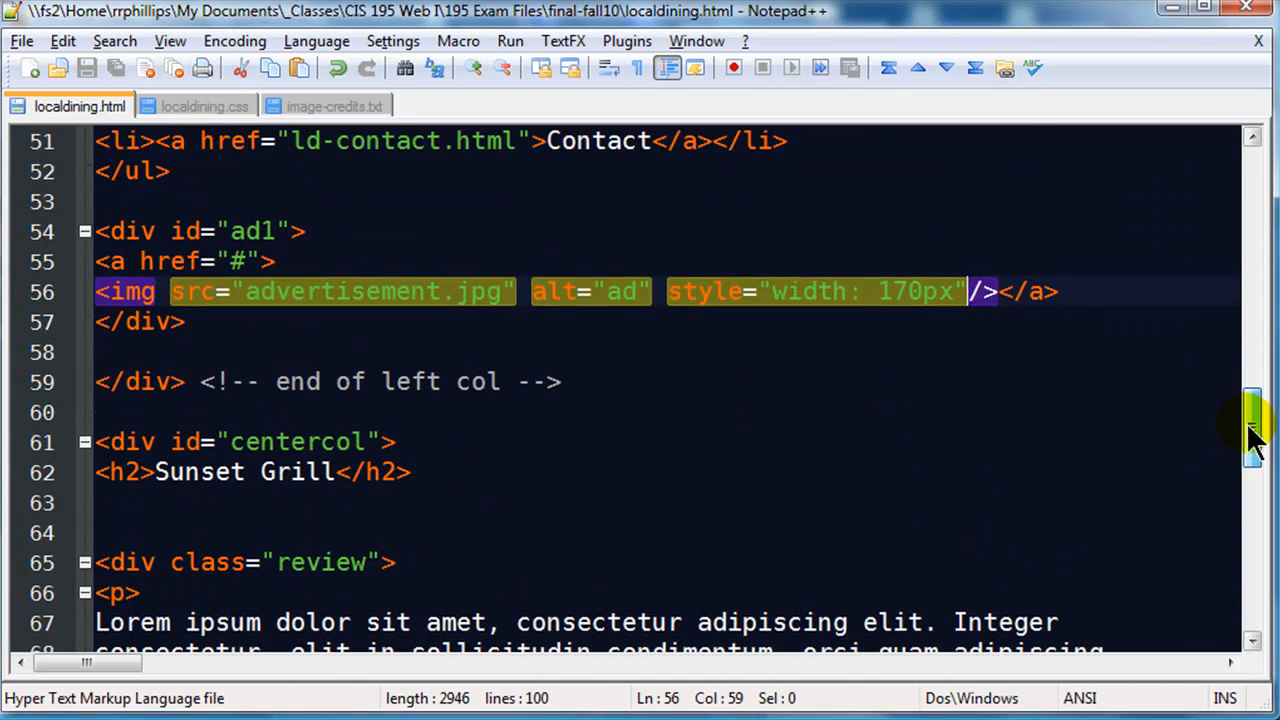
scroll("down", 3)
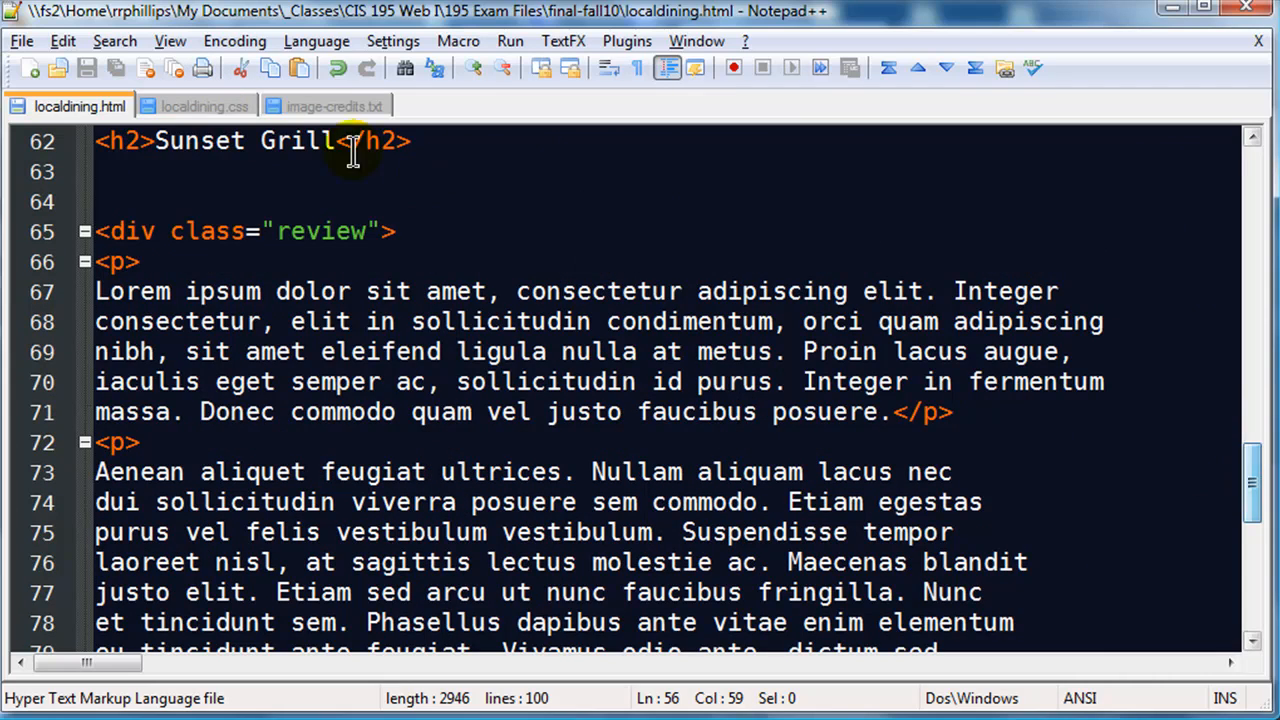
left_click(204, 105)
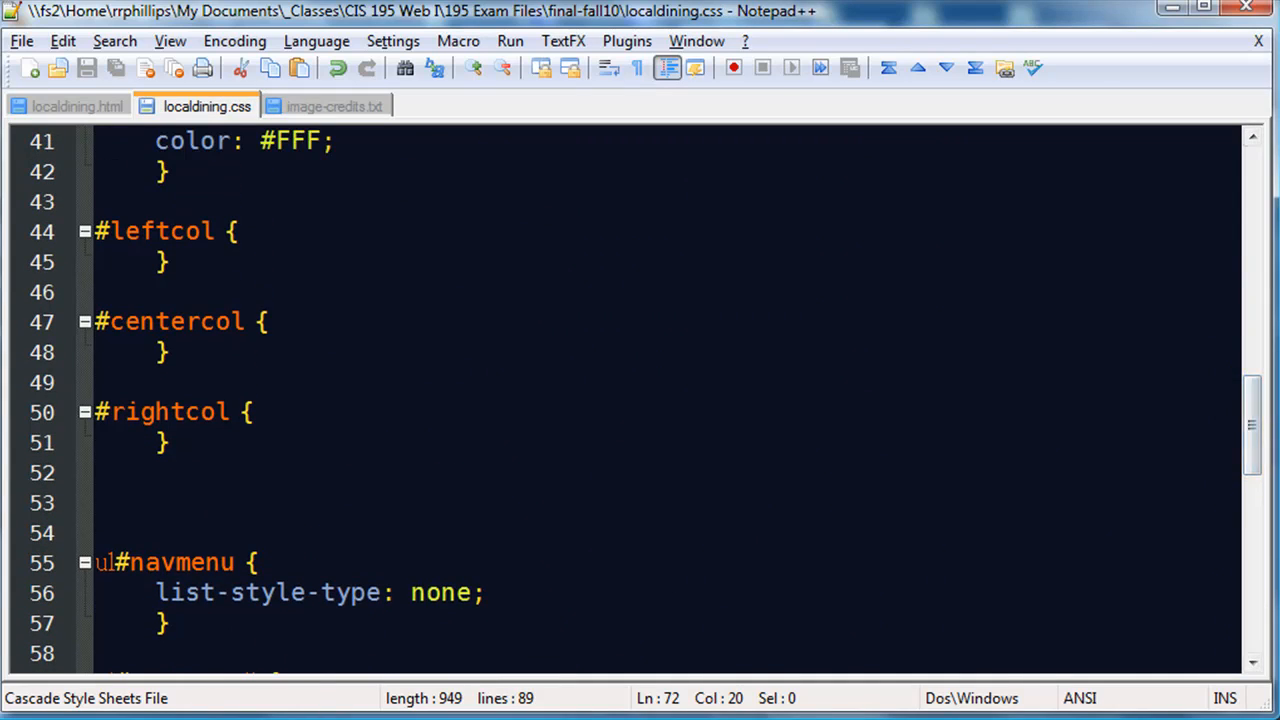
Add float: left and width: 200px to the #leftcol rule
left_click(277, 237)
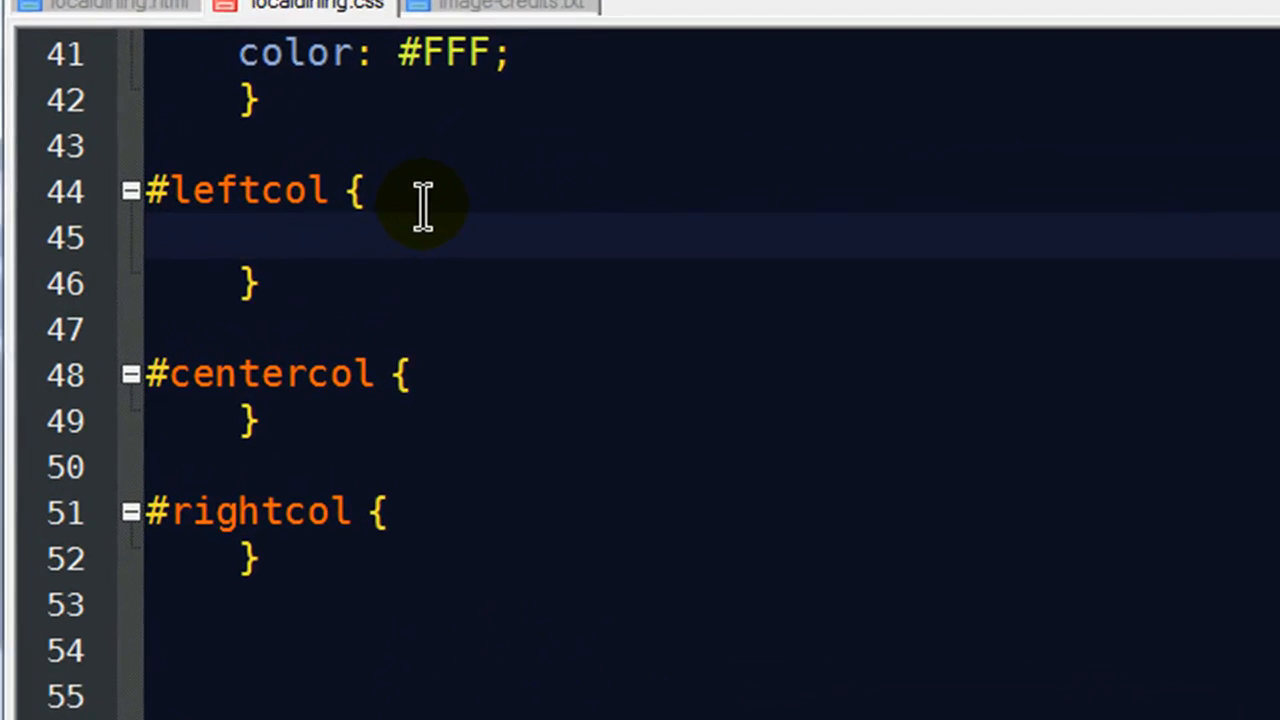
type("float: left;")
type("width")
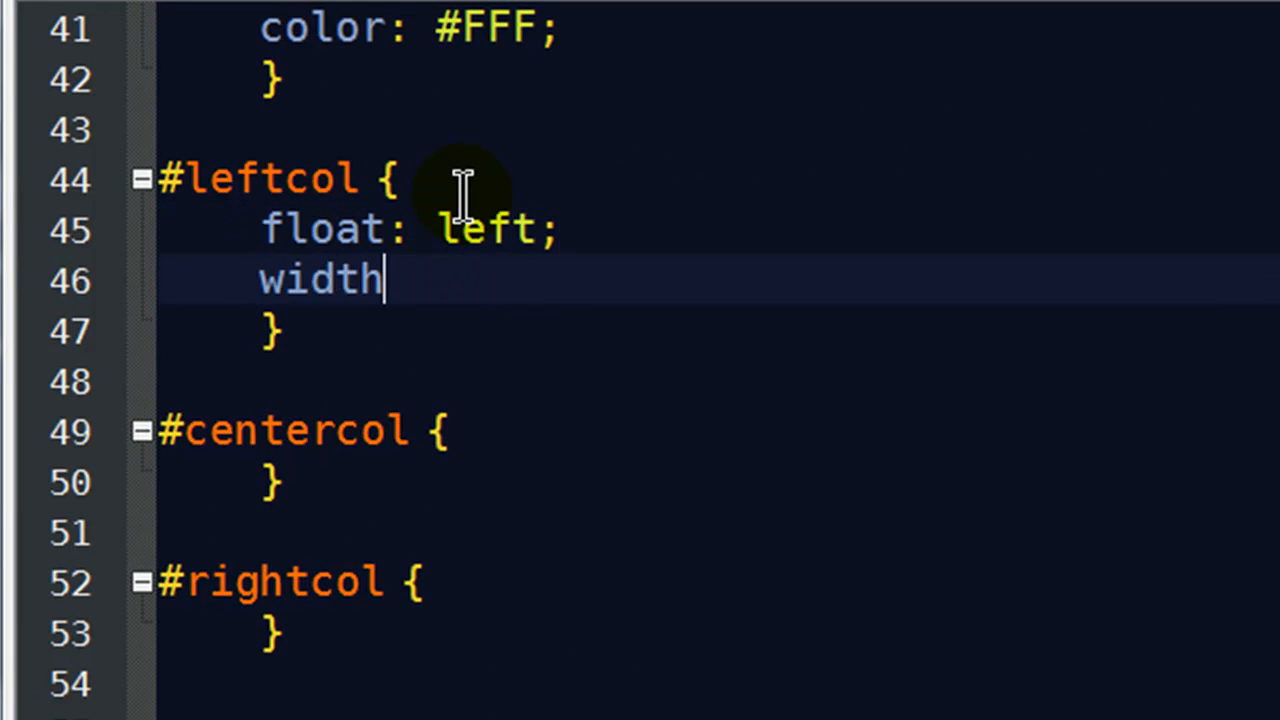
type(": 200px;")
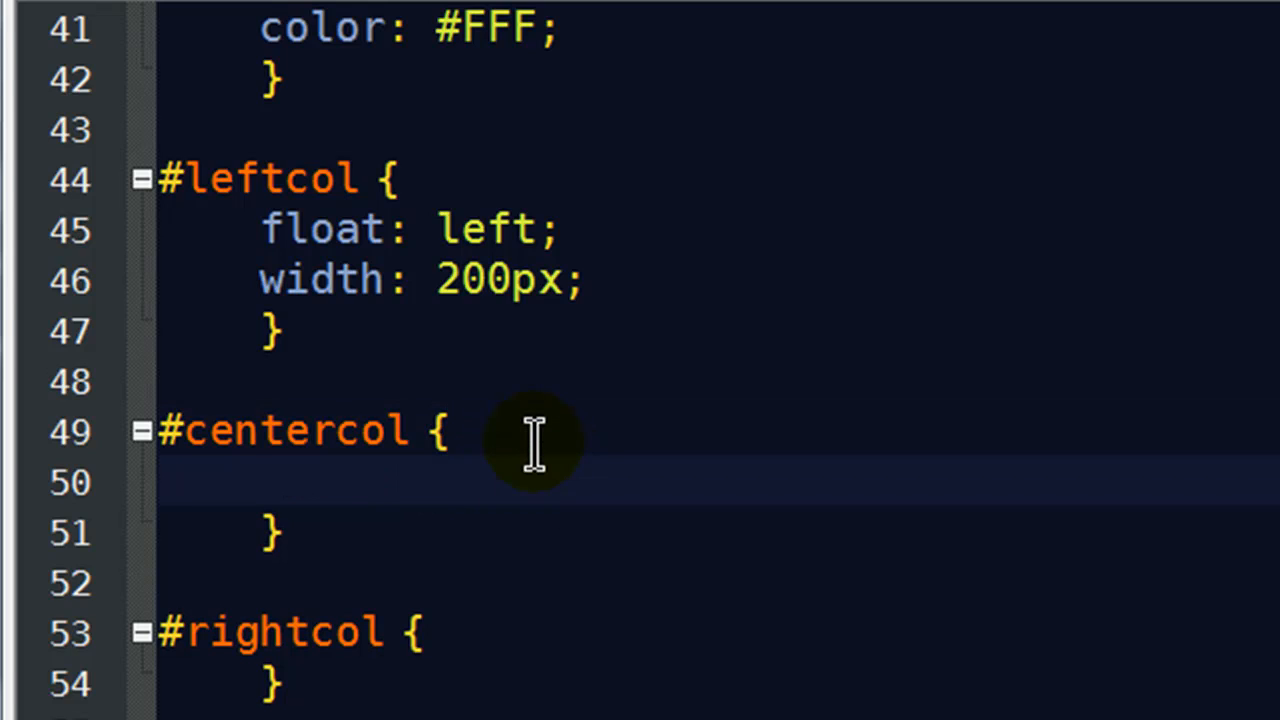
mouse_move(363, 708)
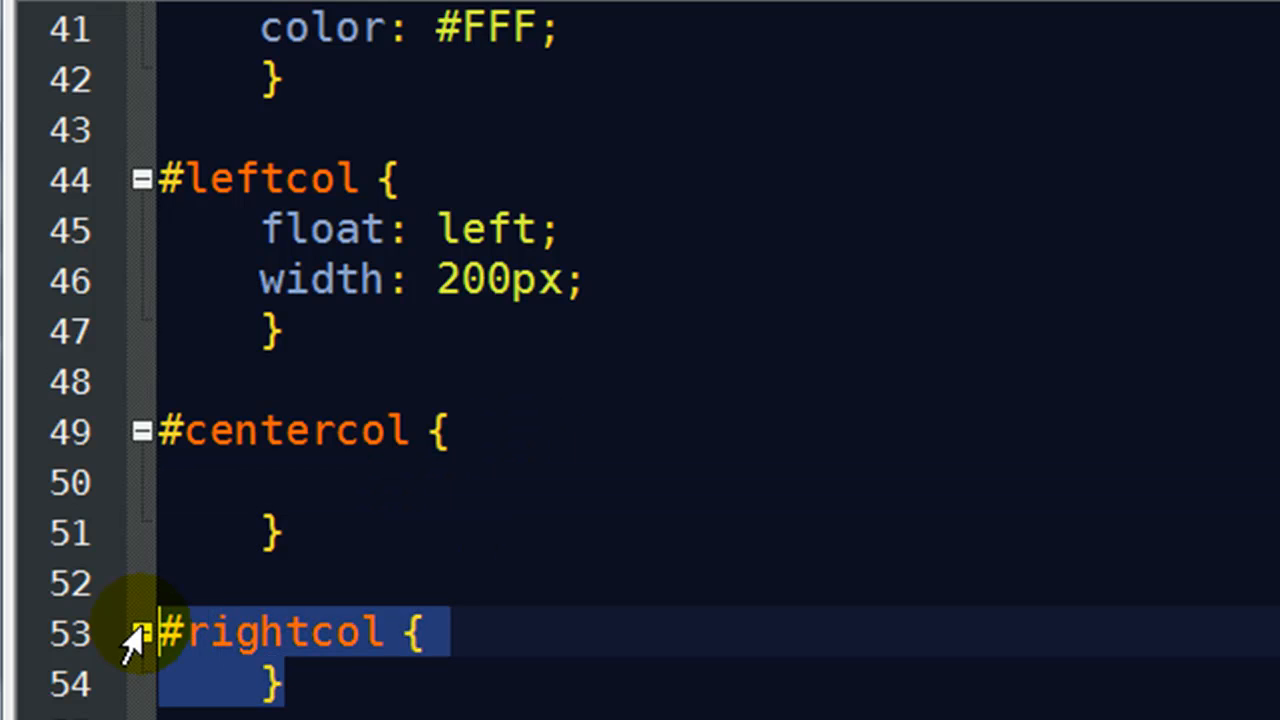
Insert a rightcol div reading 'right column' with an end comment before centercol
scroll("down", 3)
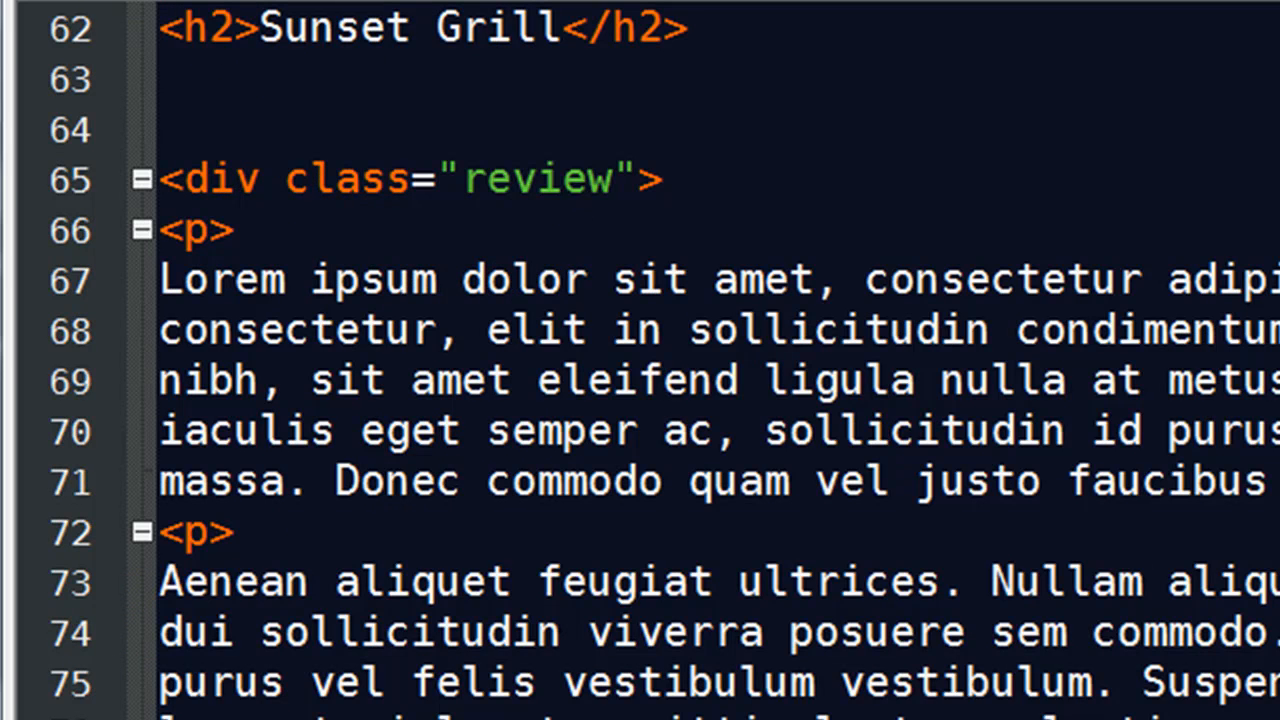
scroll("up", 3)
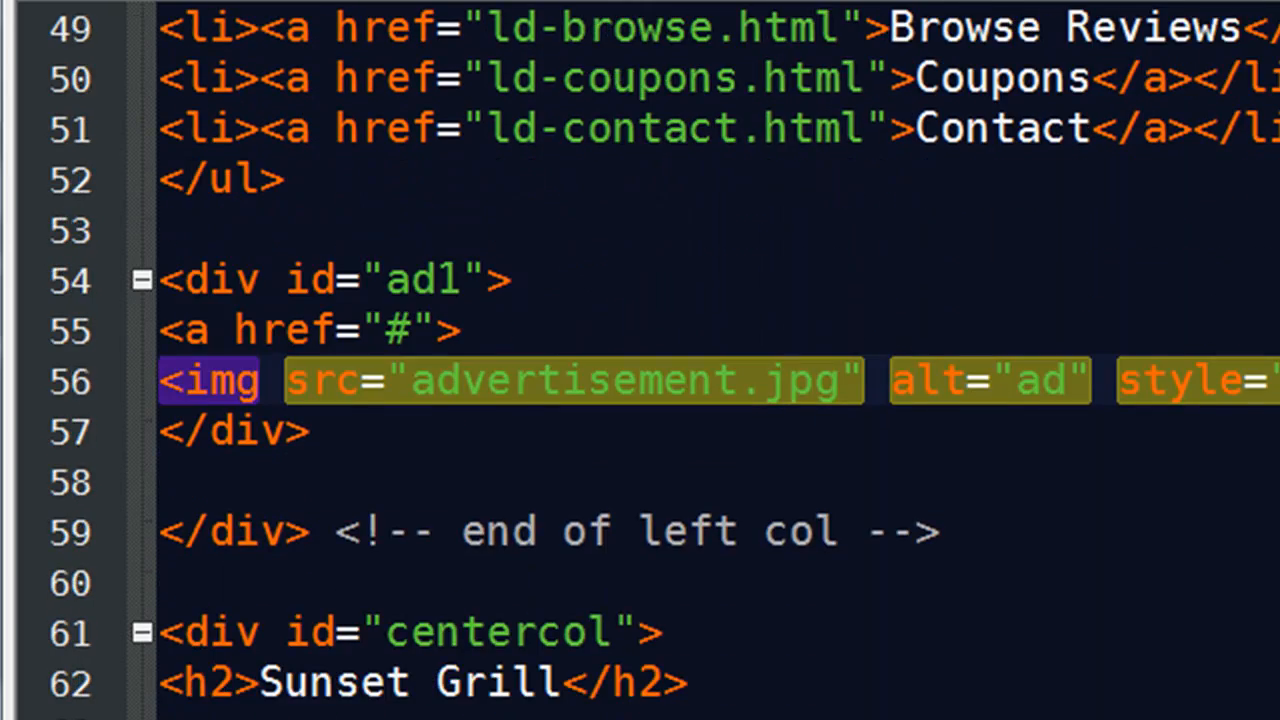
scroll("down", 3)
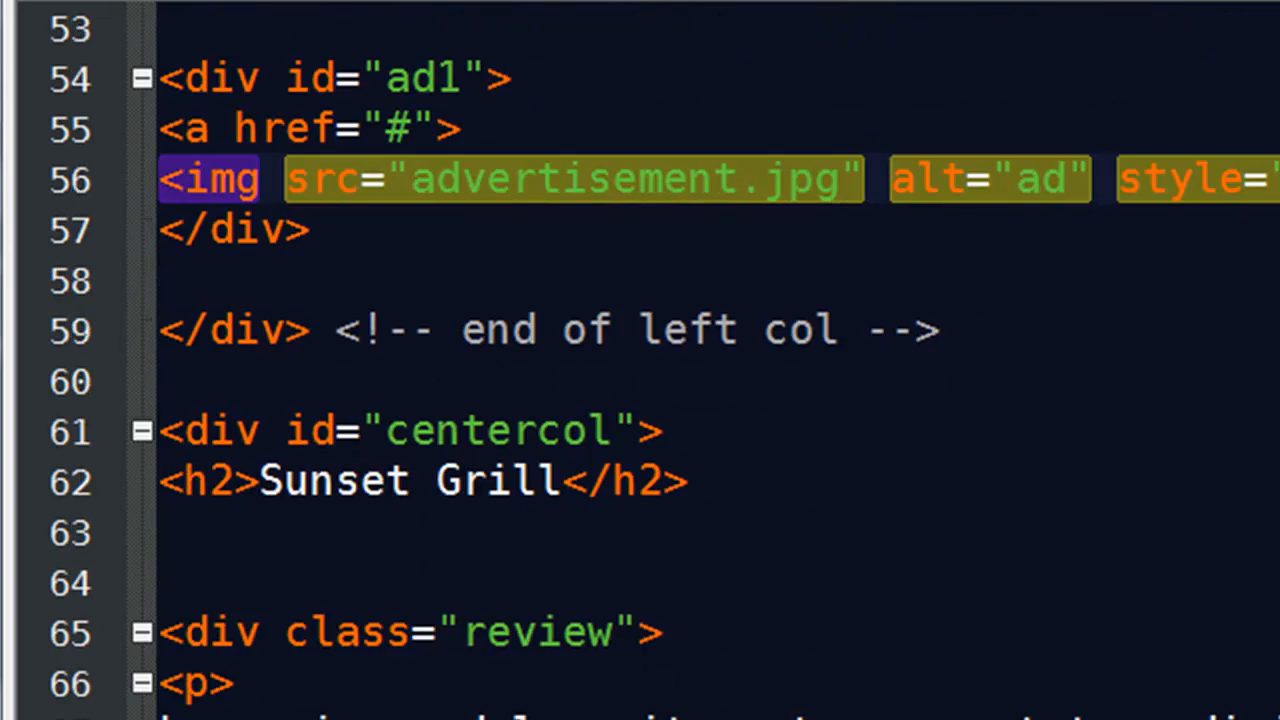
scroll("down", 3)
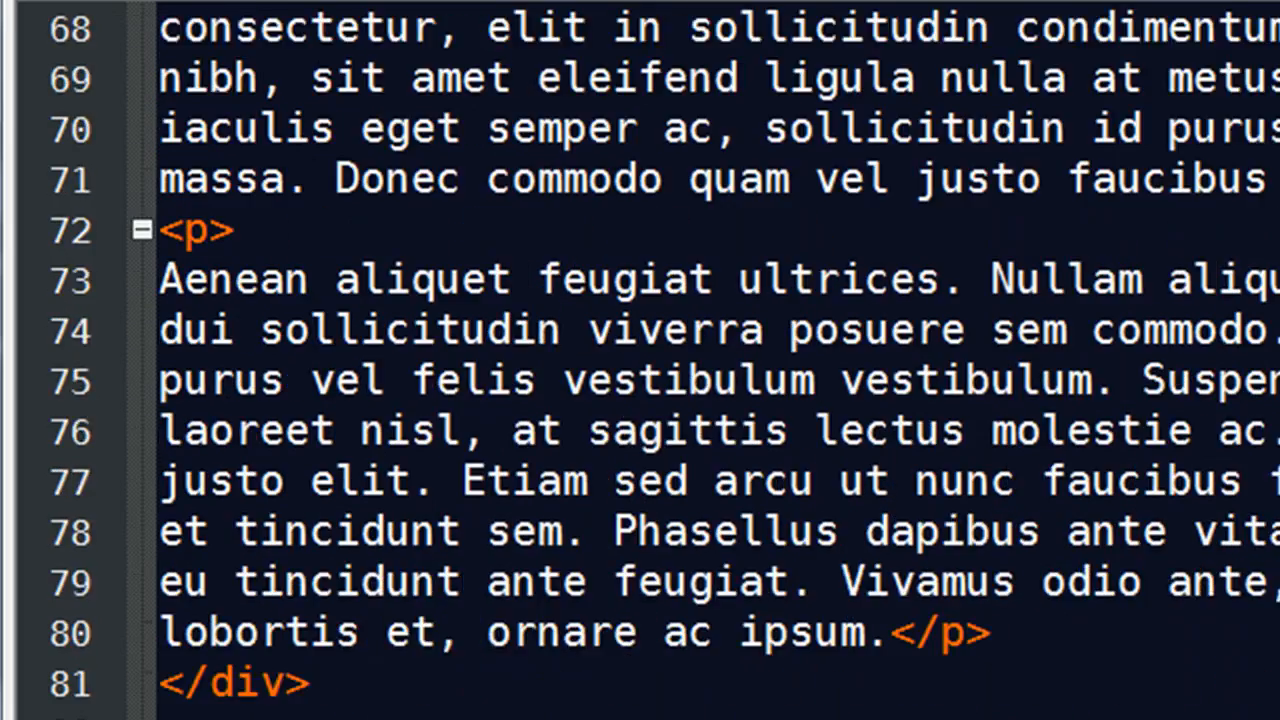
scroll("down", 3)
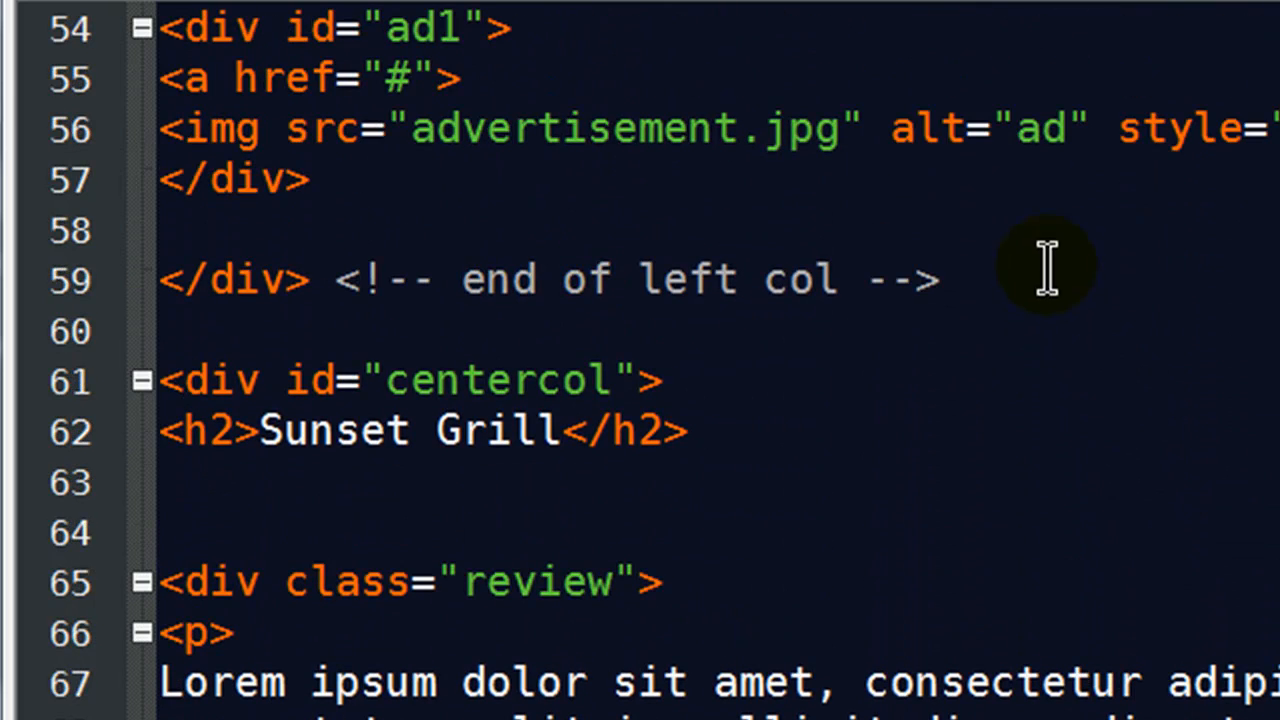
key("Enter")
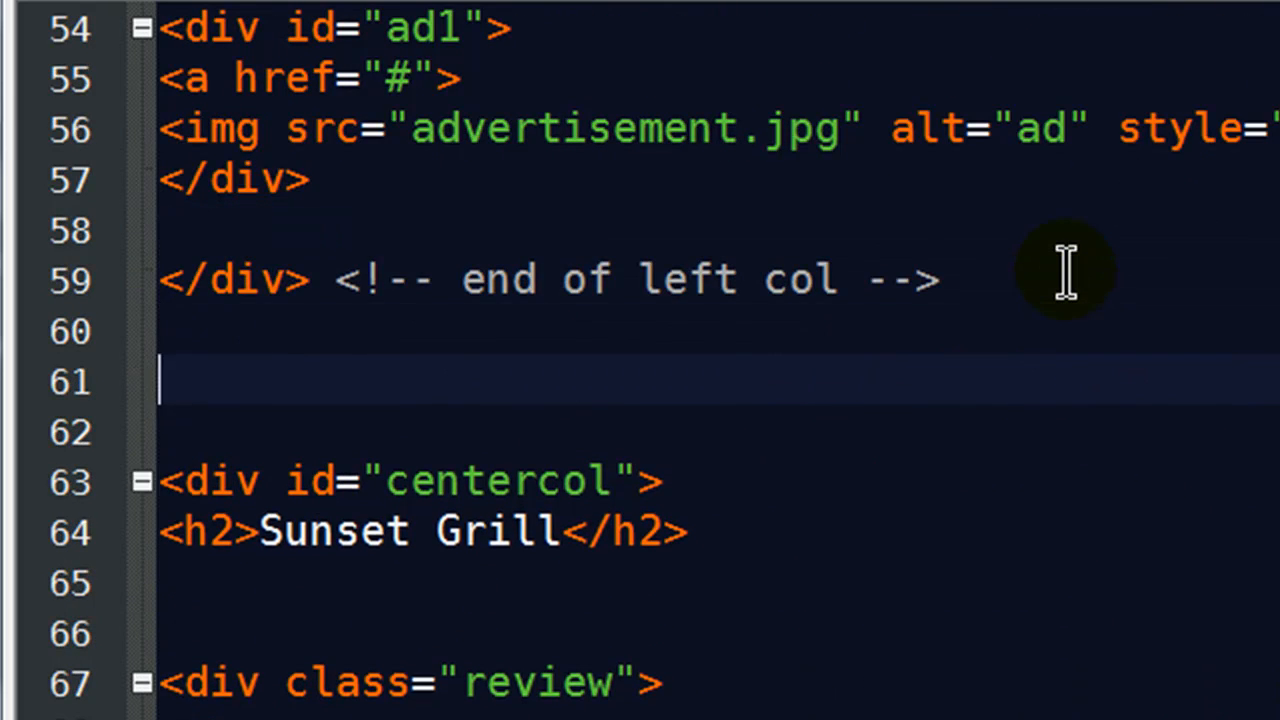
type("<div id=\"rightcol\">\\nright column\\n</div><!-- end of right col -->")
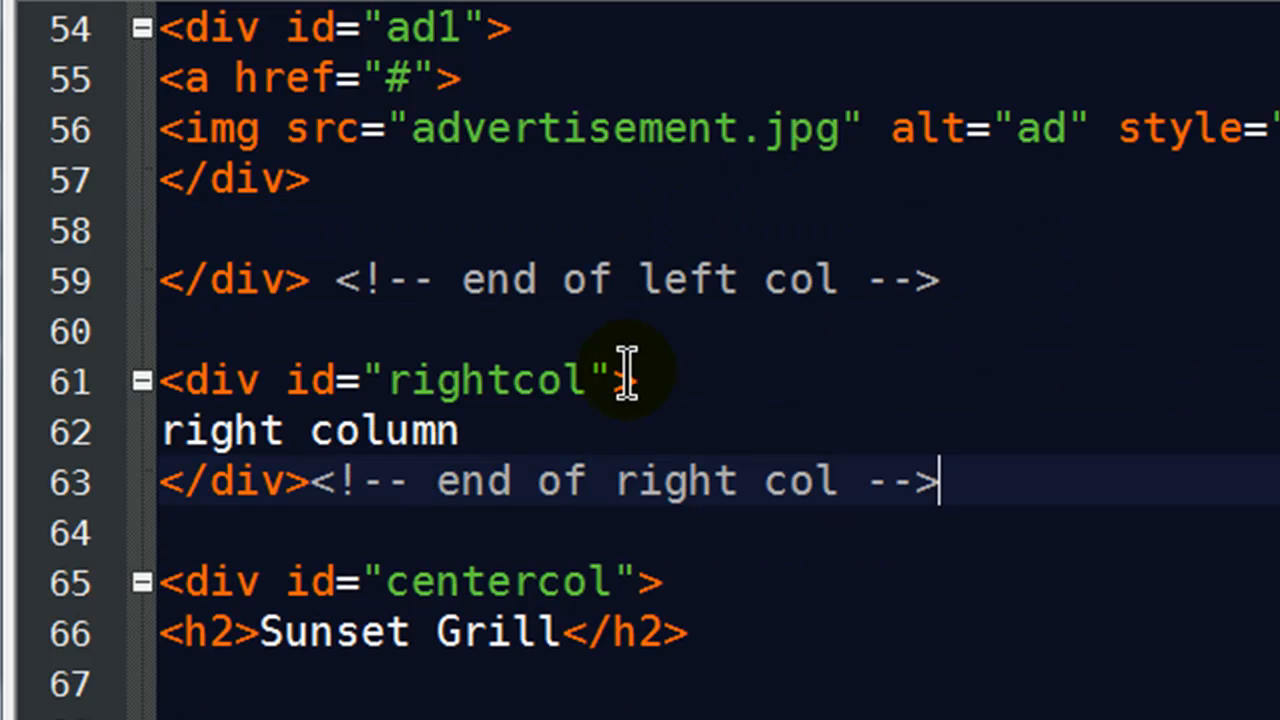
mouse_move(575, 545)
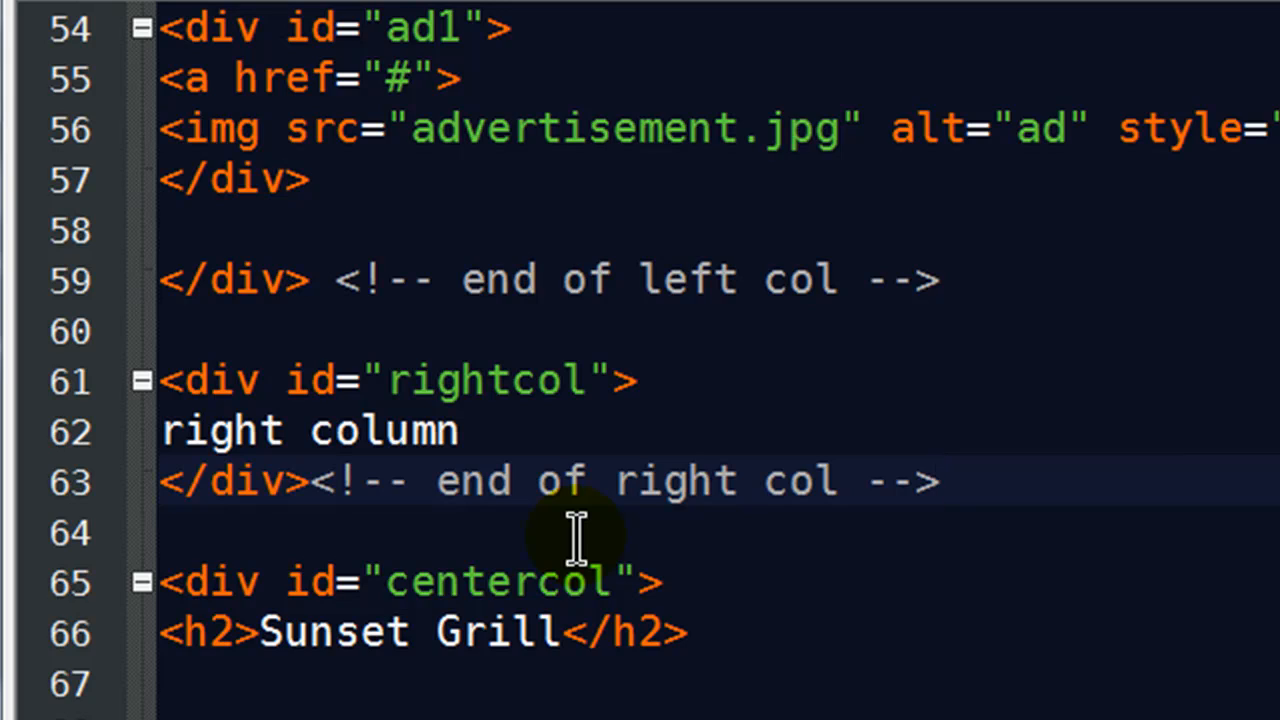
mouse_move(535, 480)
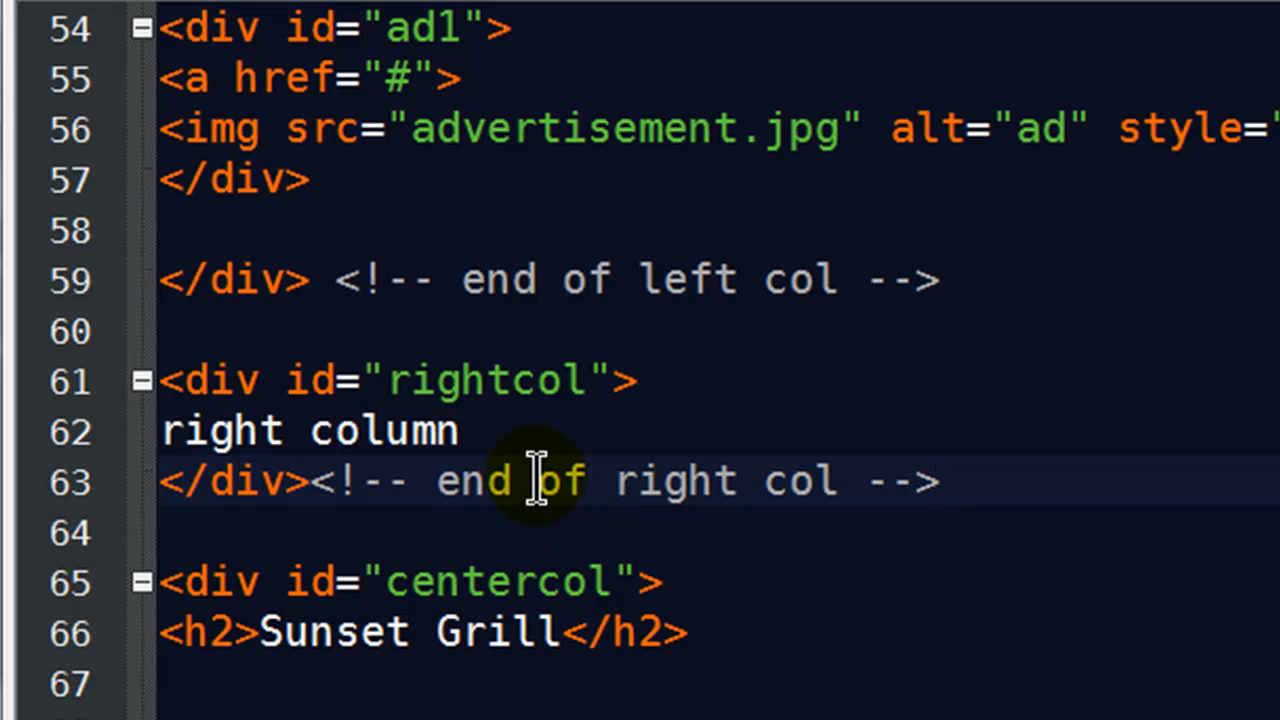
mouse_move(530, 450)
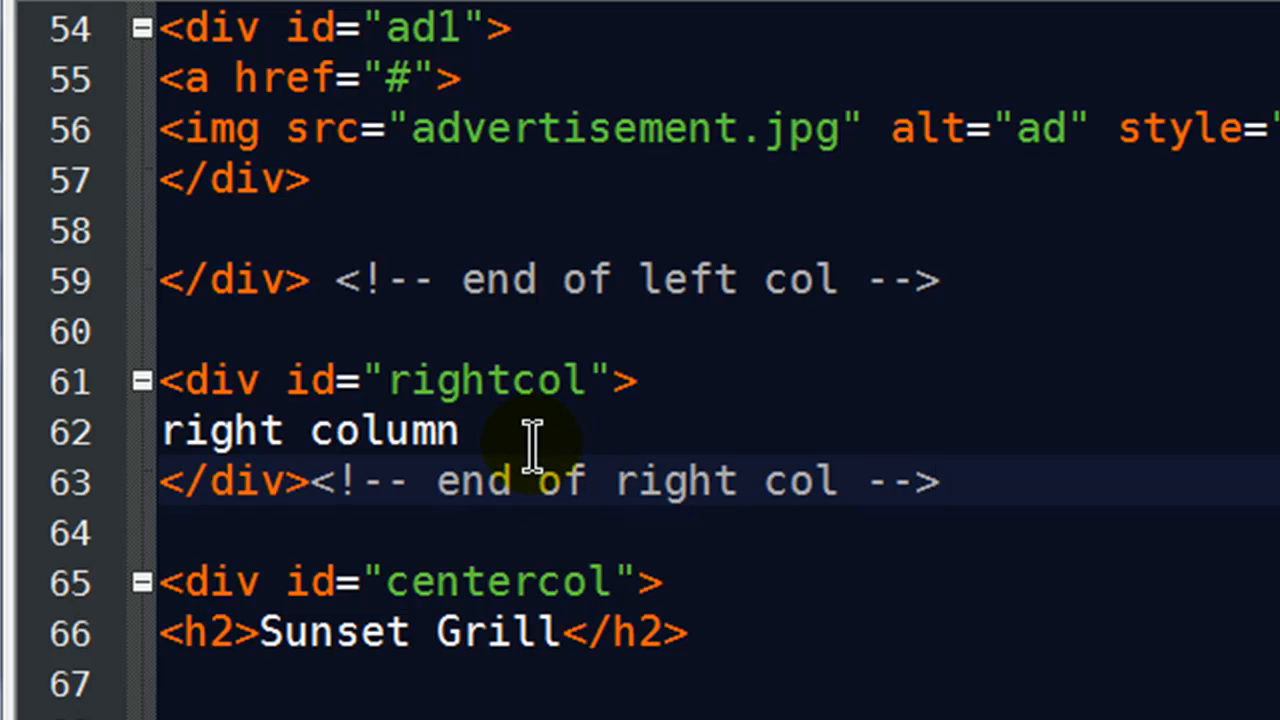
mouse_move(535, 380)
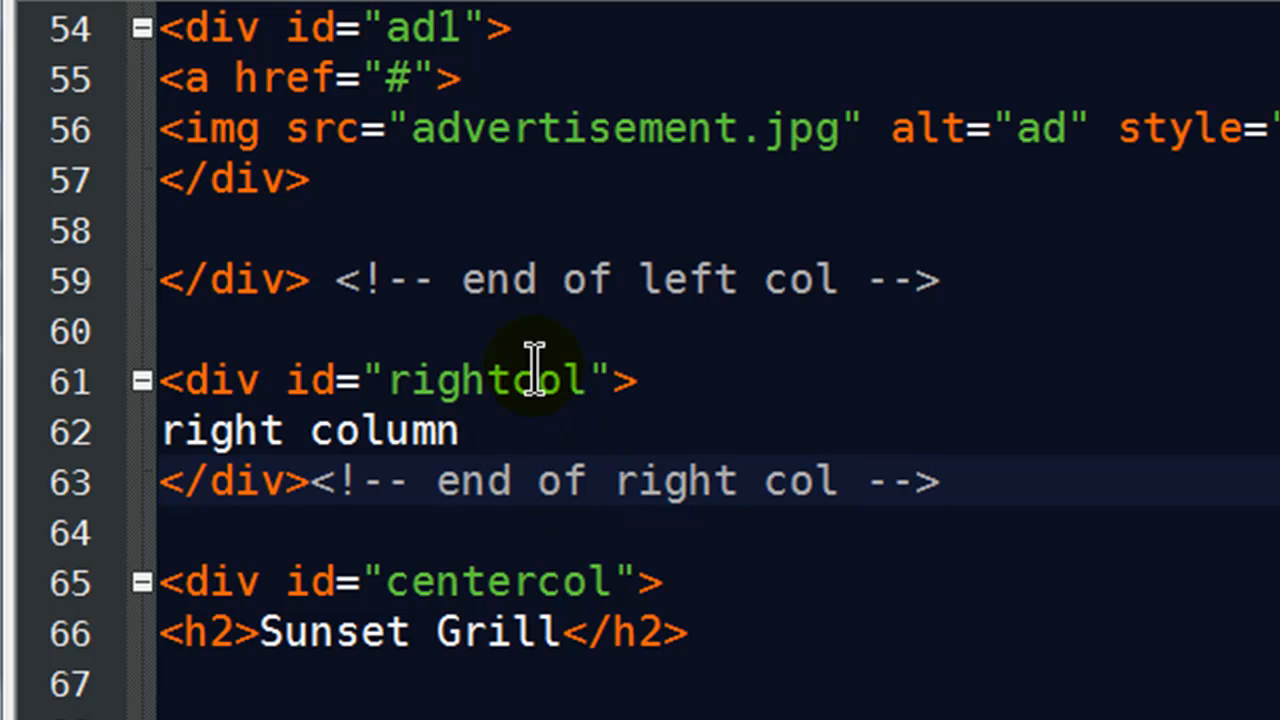
mouse_move(320, 20)
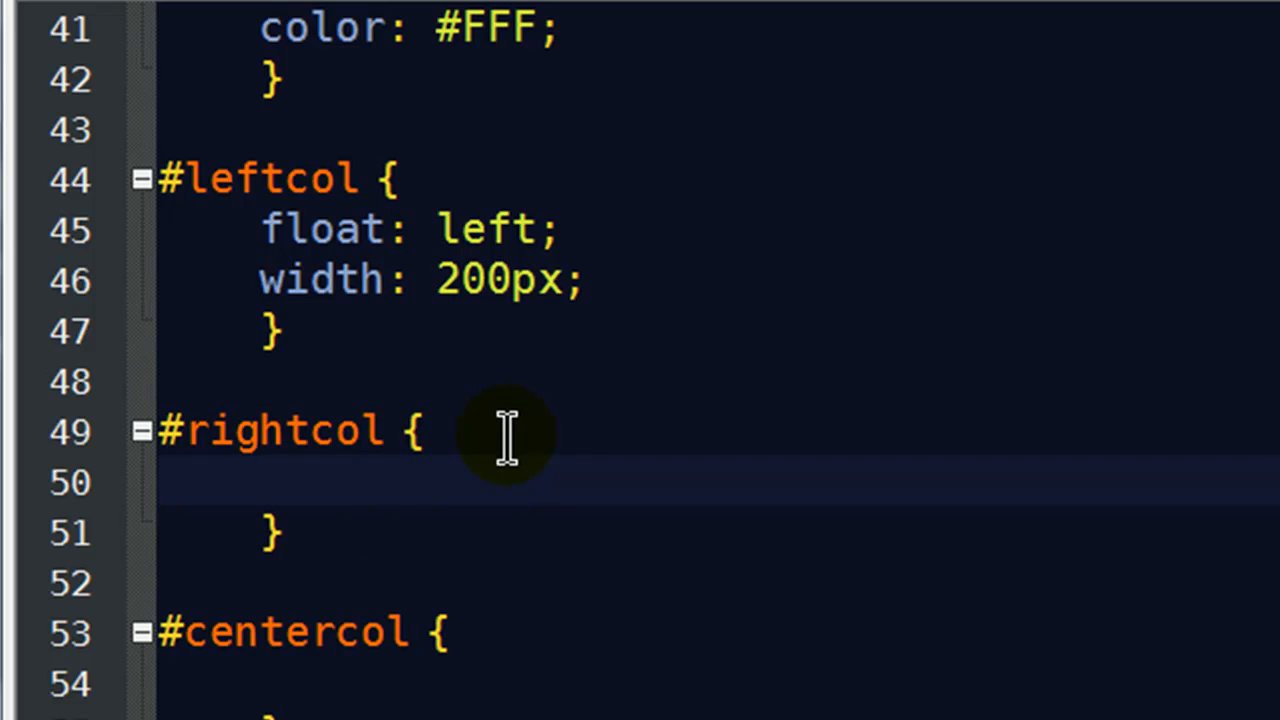
Float #rightcol right and give #centercol 205px left and right margins
type("float: right;")
type("width: 200px")
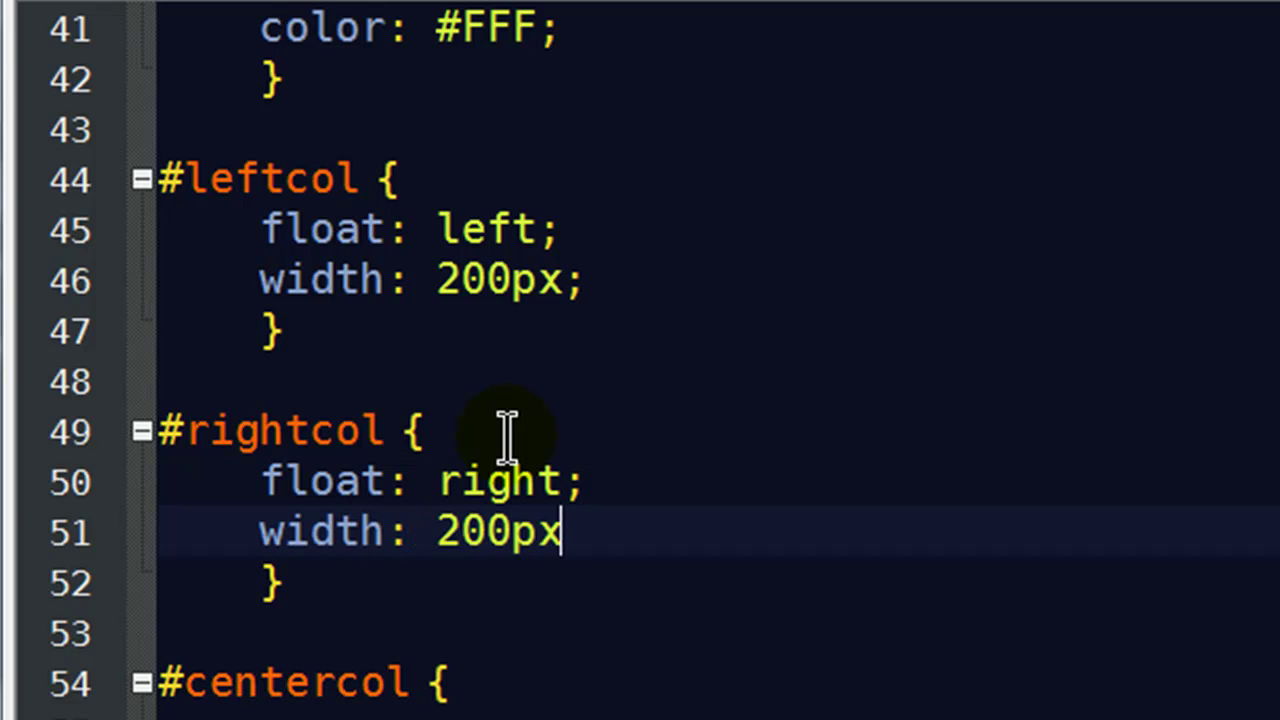
type(";")
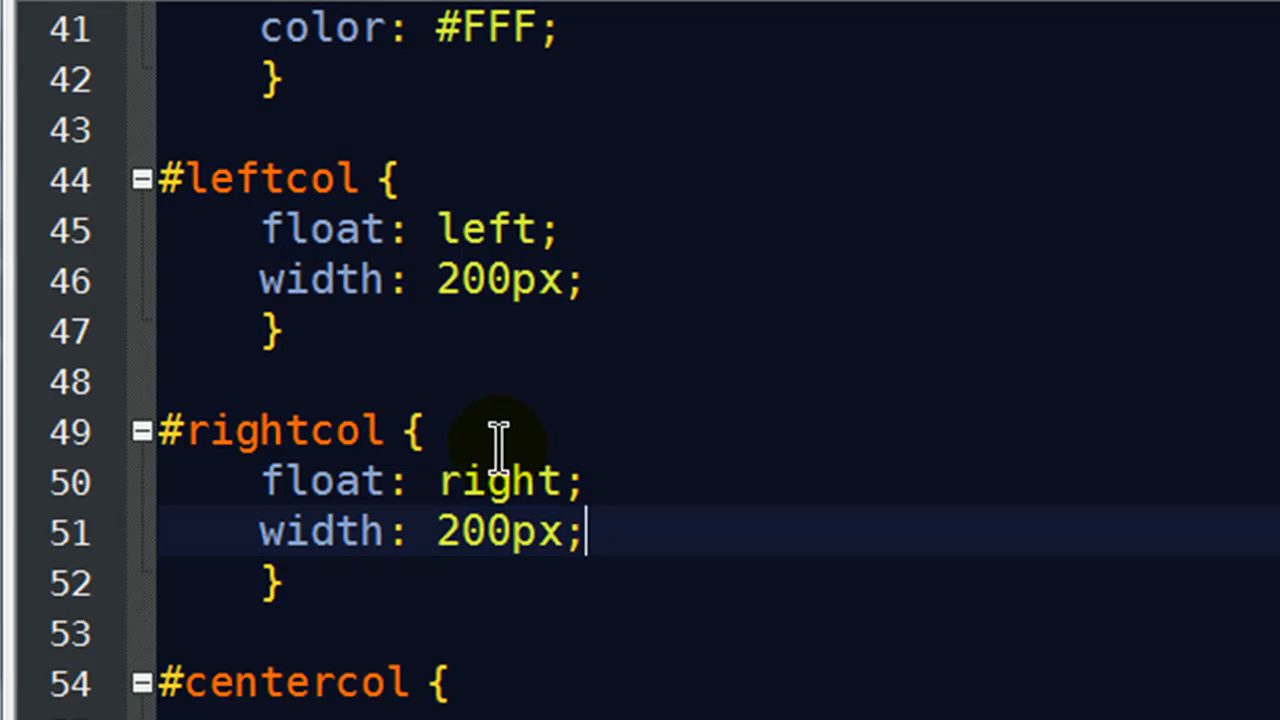
left_click(440, 703)
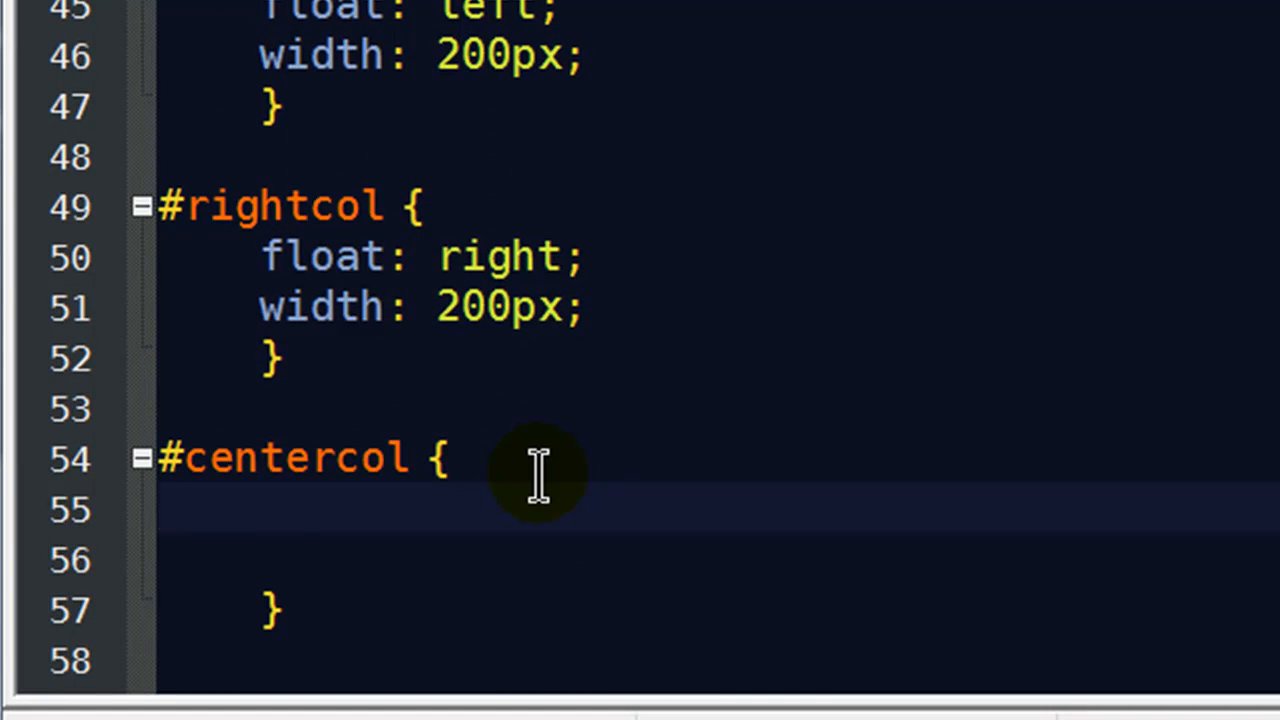
type("margi")
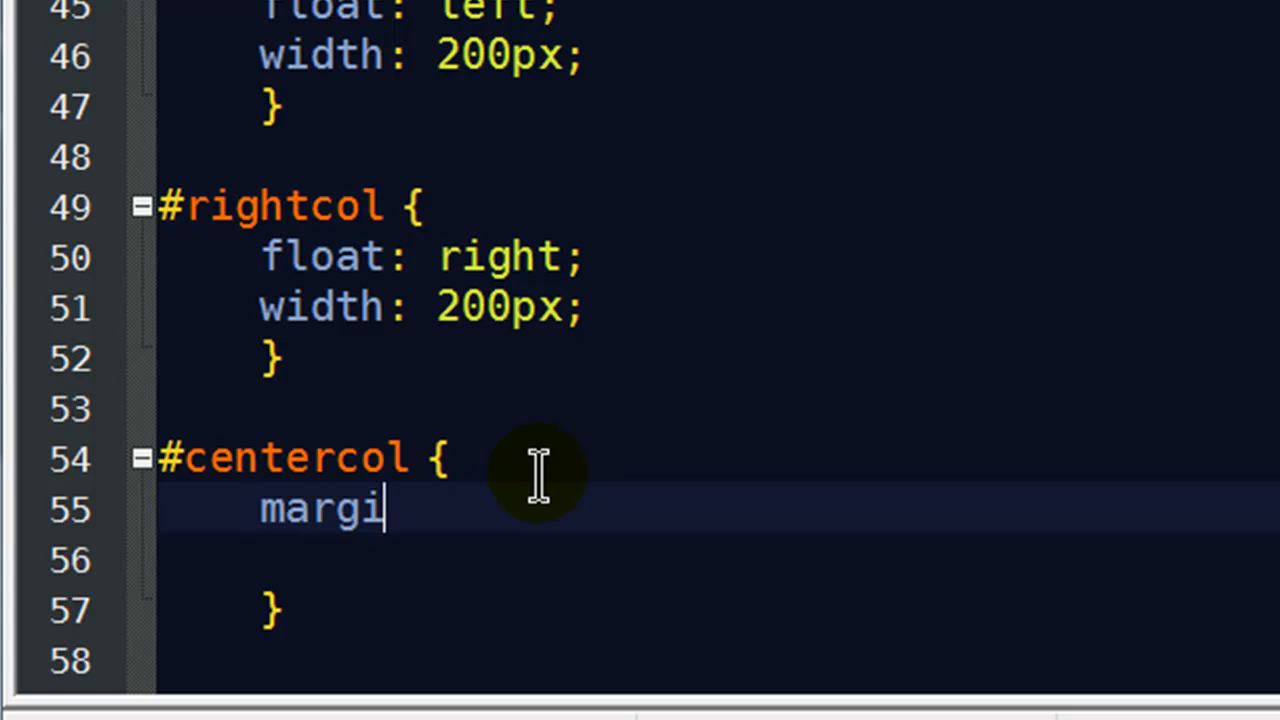
type("n-left: 205")
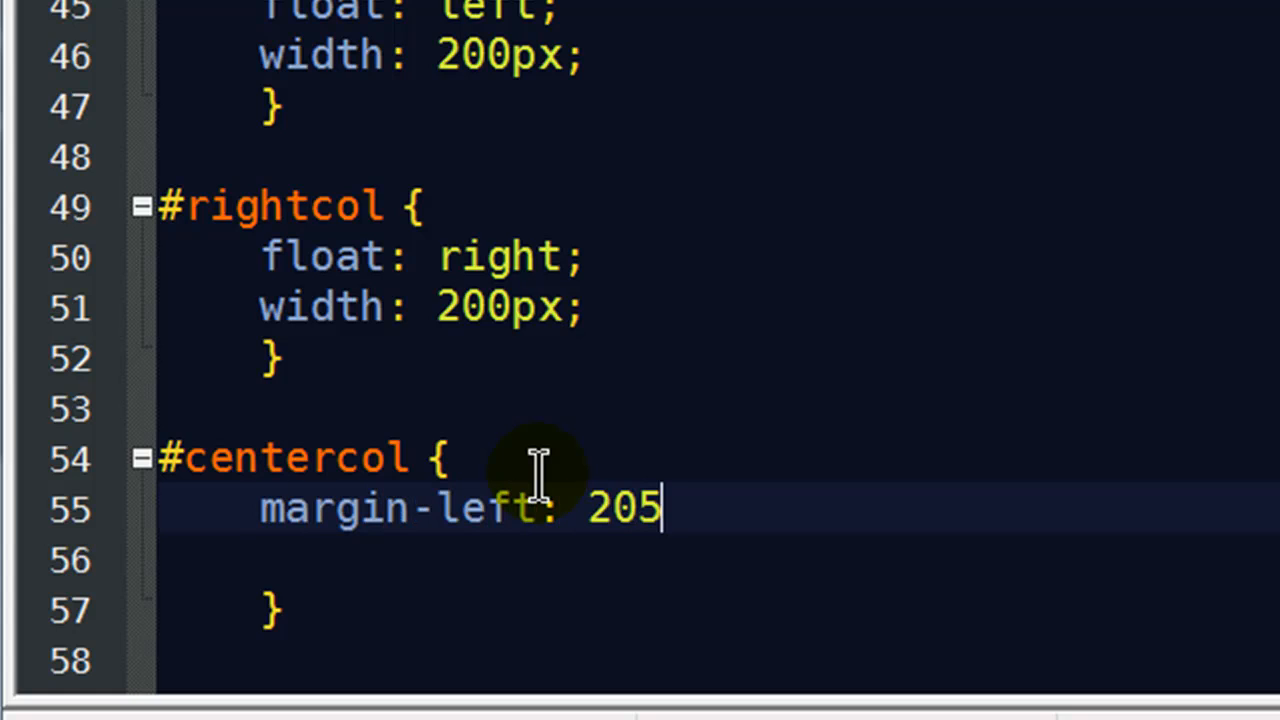
type("px;")
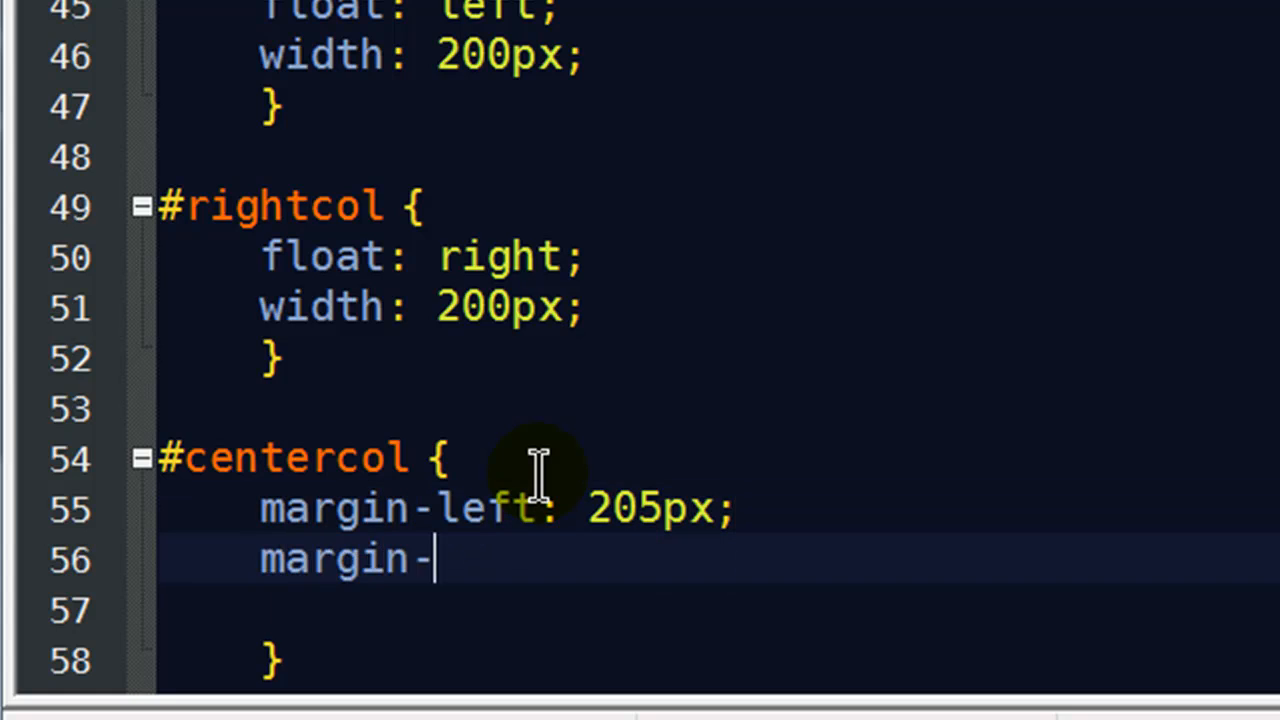
type("right: 205px")
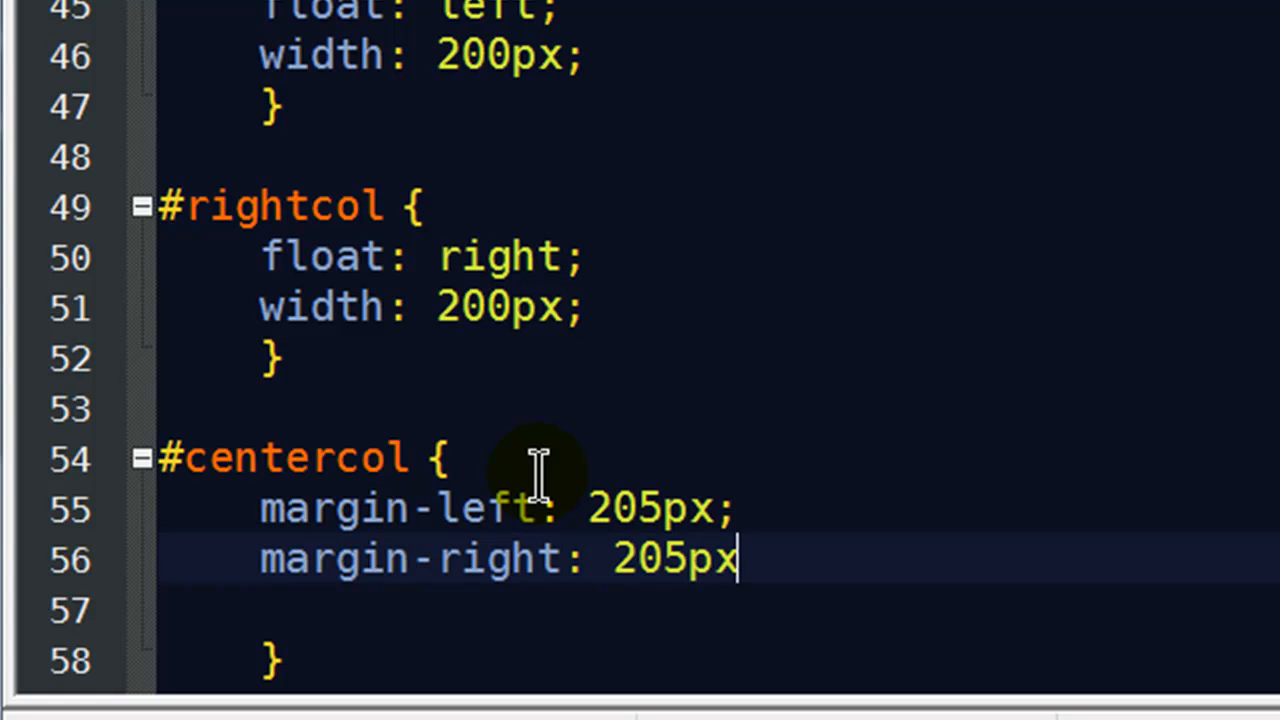
mouse_move(670, 563)
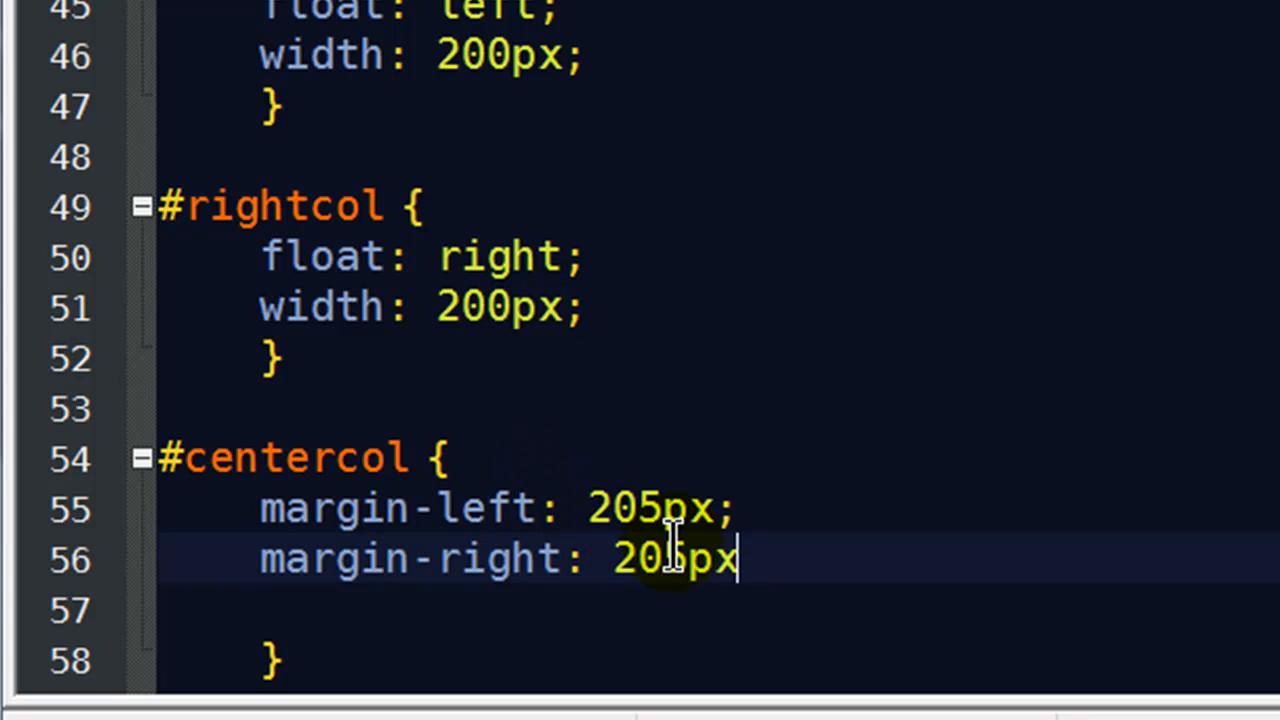
type("5")
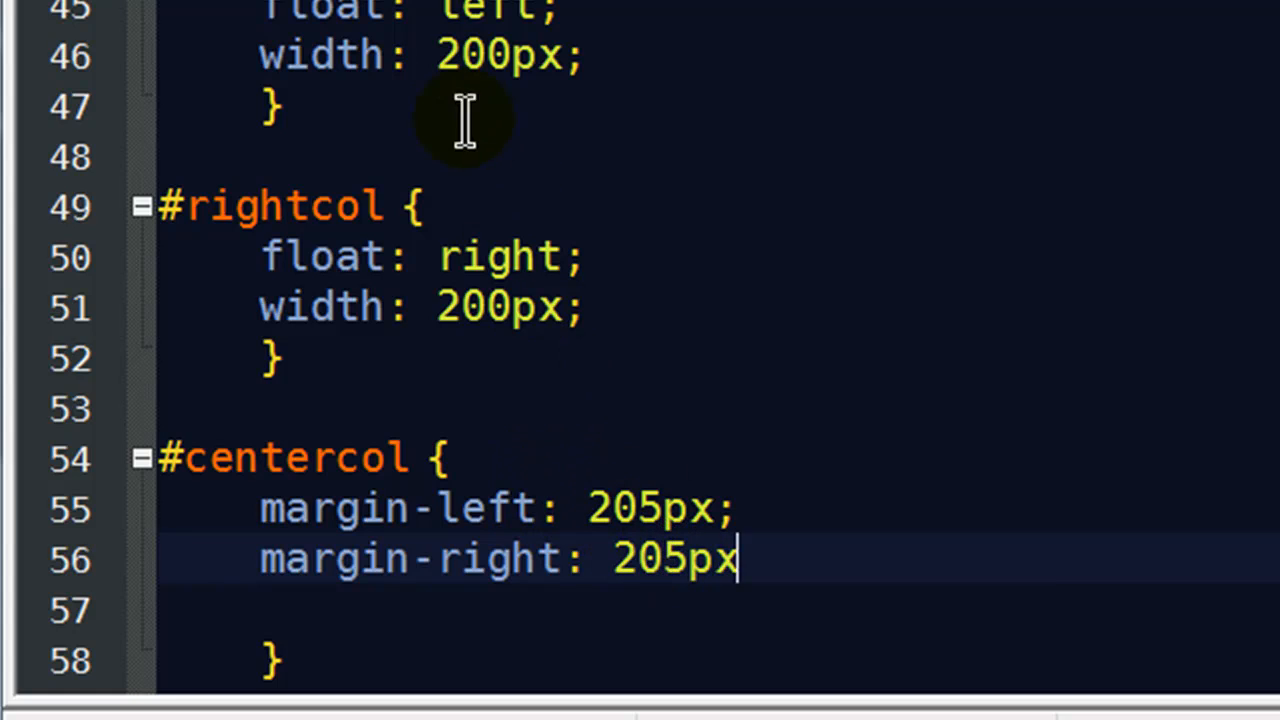
mouse_move(507, 255)
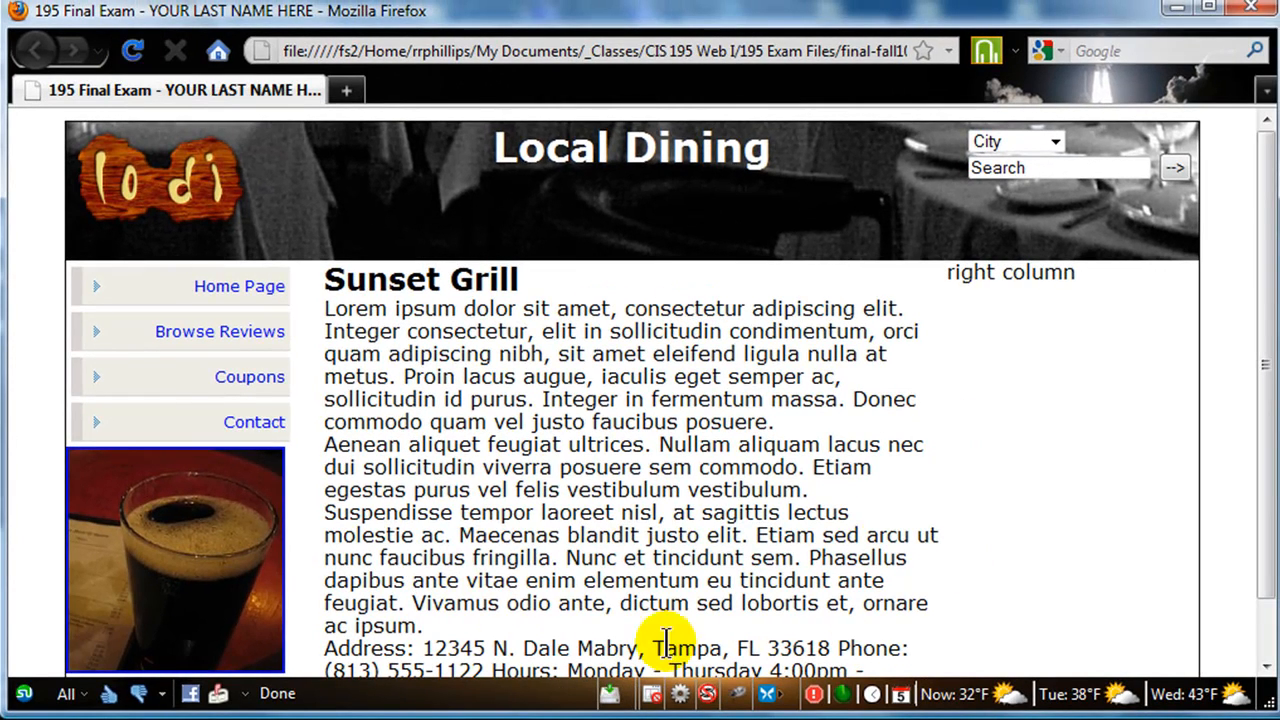
mouse_move(253, 422)
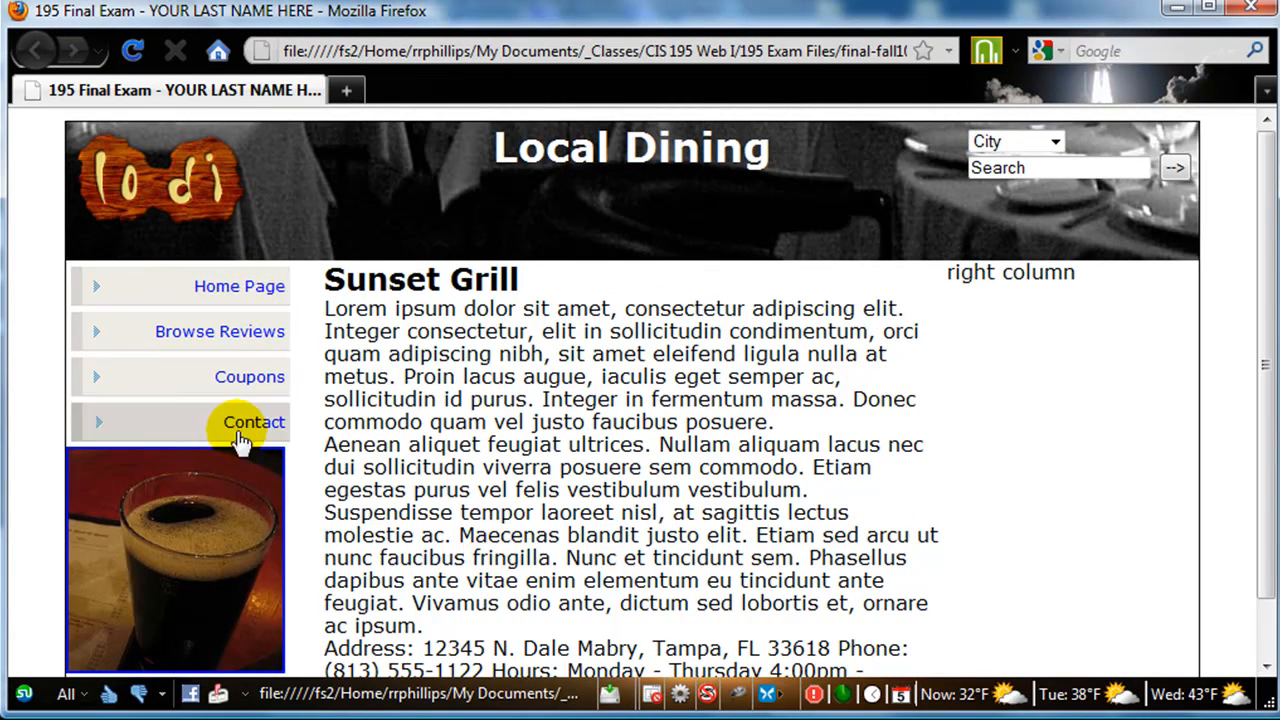
mouse_move(1090, 535)
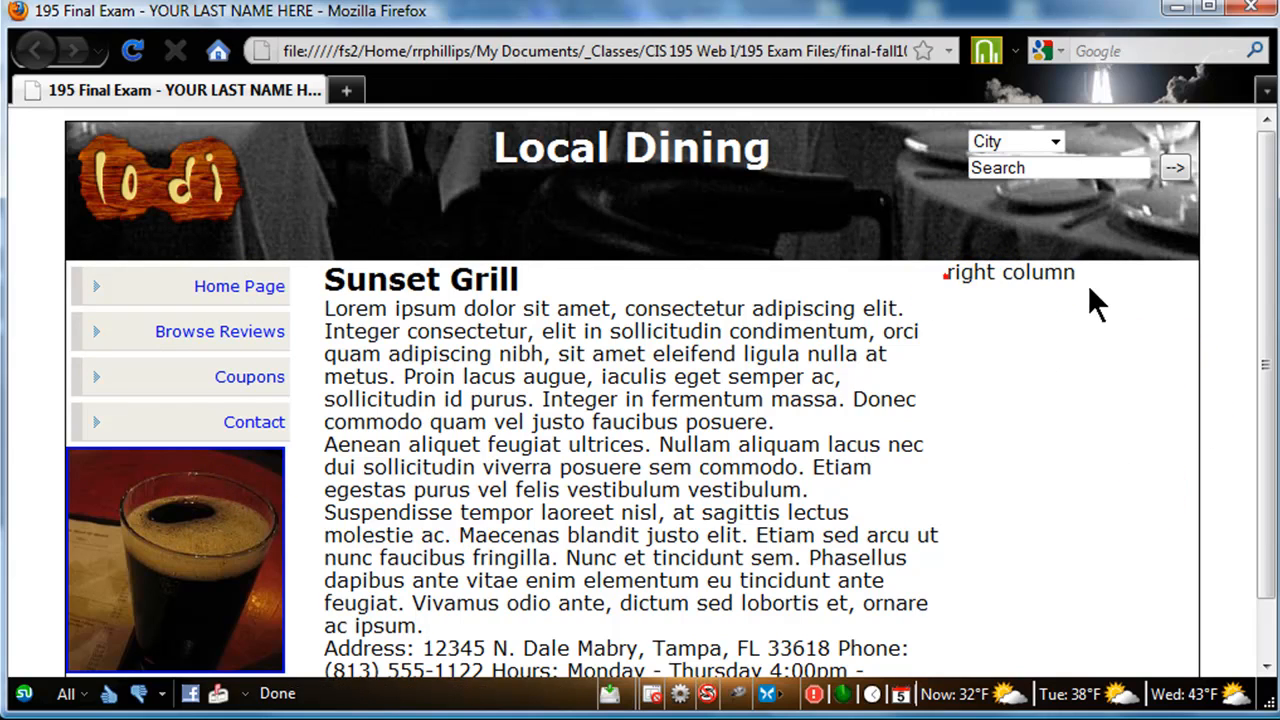
Scroll the refreshed Local Dining page in Firefox to check the three-column layout
scroll("down", 3)
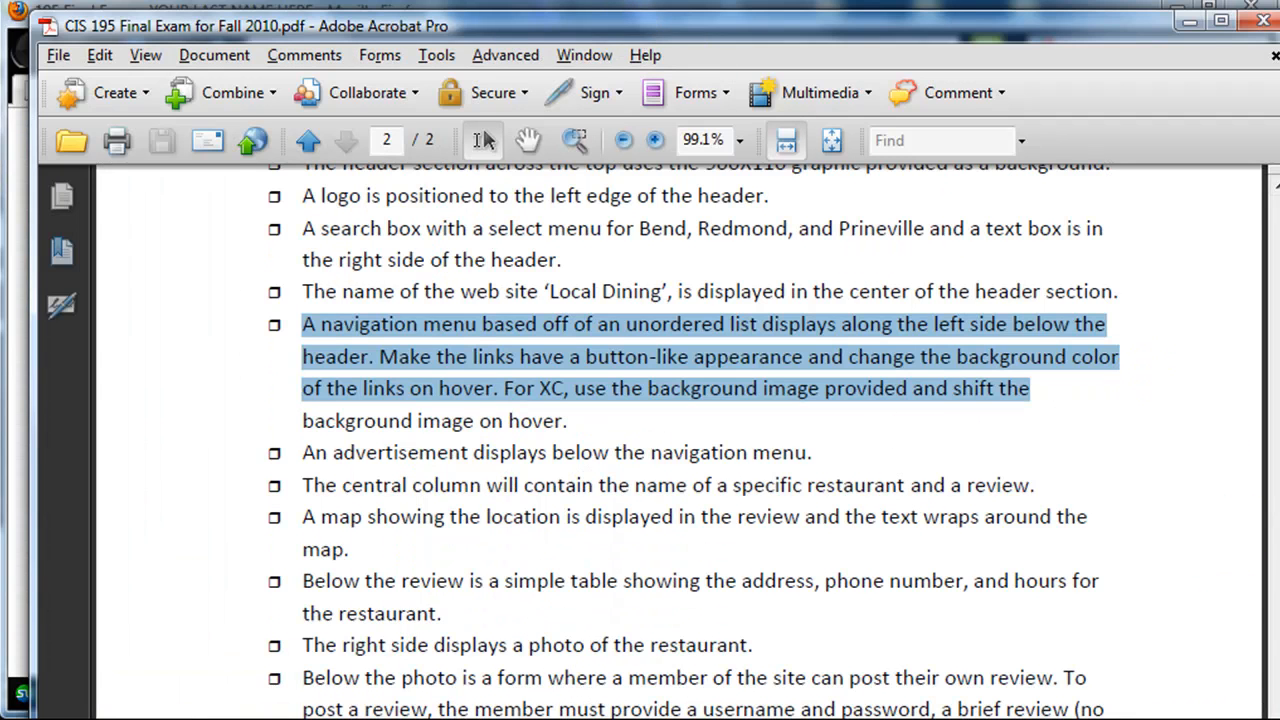
Scroll the exam PDF down to 'The central column' requirement
scroll("down", 3)
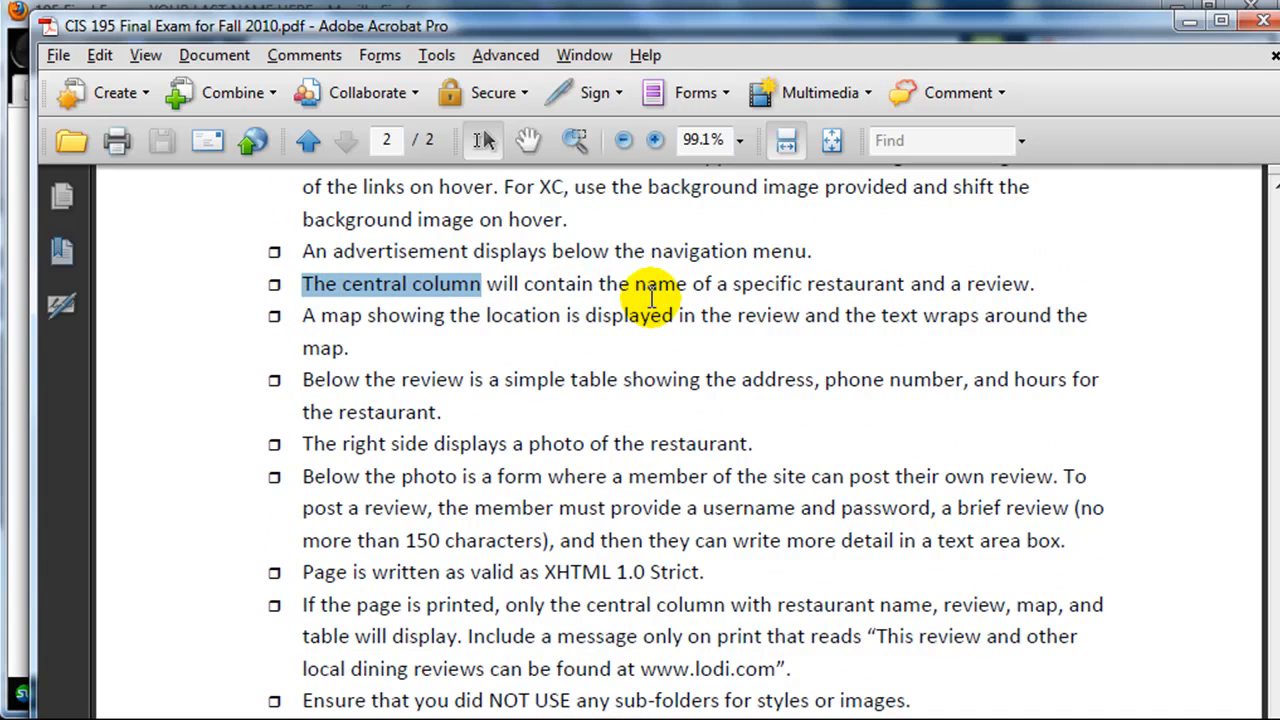
mouse_move(943, 307)
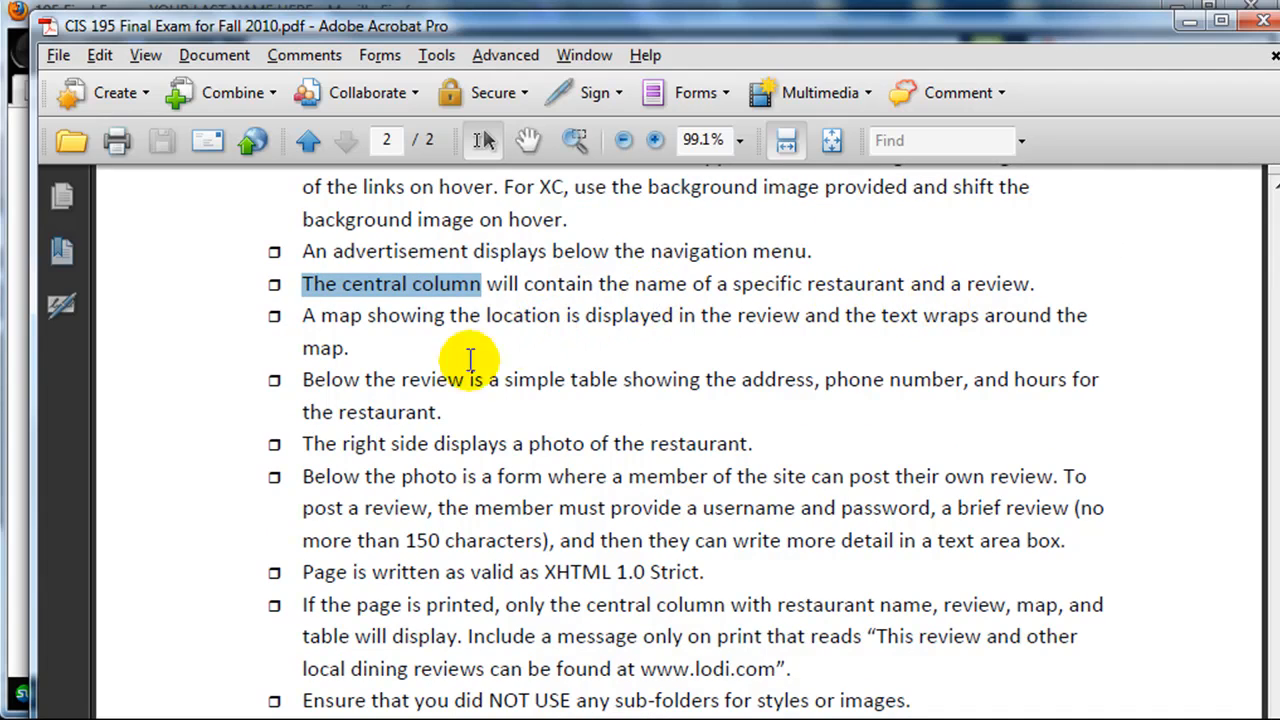
mouse_move(637, 402)
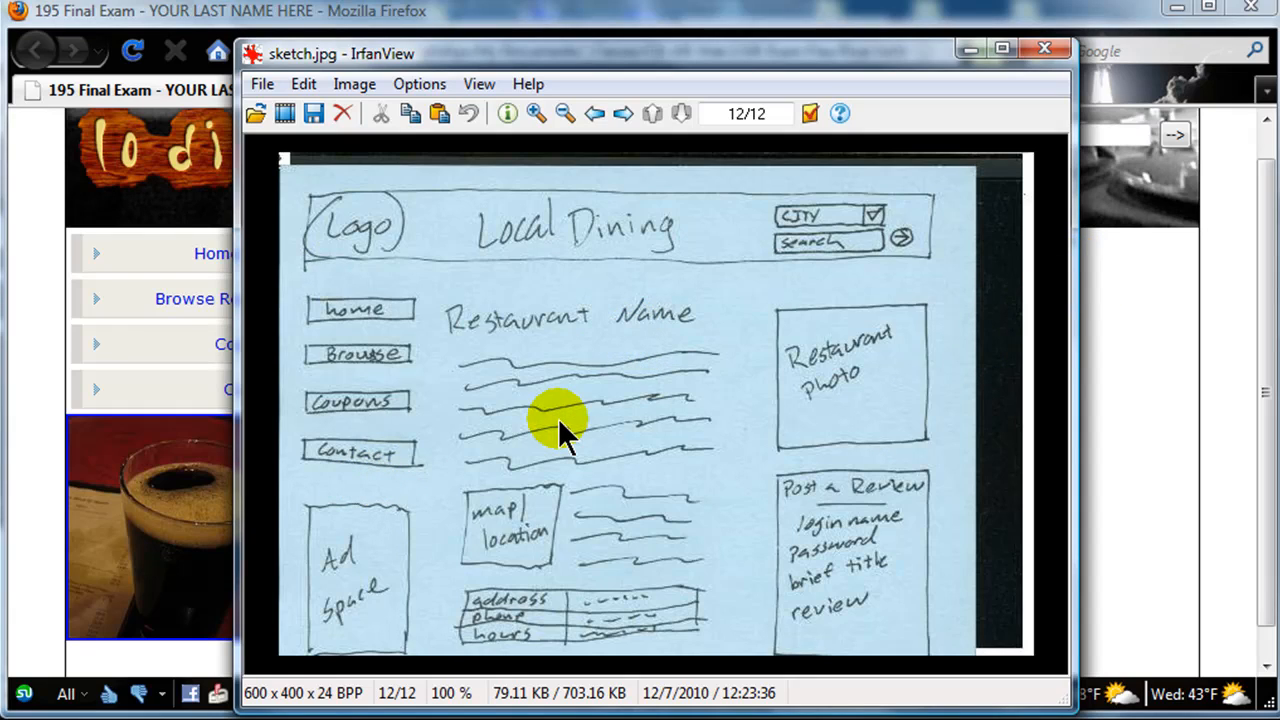
mouse_move(518, 558)
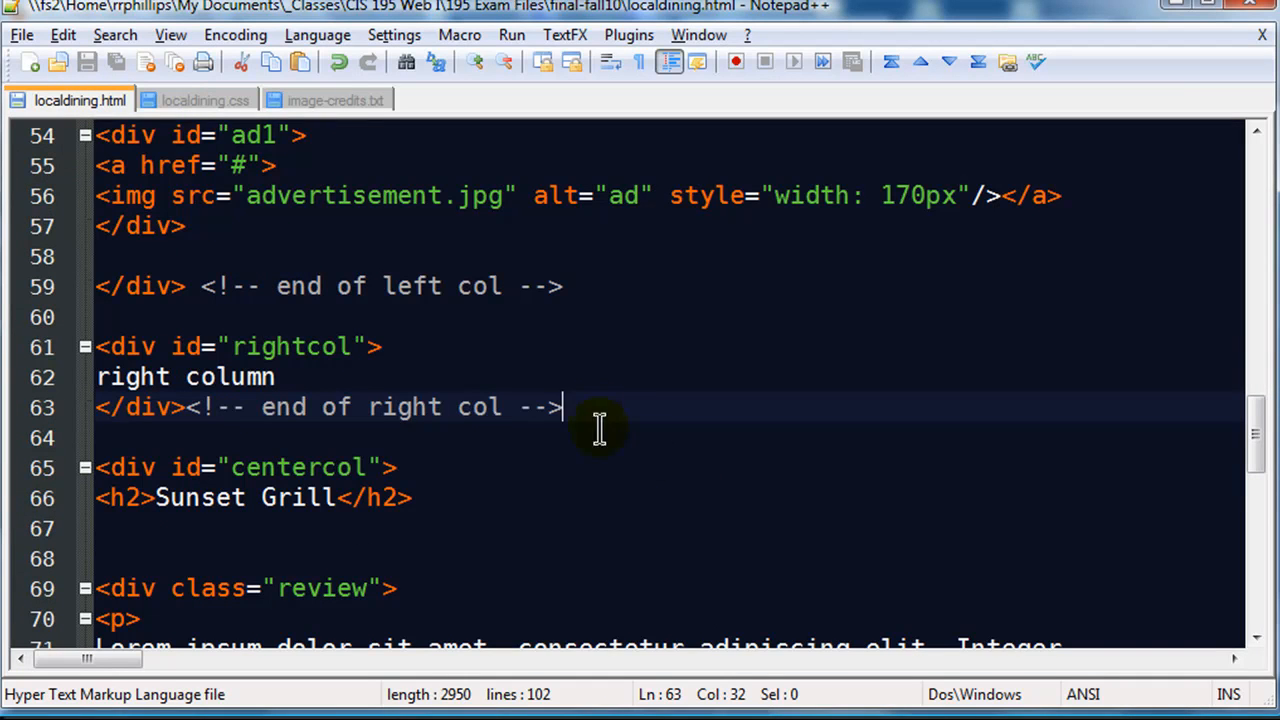
mouse_move(1255, 450)
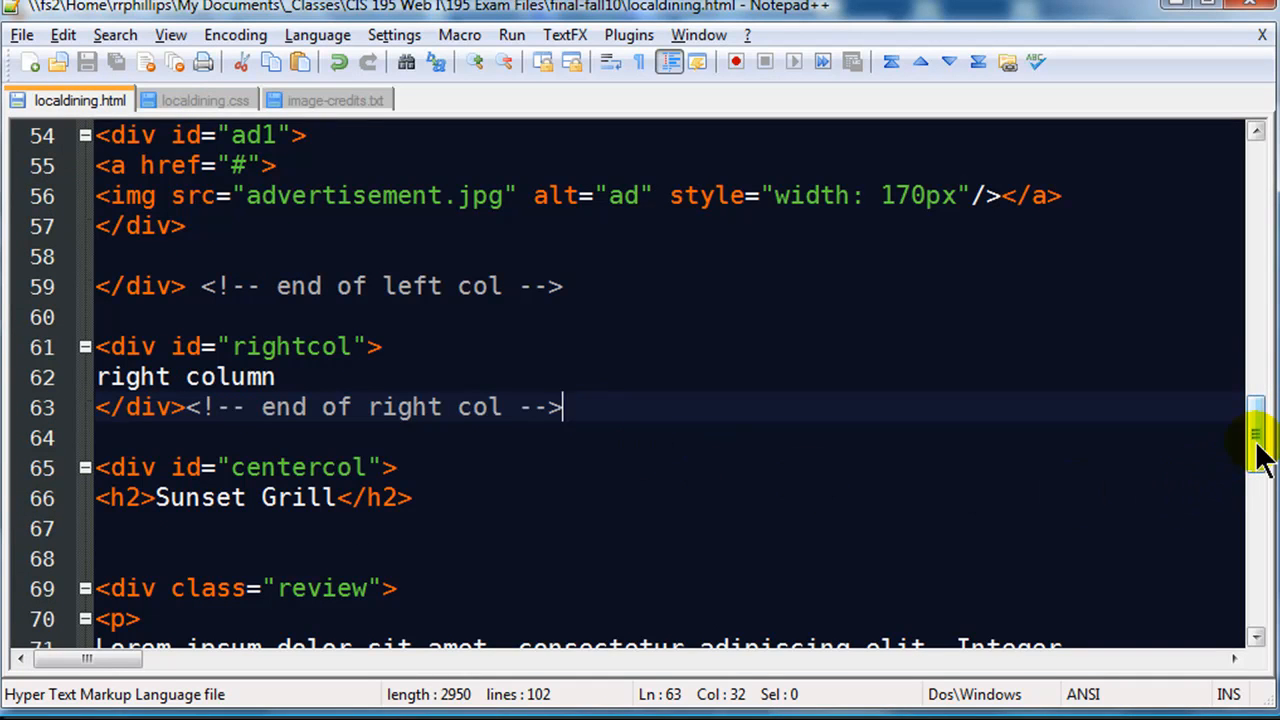
Scroll to the Sunset Grill review and open a blank line before its second paragraph
scroll("down", 3)
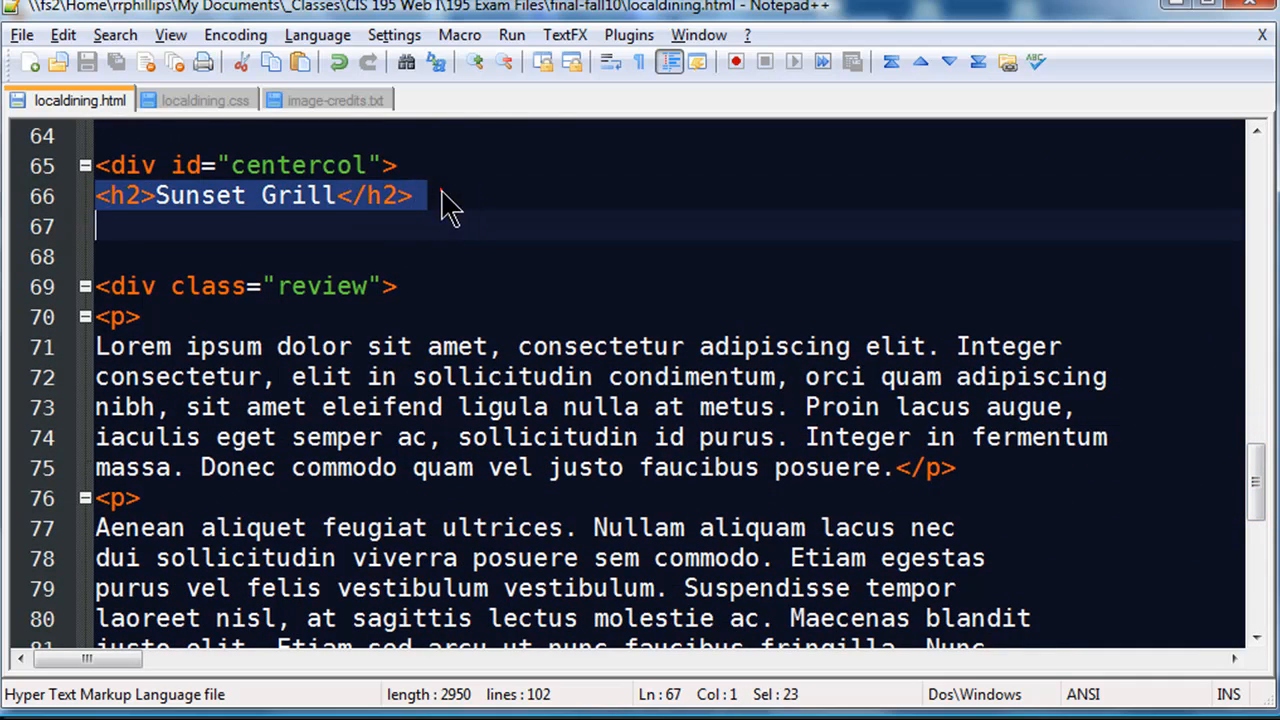
left_click(411, 195)
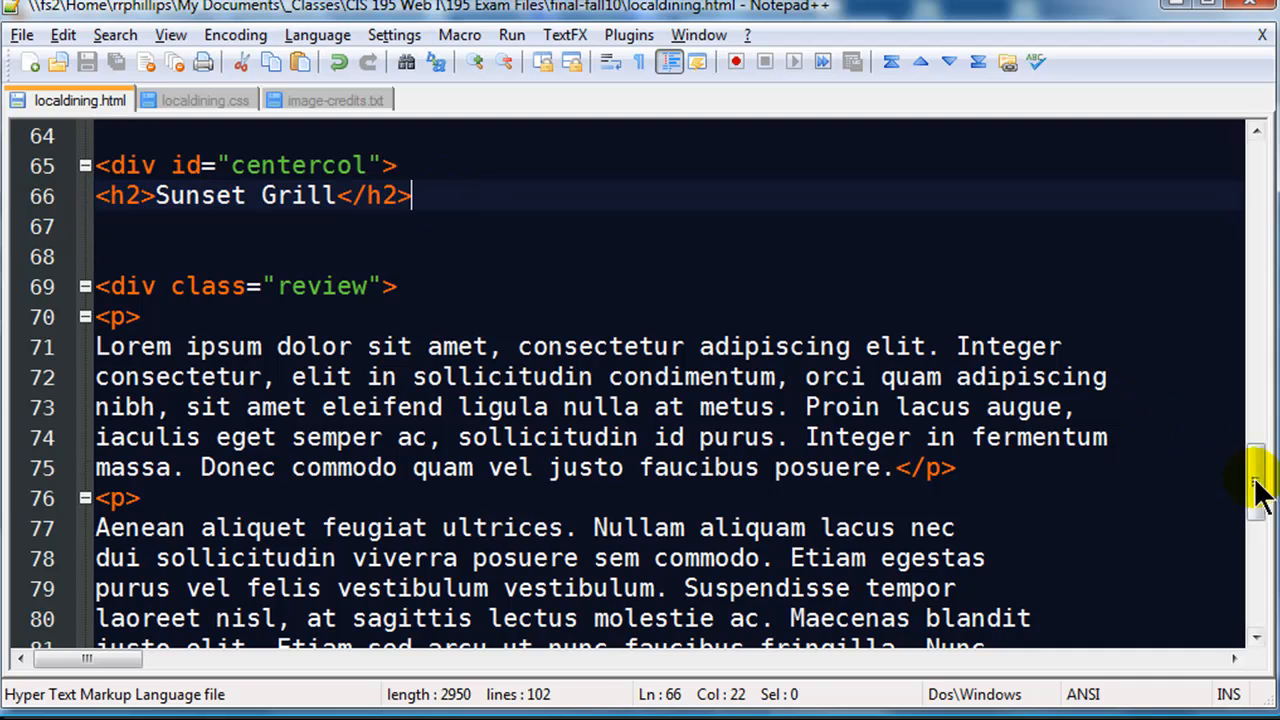
scroll("down", 3)
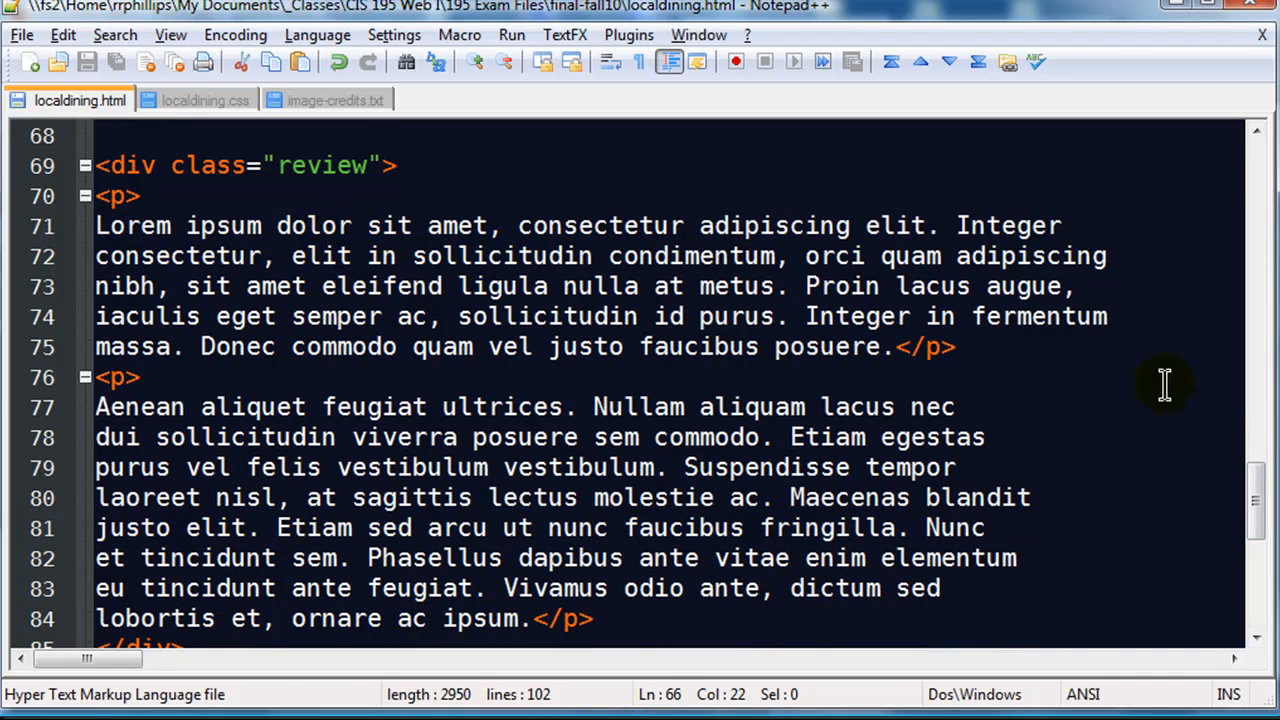
scroll("down", 3)
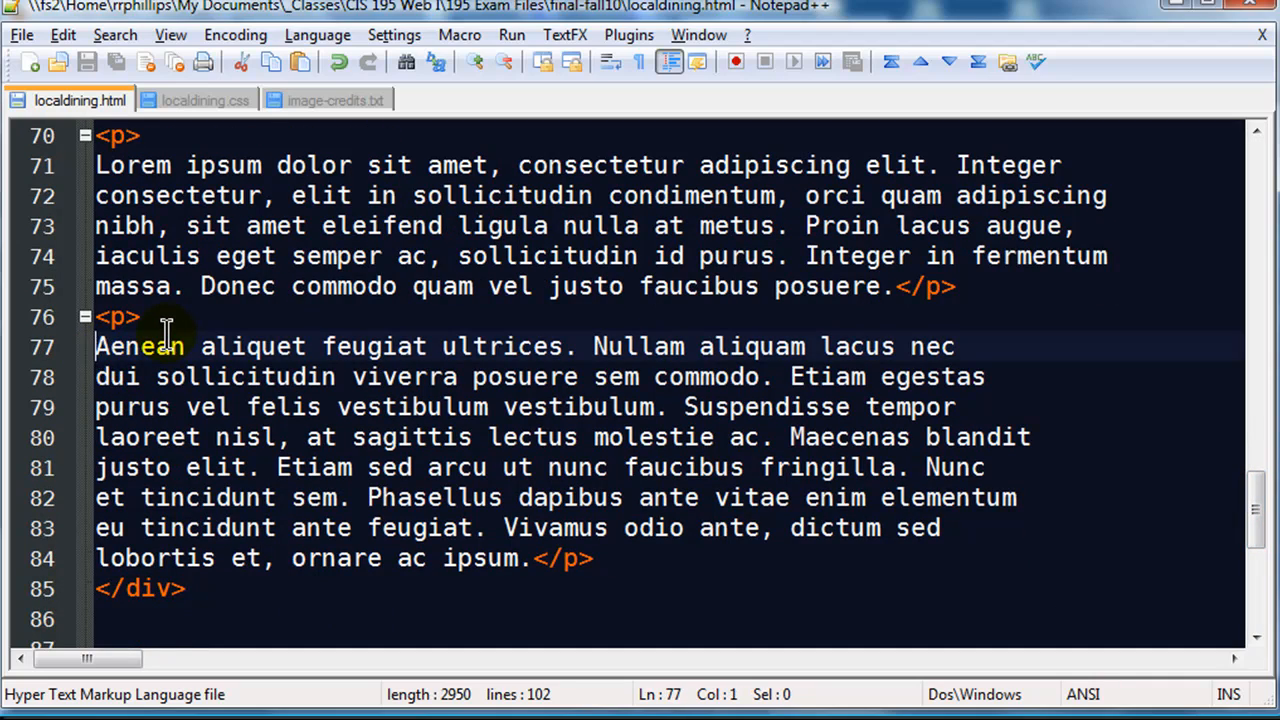
left_click(147, 317)
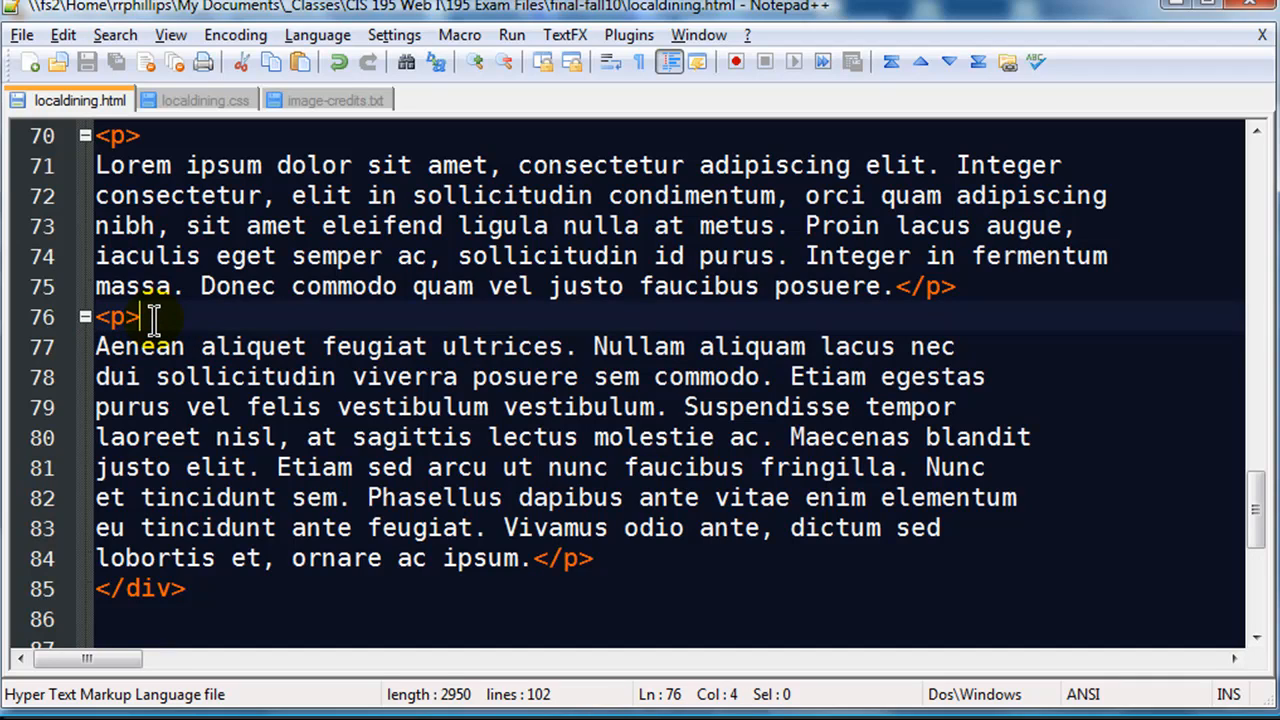
key("Enter")
type("<div i")
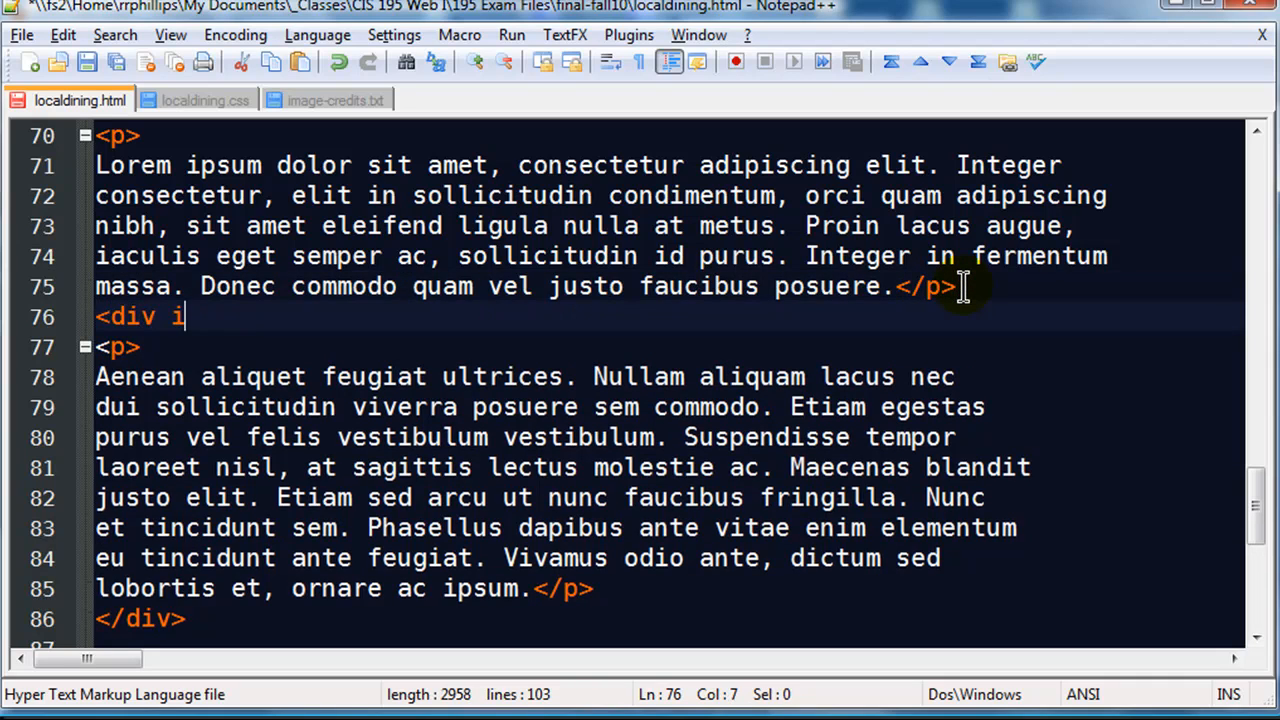
Type a div with id 'map' holding <img src="map.jpg" alt="map" />
type("d=\"map\">")
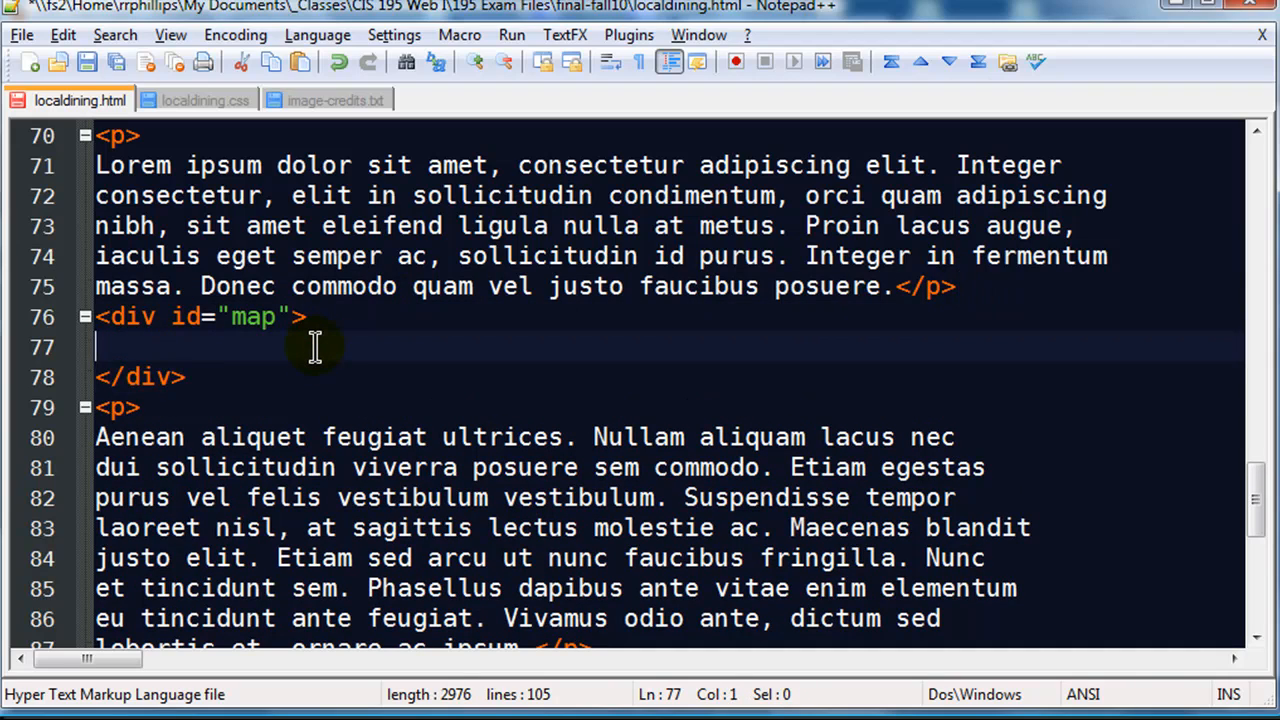
type("<img src=\"")
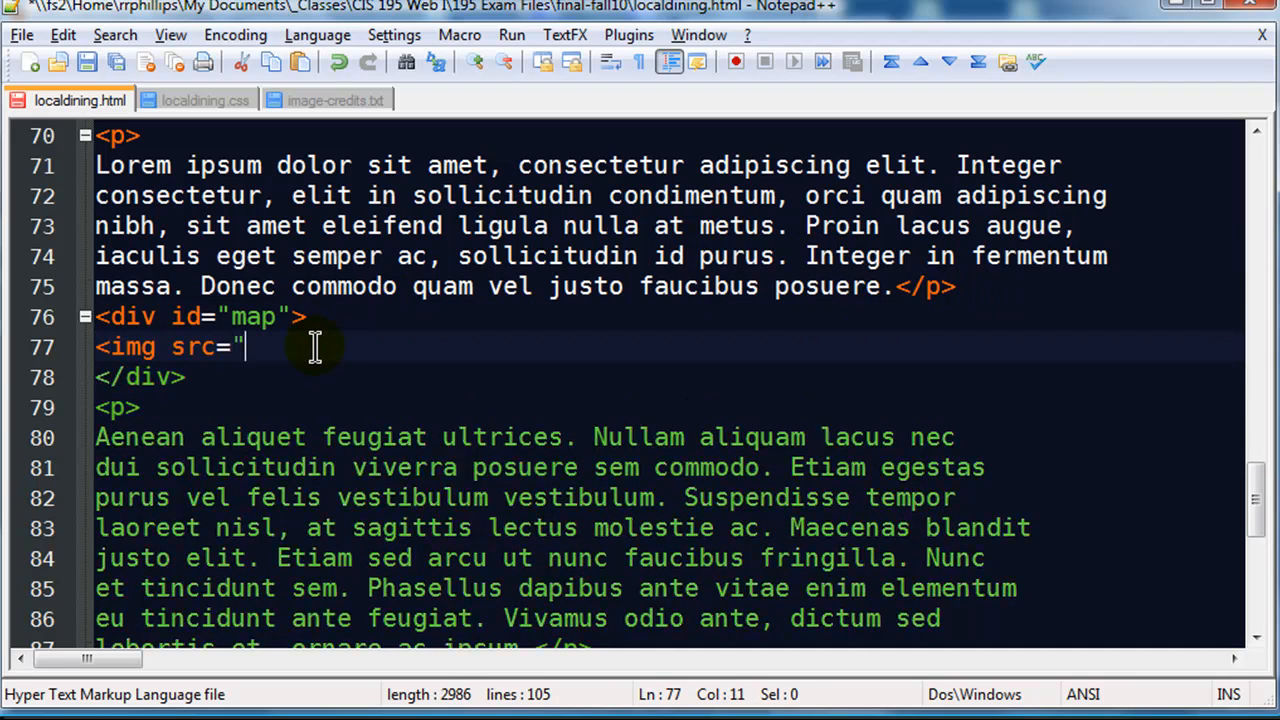
type("\" alt=")
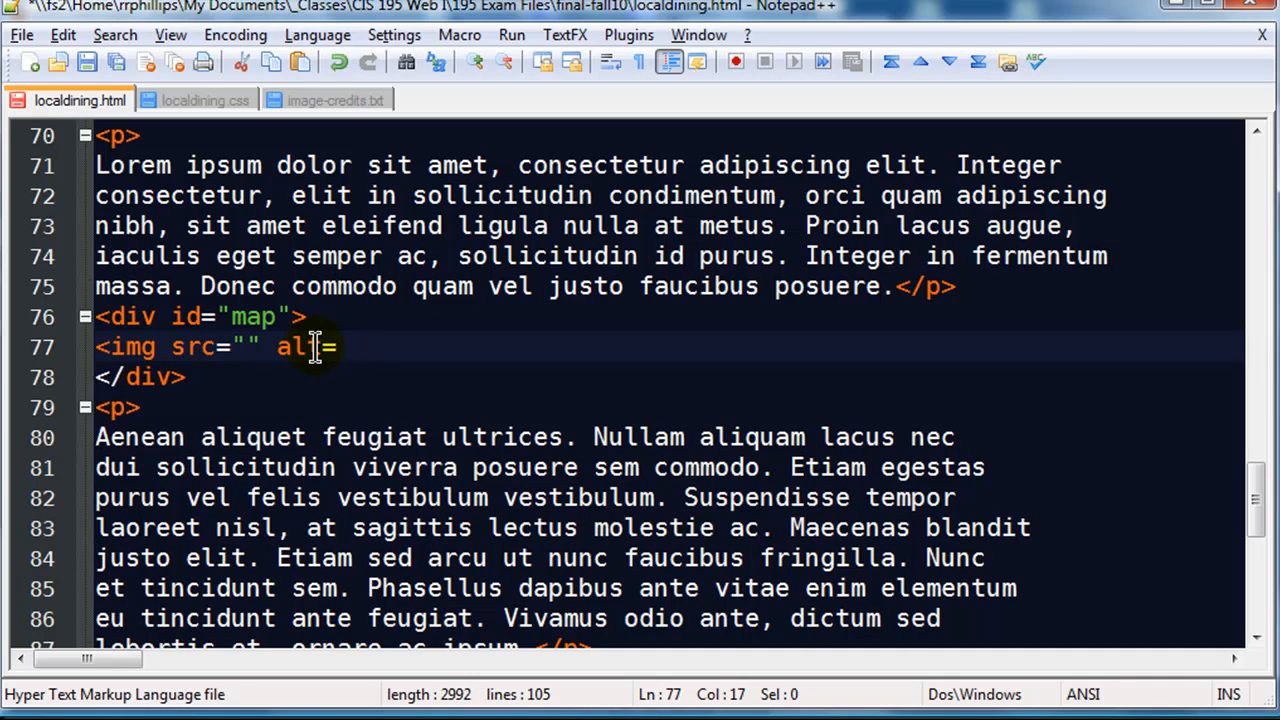
type("map\" />")
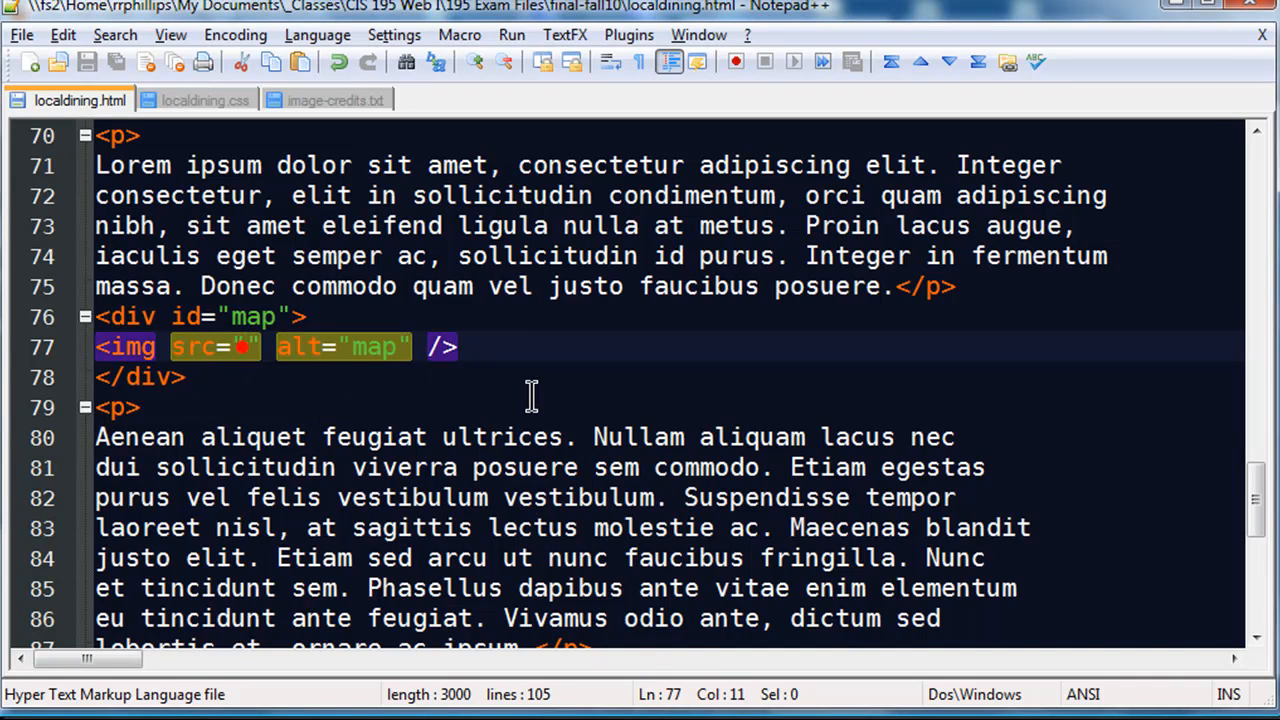
type("map.j")
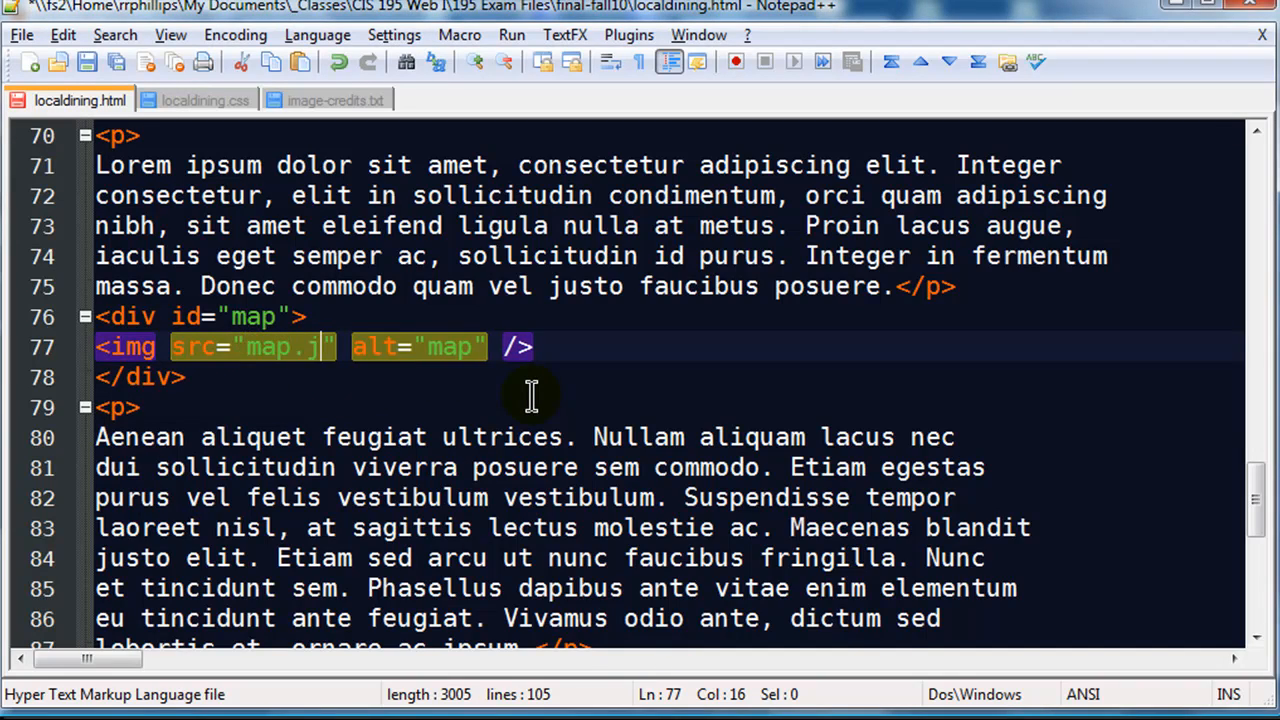
type("pg")
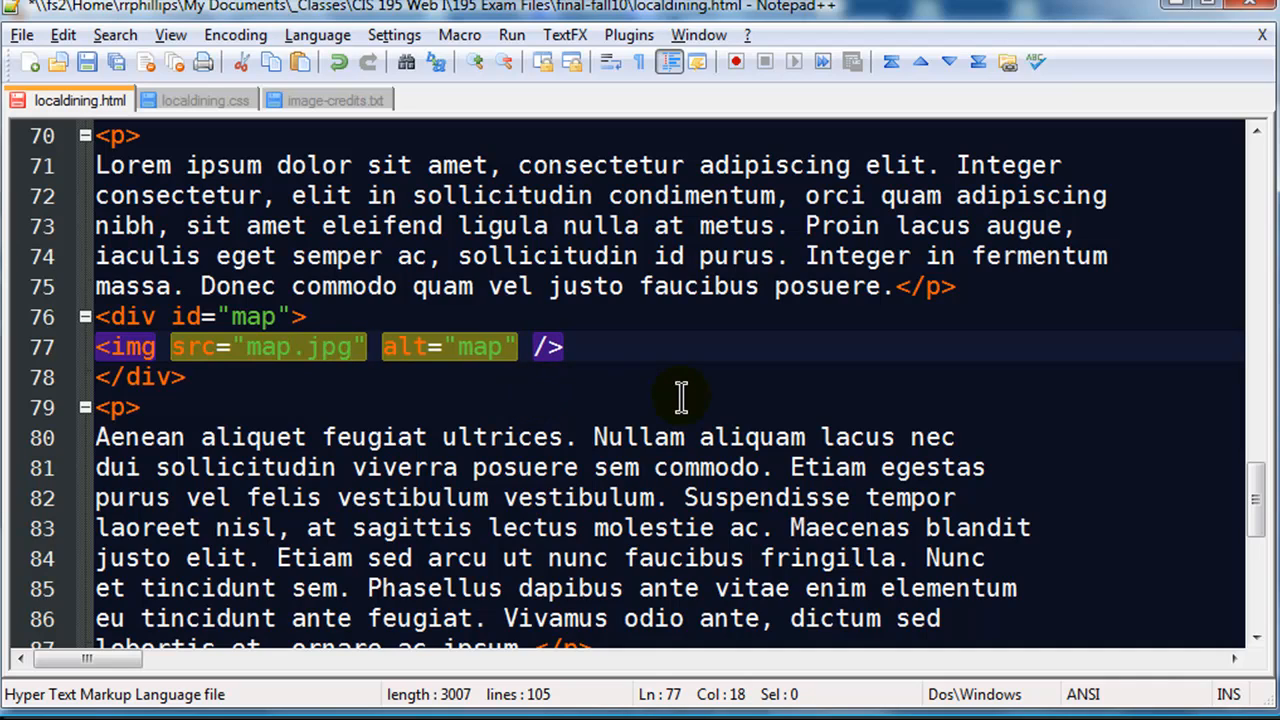
mouse_move(308, 347)
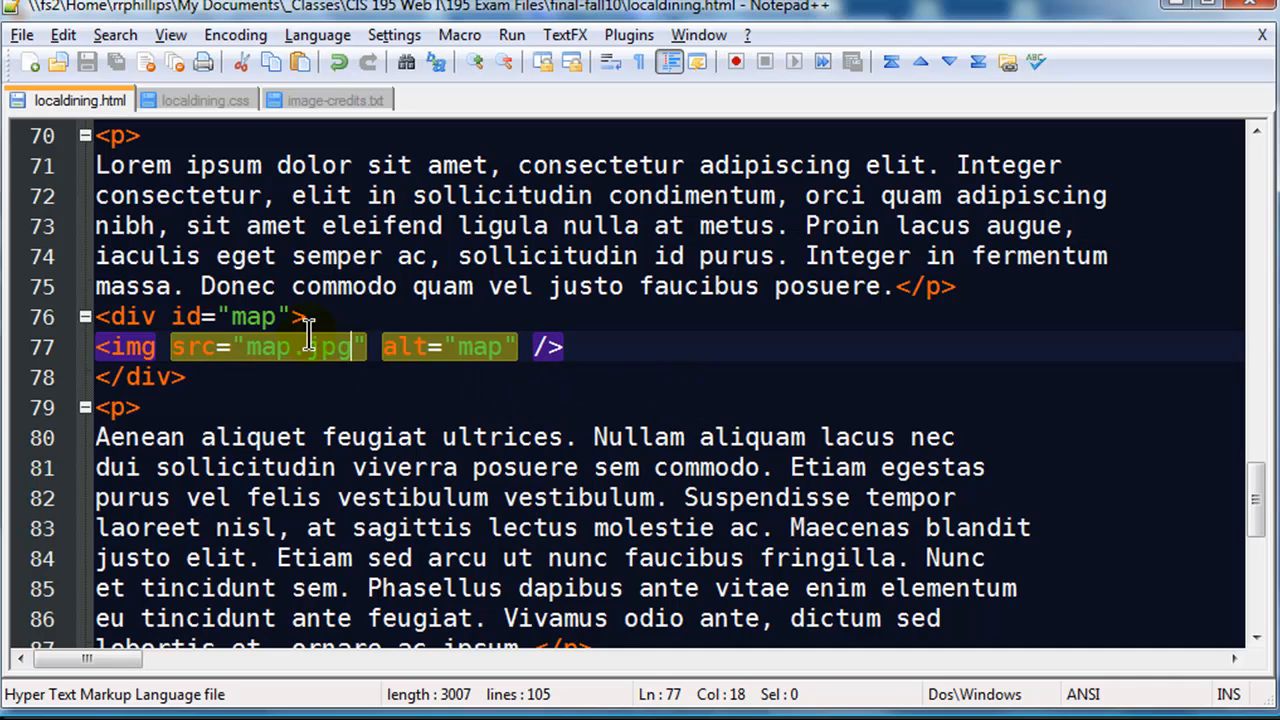
Add an inline style="float: left" attribute to the map div
left_click(232, 316)
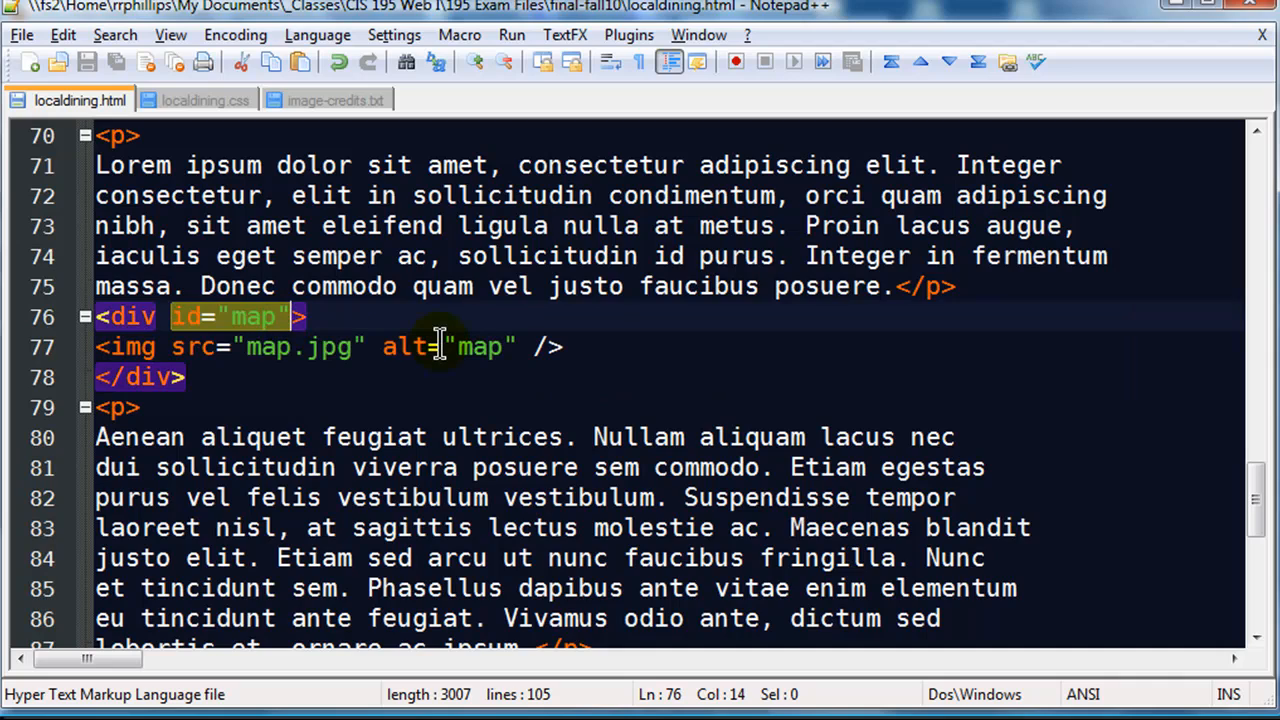
type("style=\"\"")
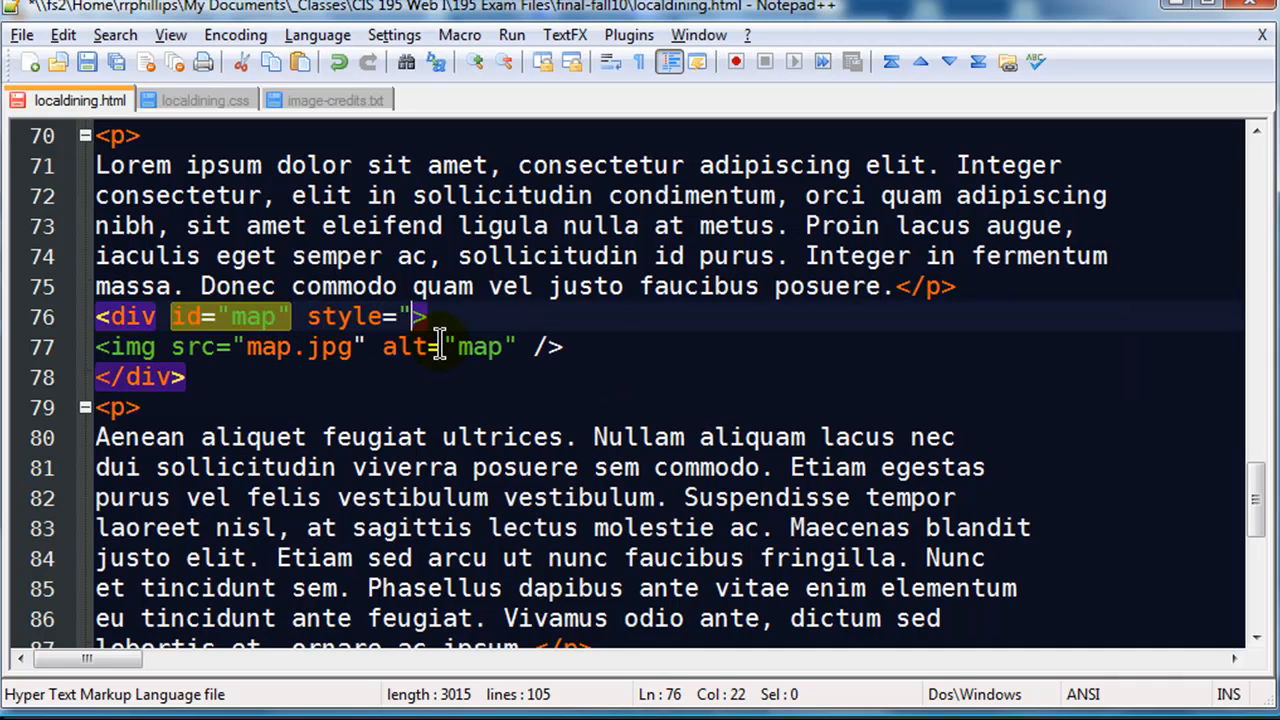
type("flao")
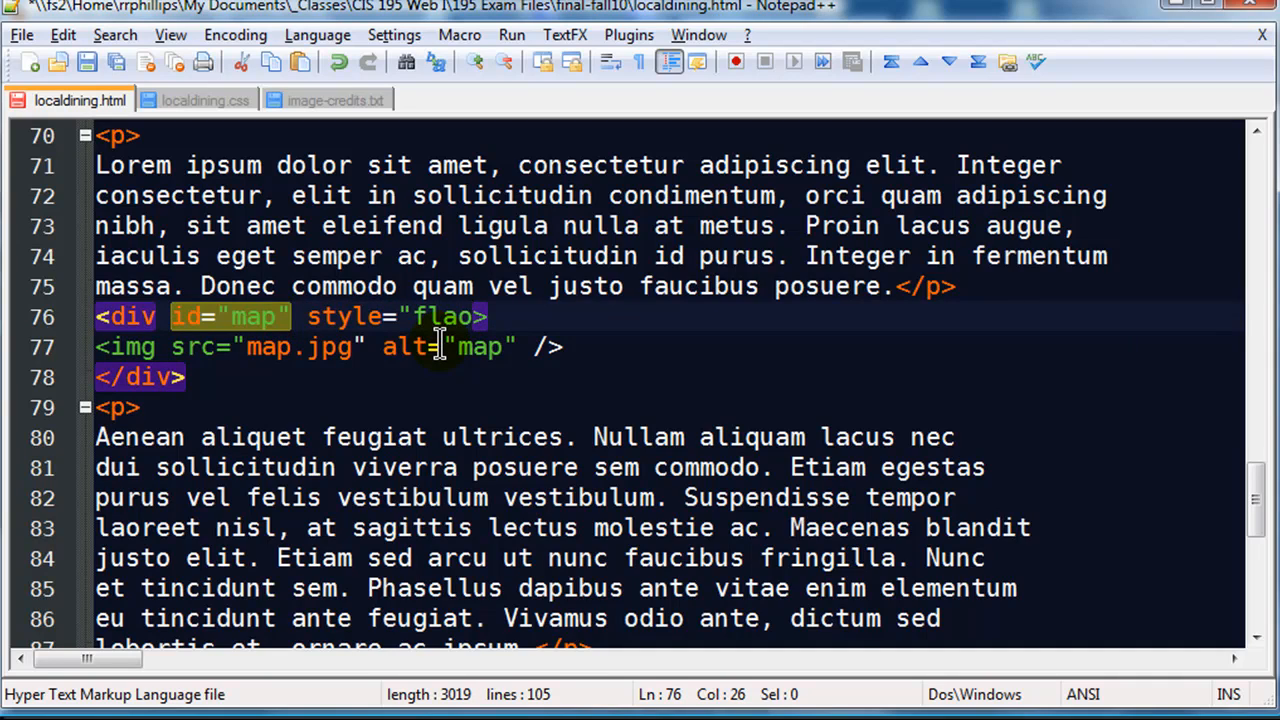
type("float: le")
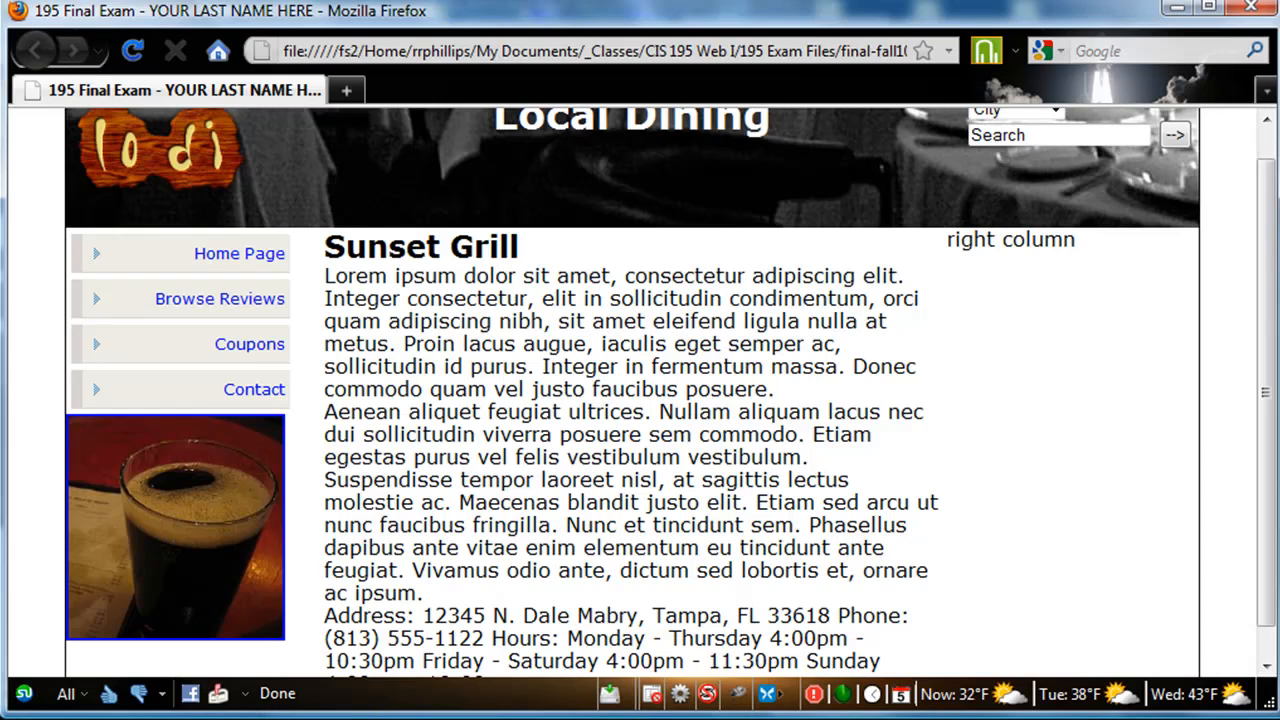
mouse_move(1258, 360)
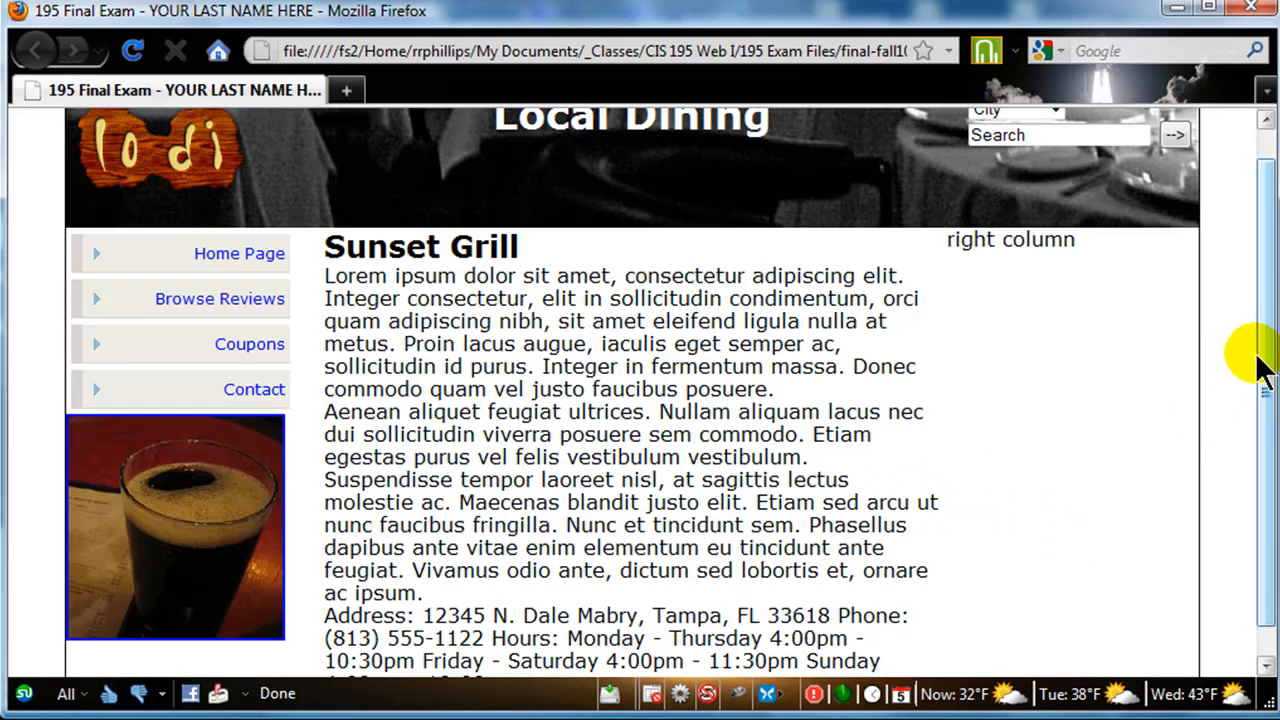
Scroll through the center column of the reloaded Local Dining page
scroll("down", 3)
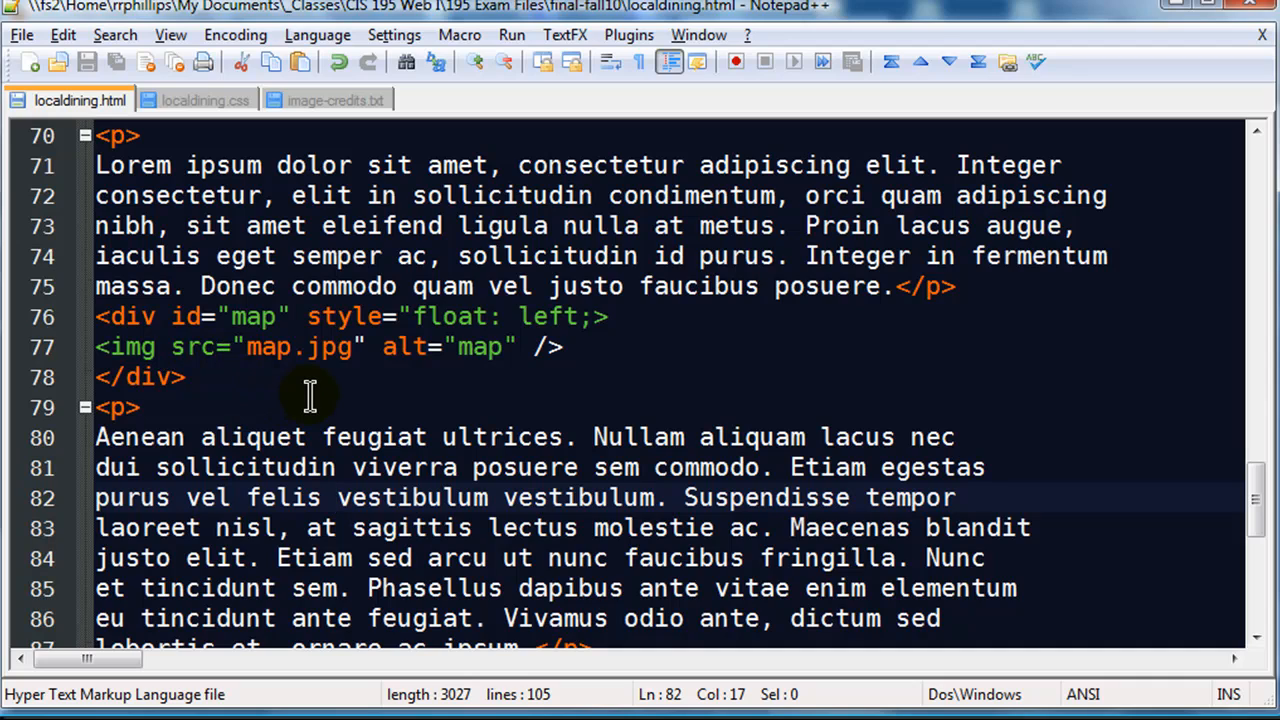
mouse_move(590, 332)
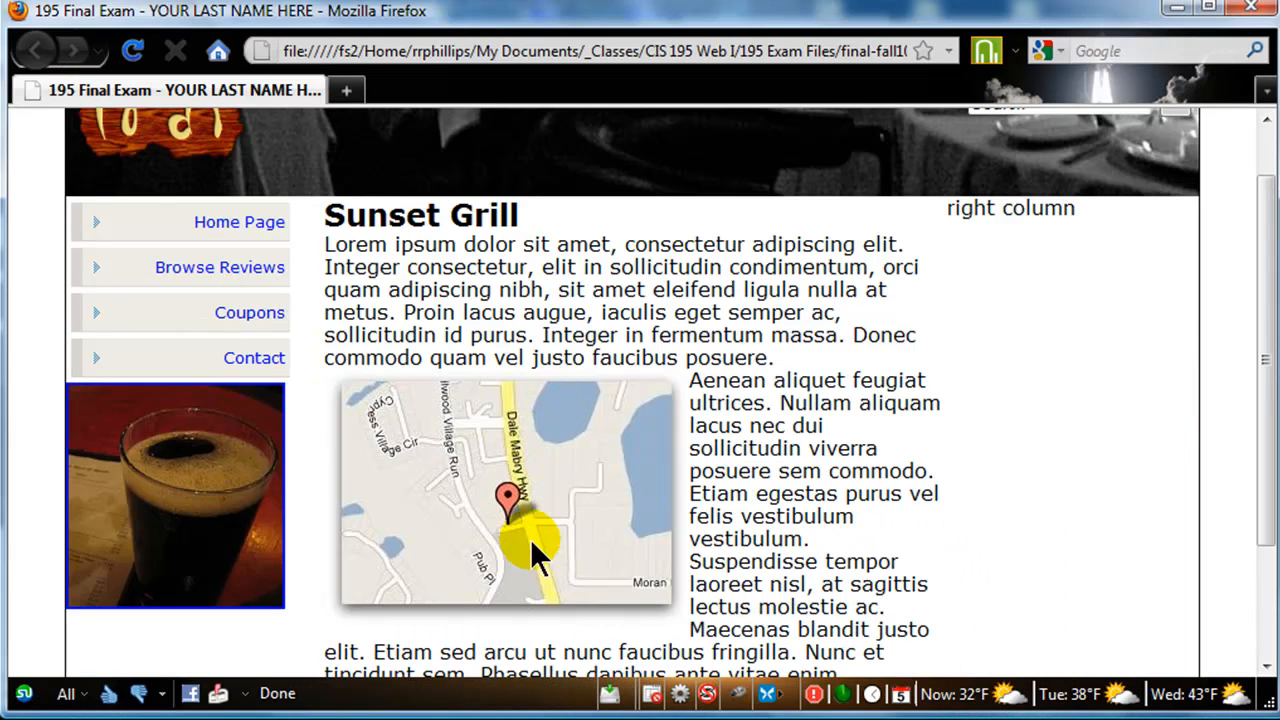
mouse_move(670, 500)
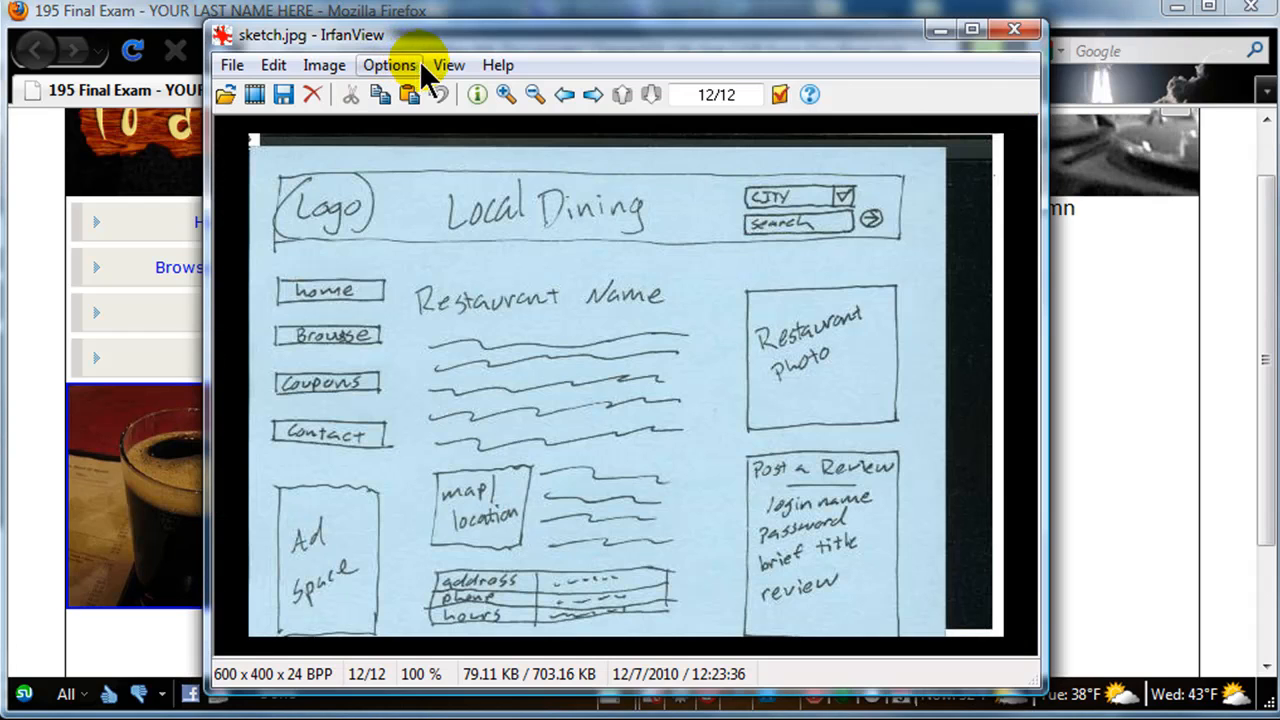
left_click(1012, 30)
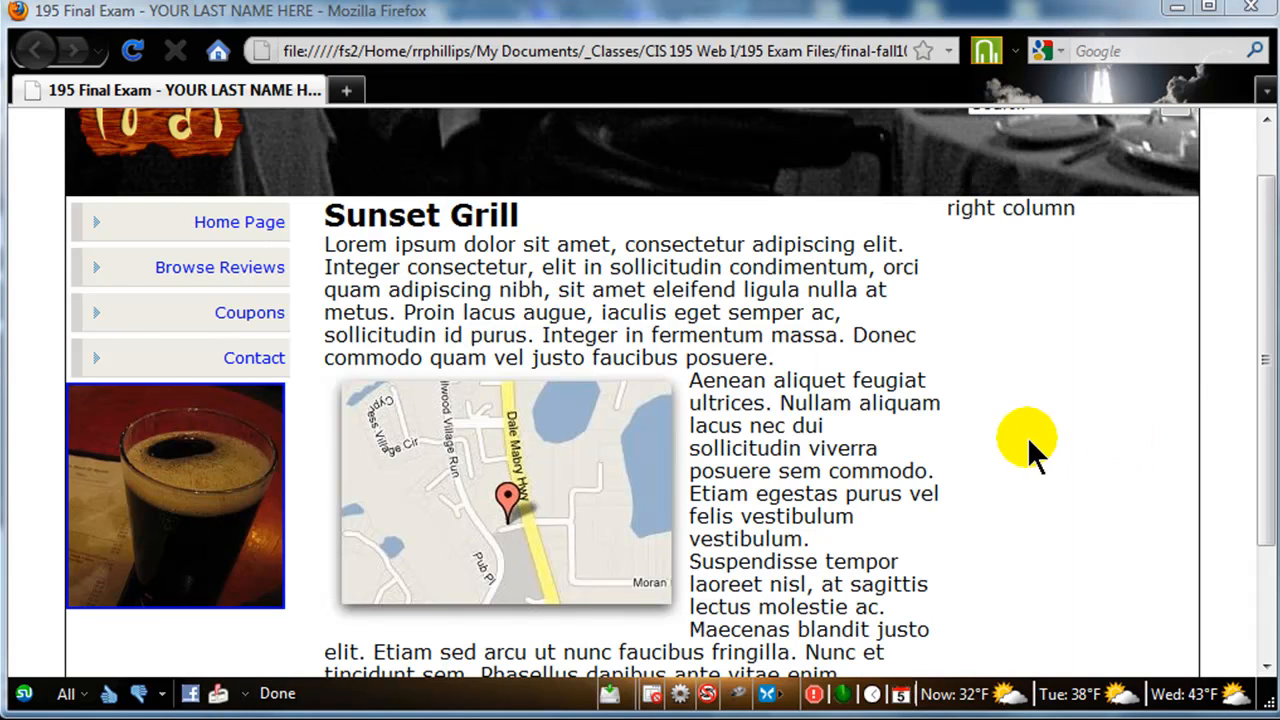
scroll("down", 3)
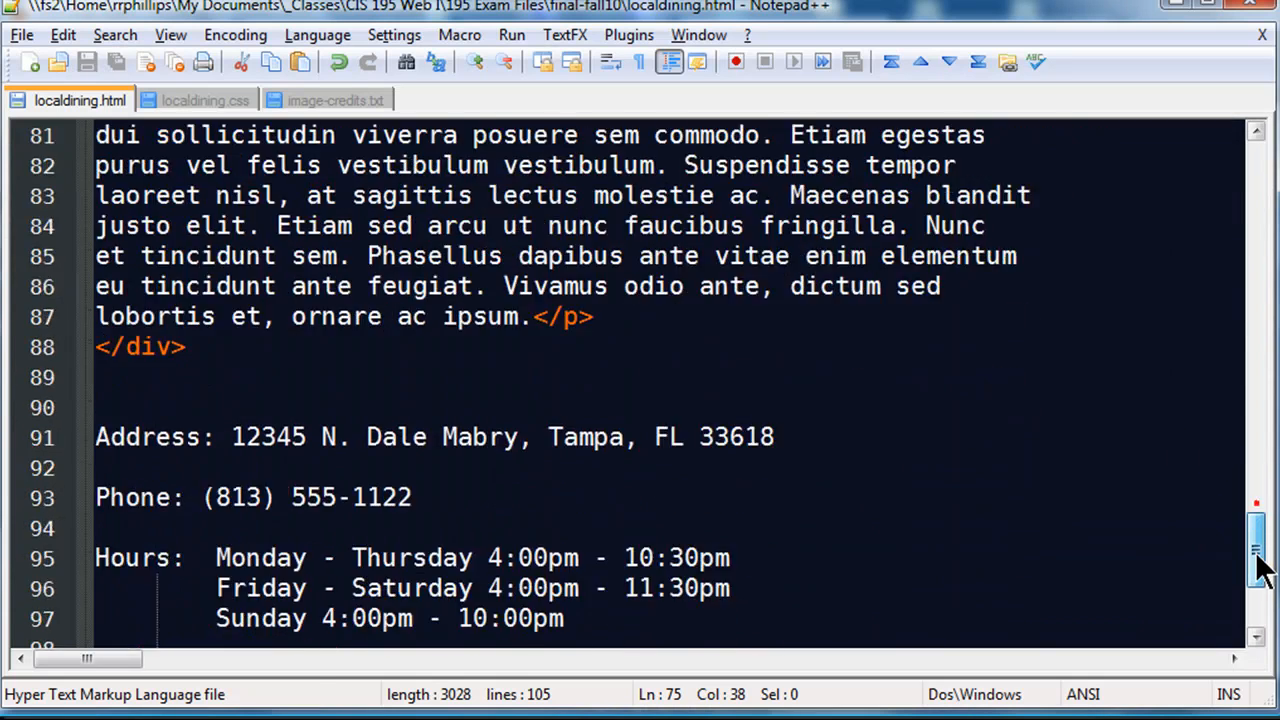
Enclose the address, phone and hours lines in <table> and </table> tags
scroll("down", 3)
type("<")
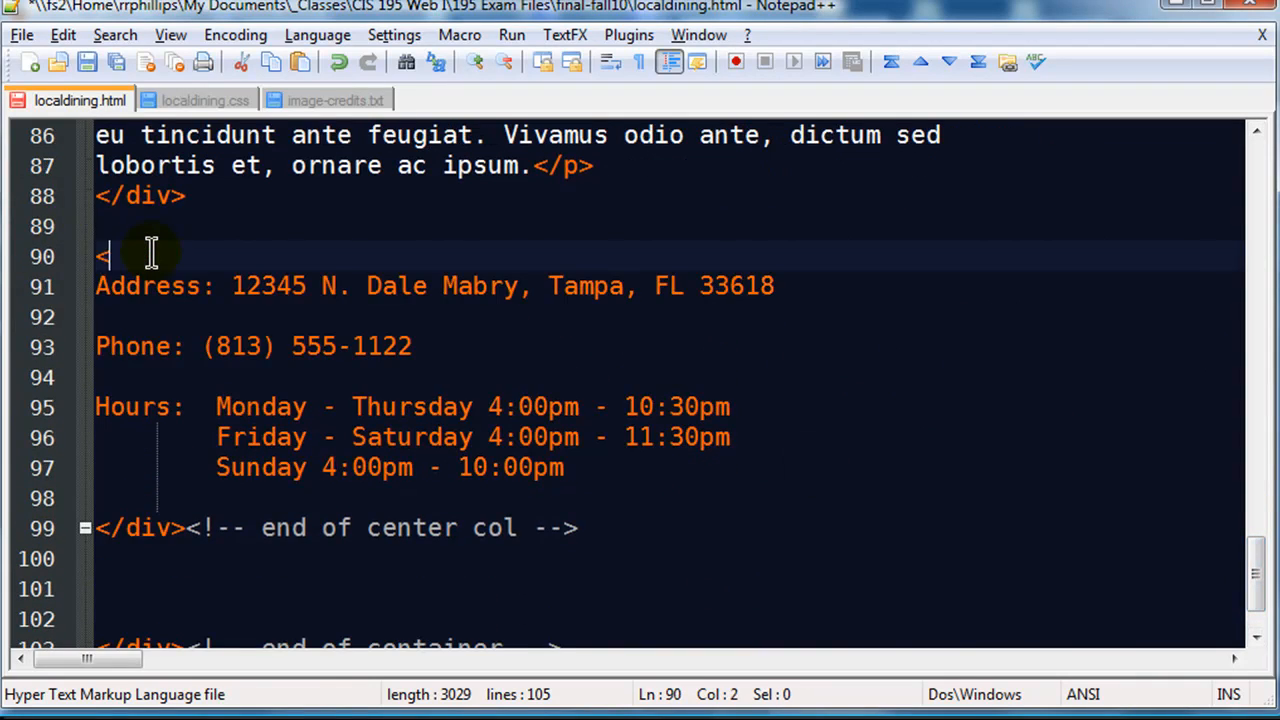
type("table>")
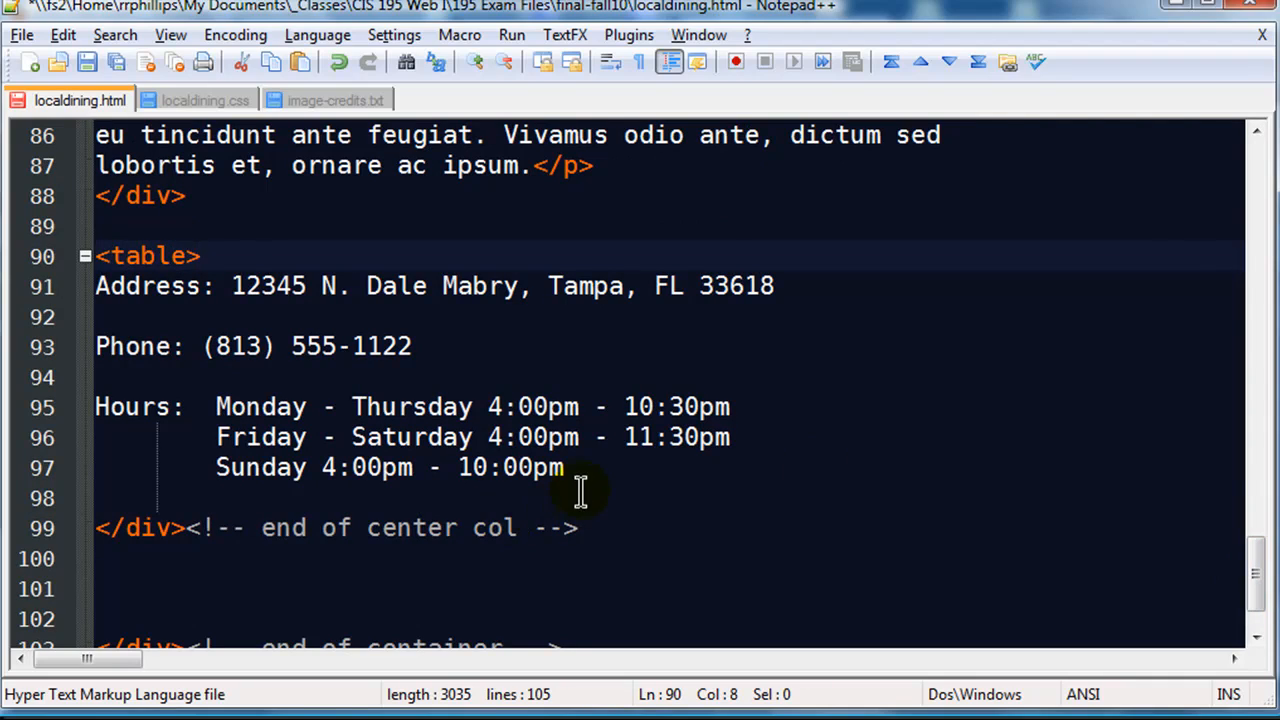
key("Enter")
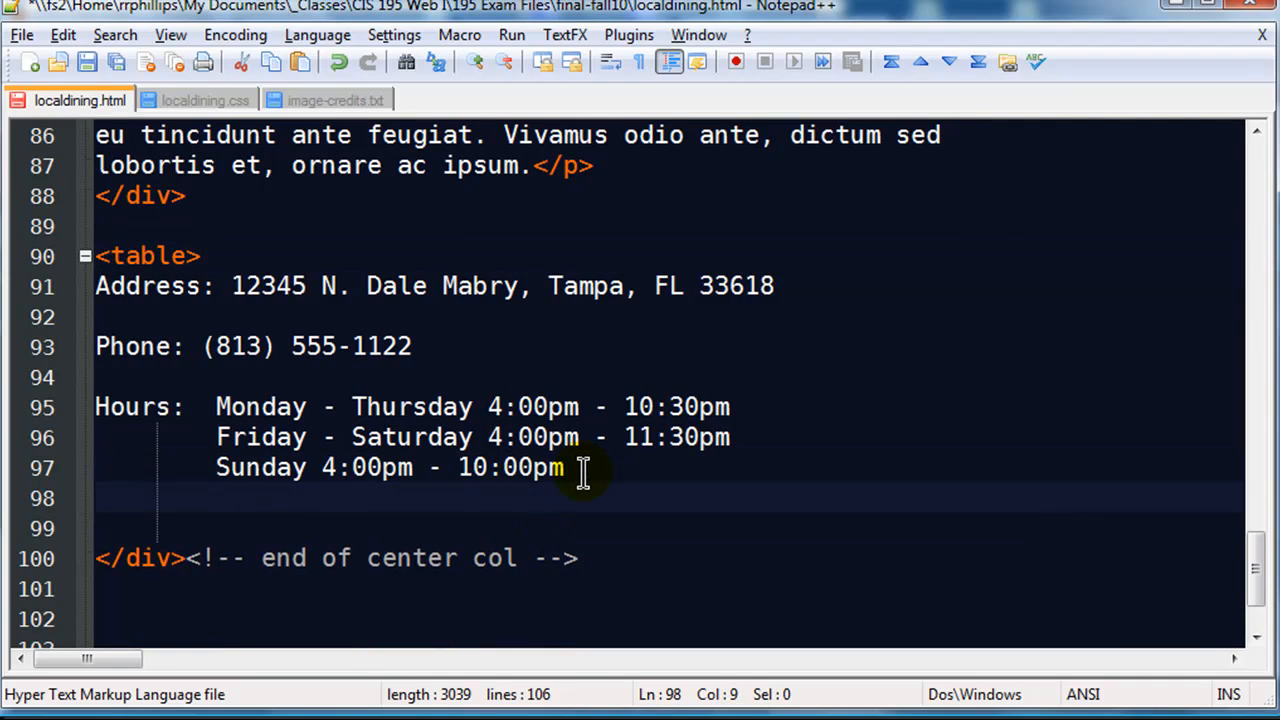
type("</t")
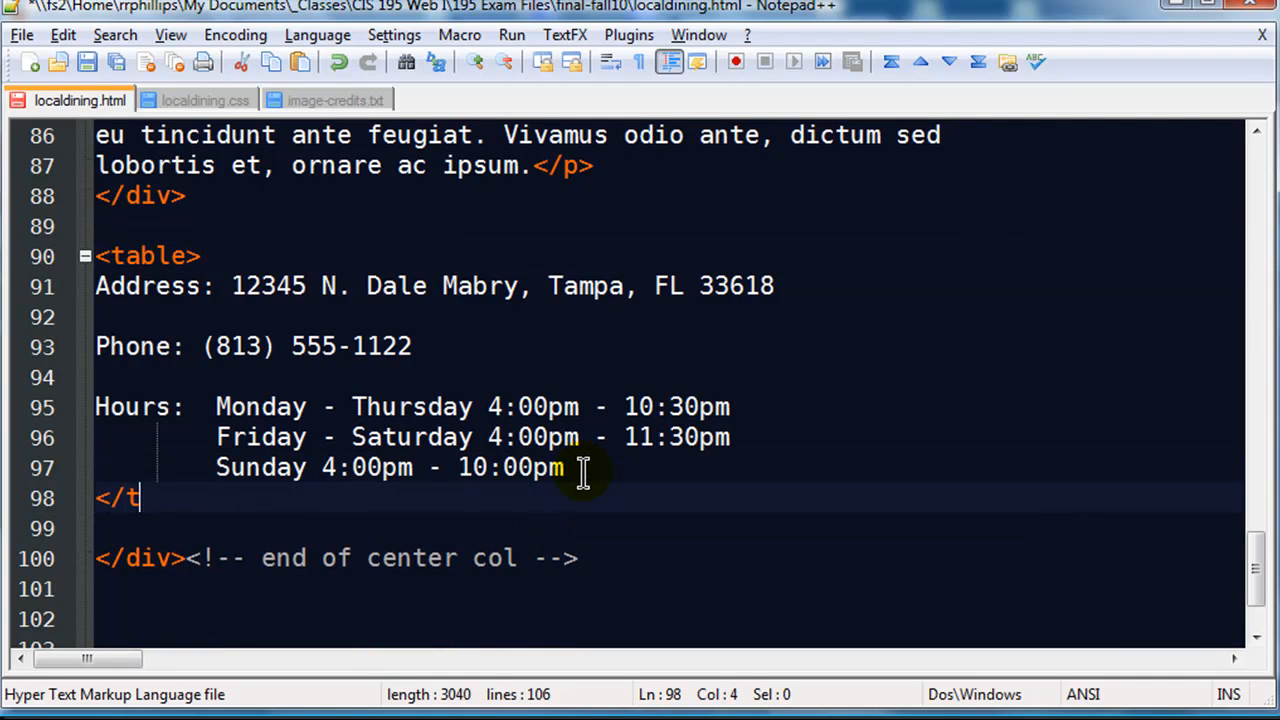
type("able>")
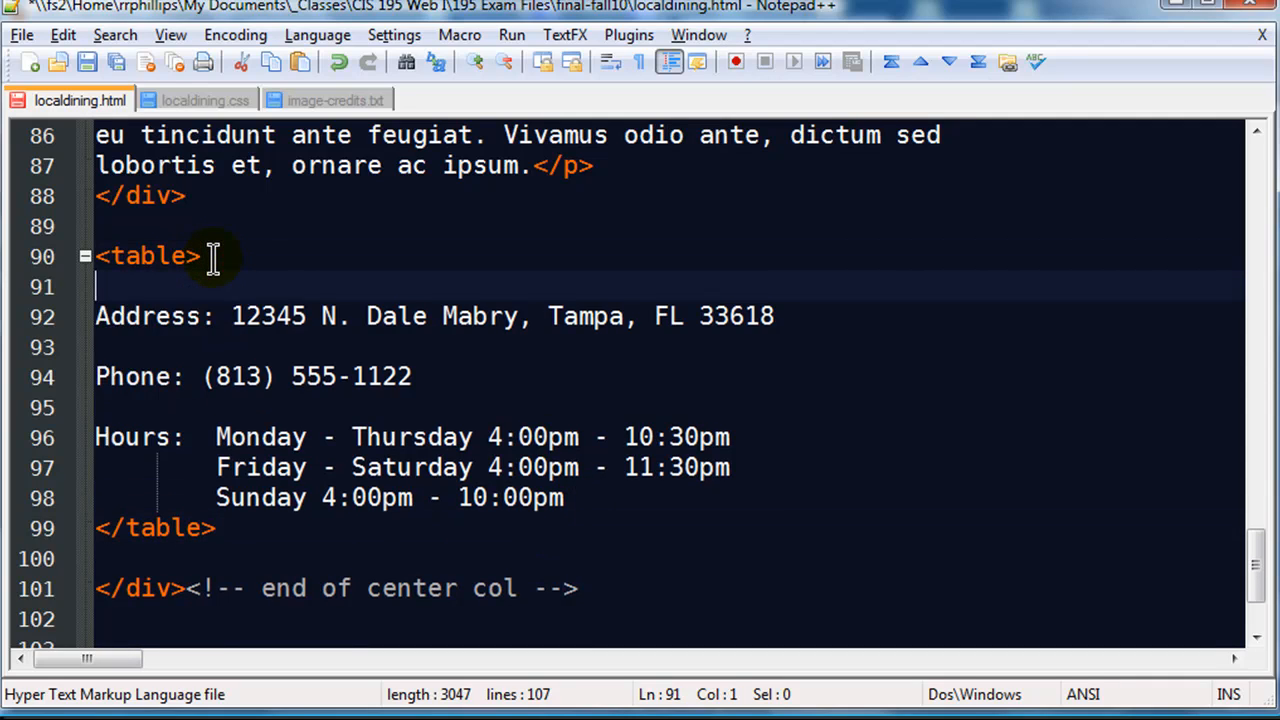
Wrap the address, phone and hours items in <tr></tr> row tags
type("<tr>")
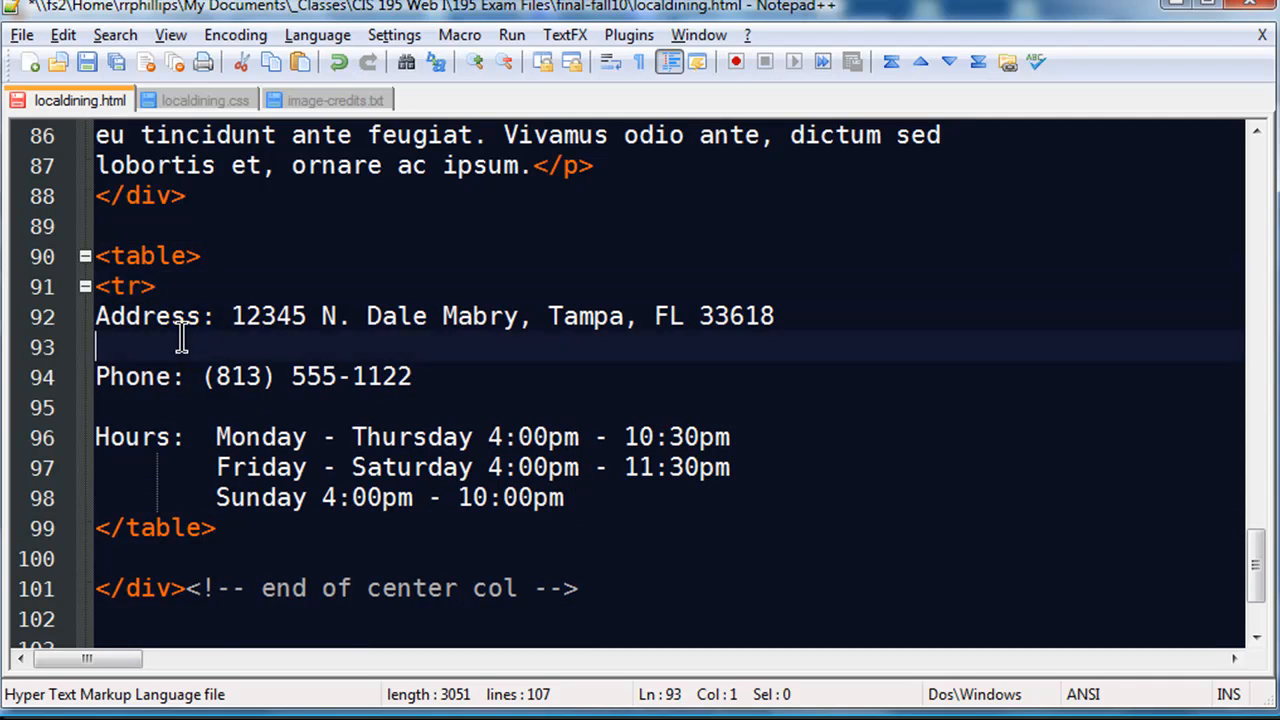
type("</tr>")
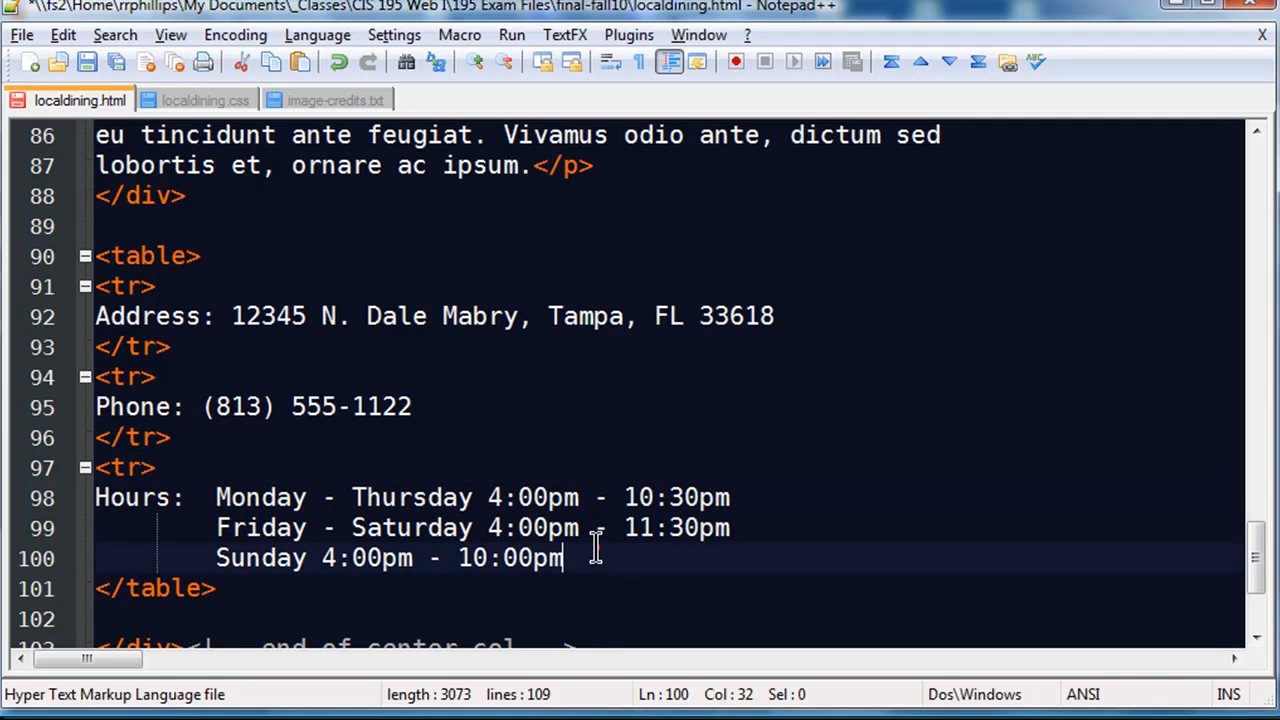
key("Enter")
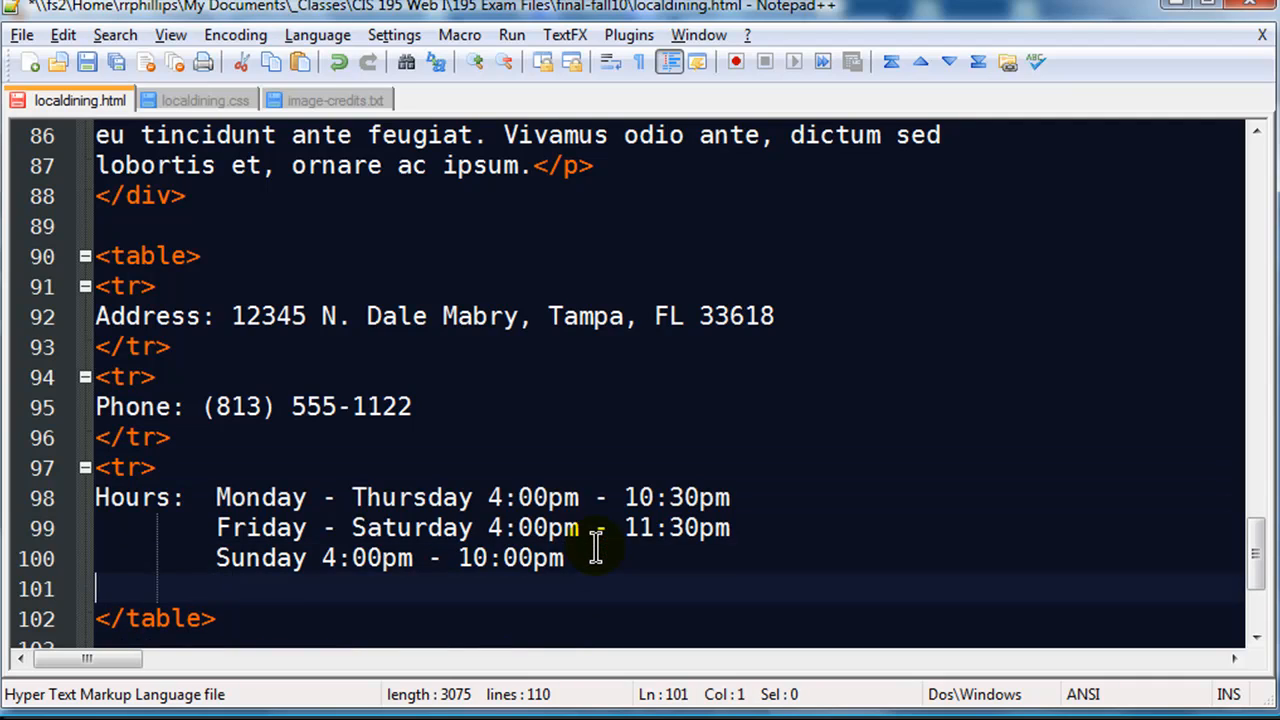
type("</tr>")
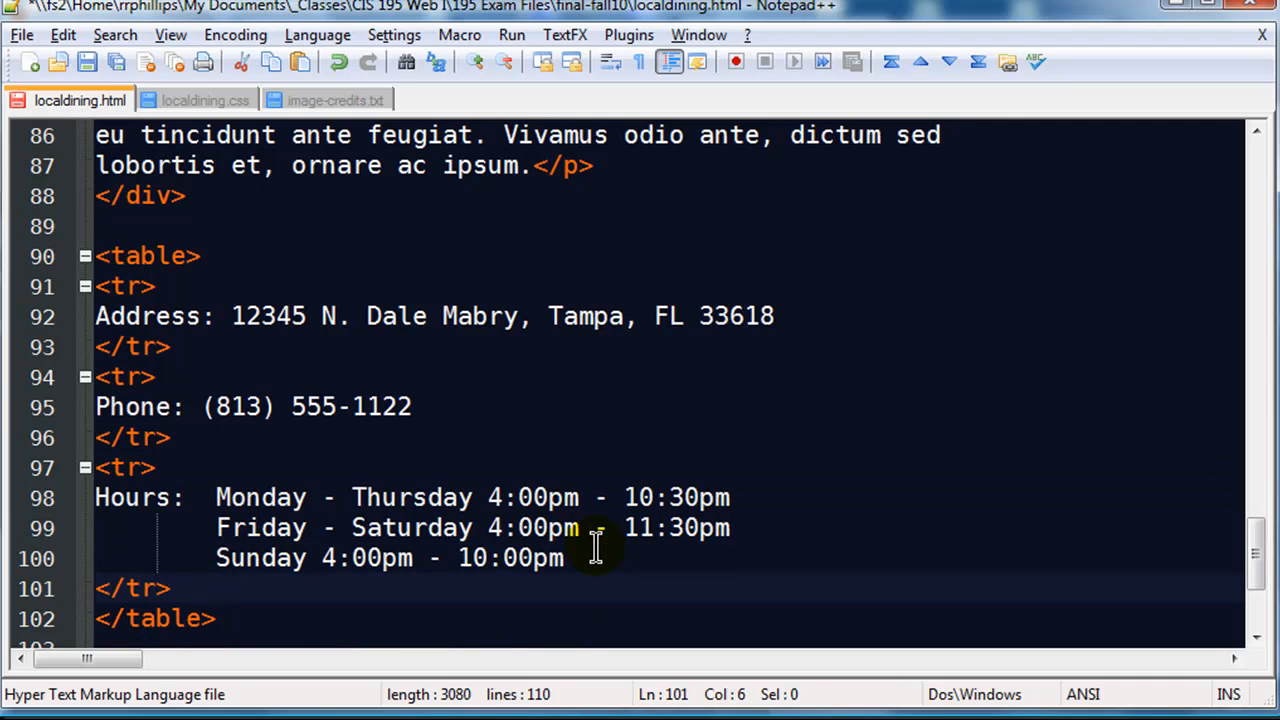
left_click(95, 316)
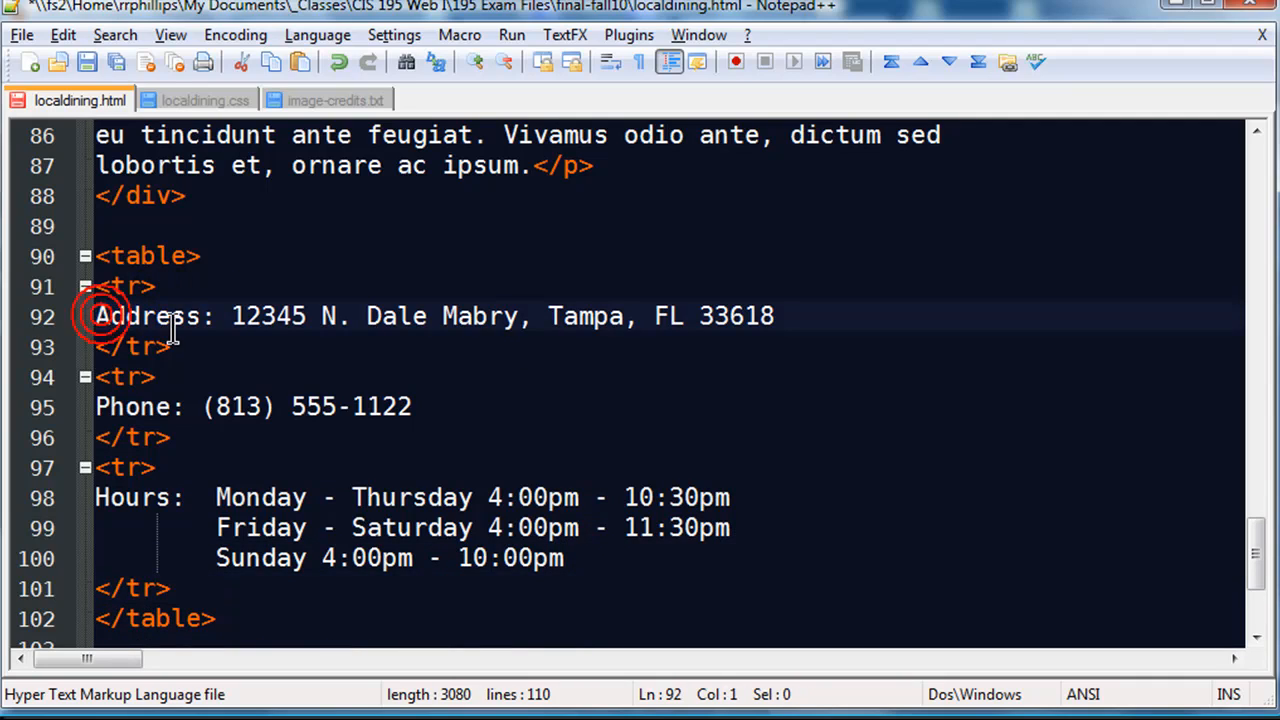
Wrap each label and value in <td> cells and add <br /> between the hours lines
type("<td>")
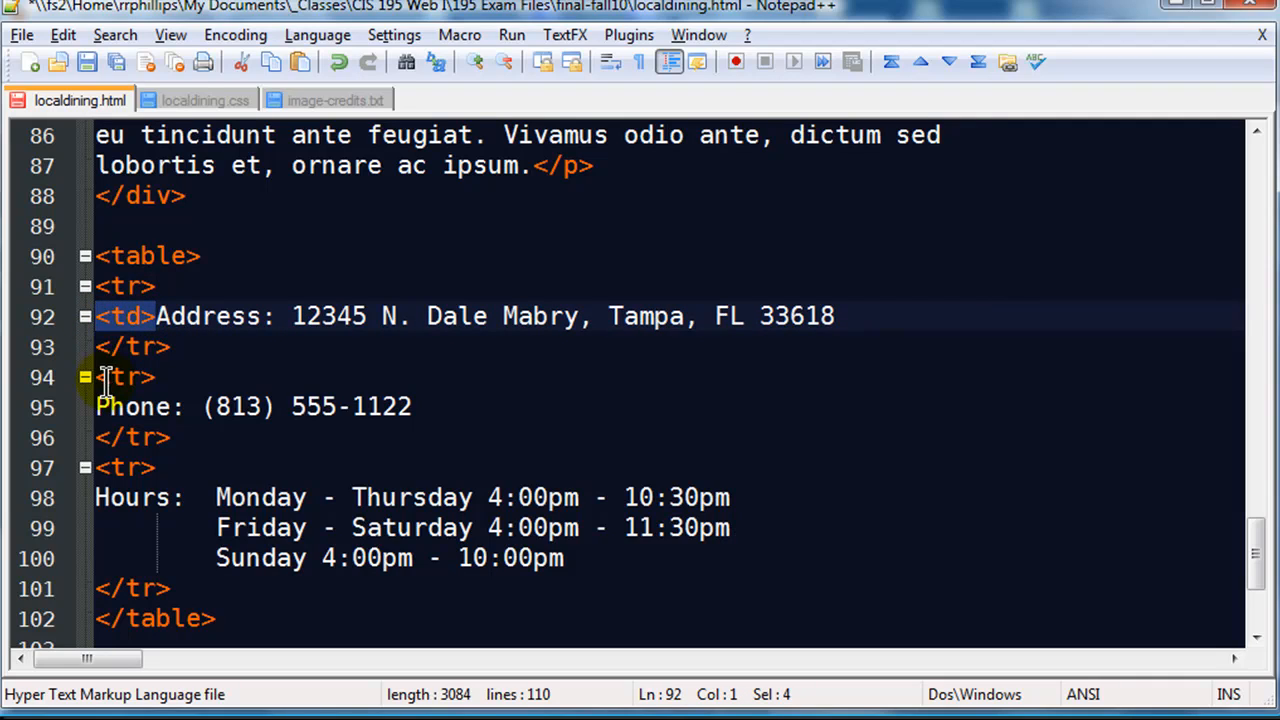
type("<td>")
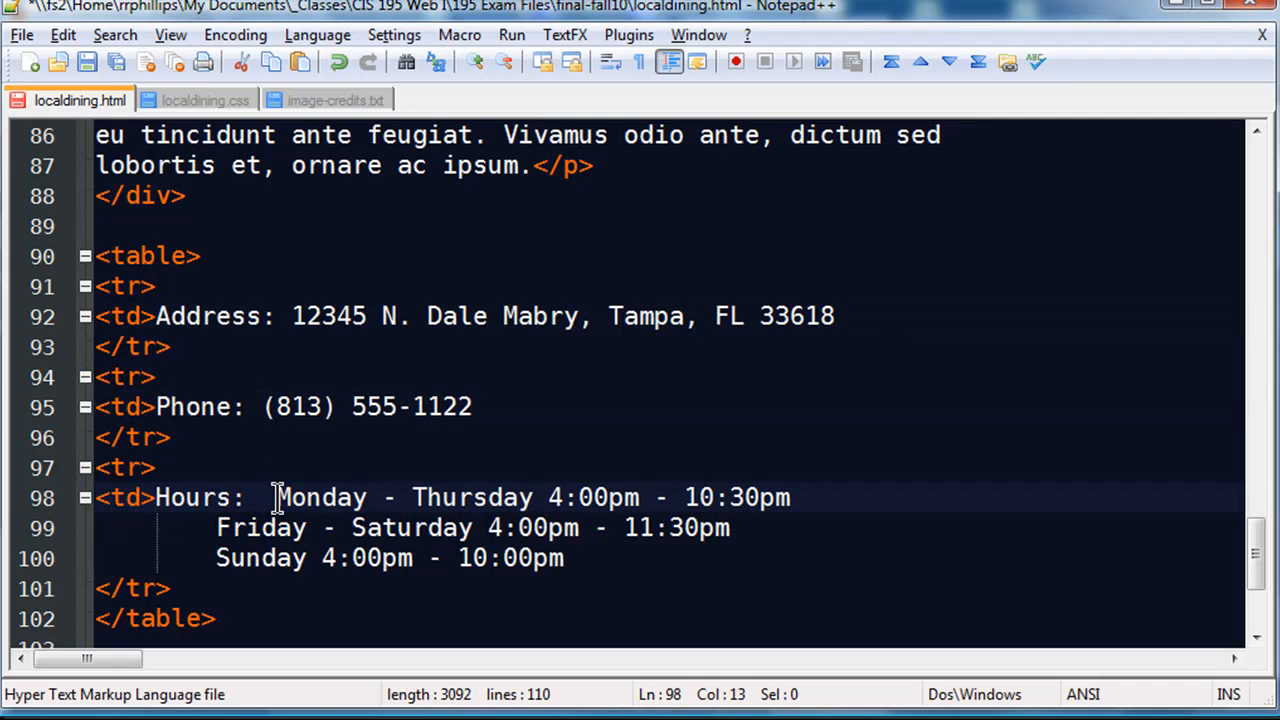
type("<td>")
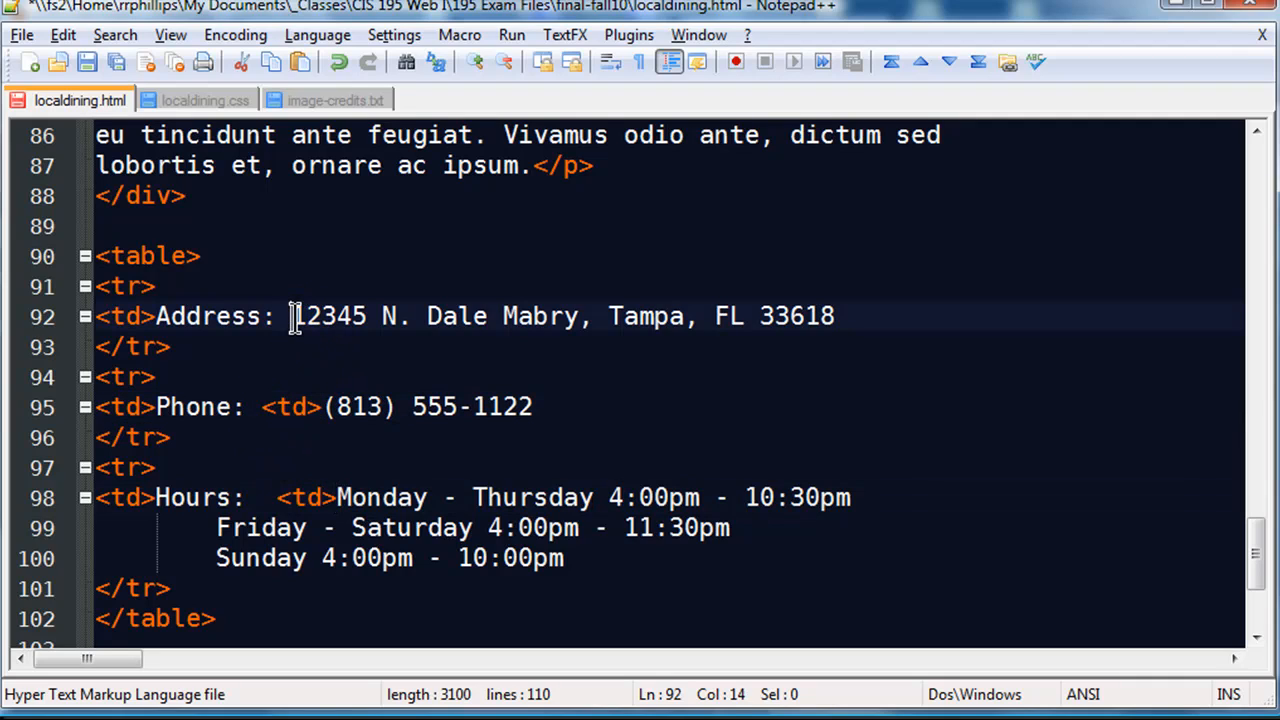
type("<td>")
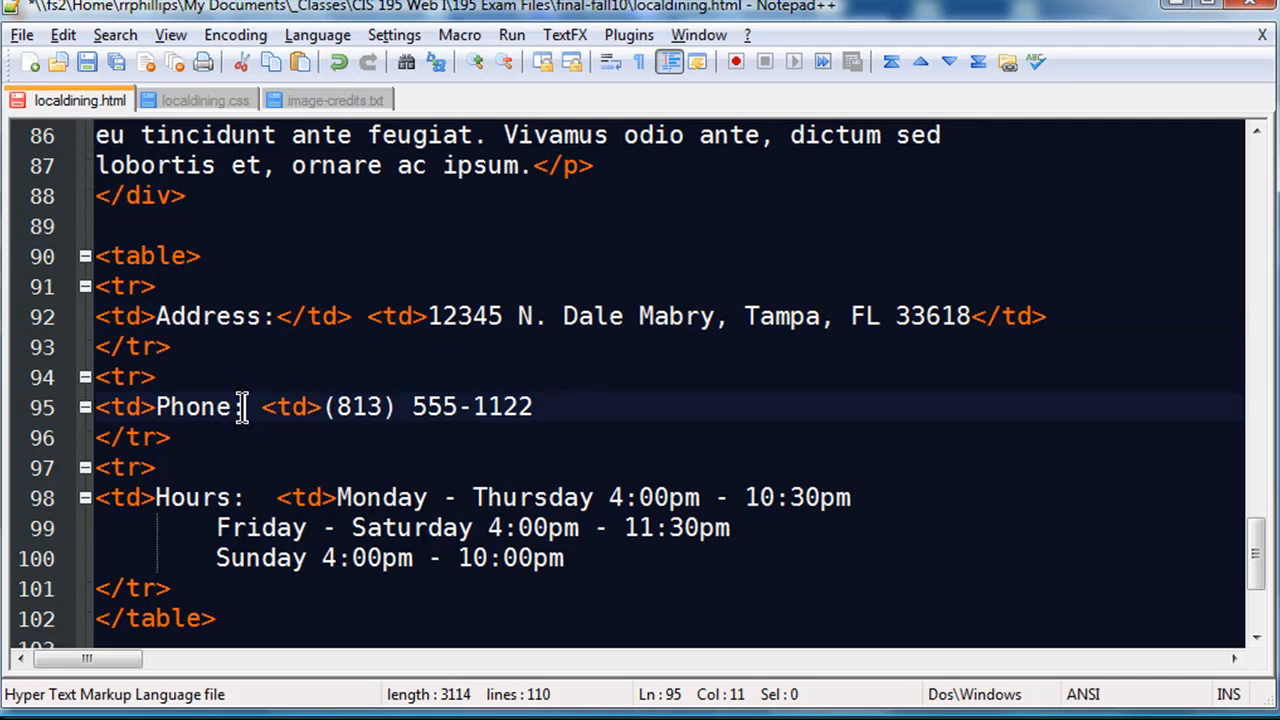
type("</td>")
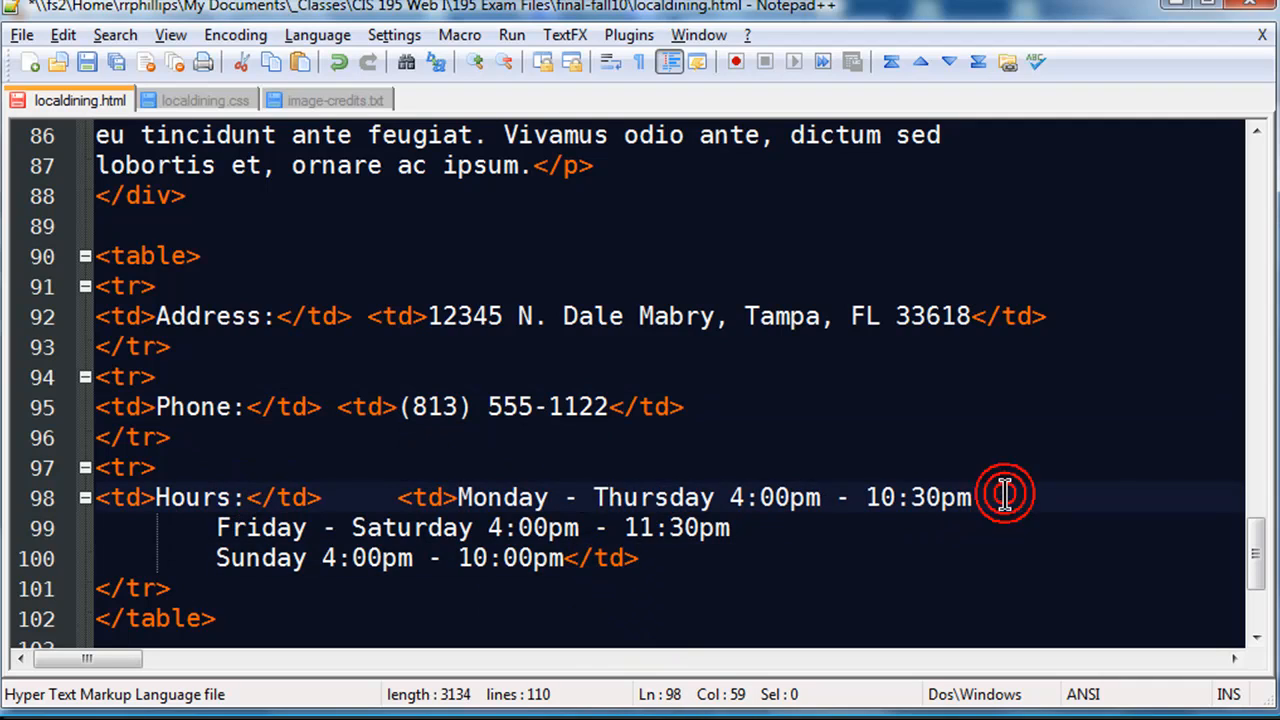
type("<br />")
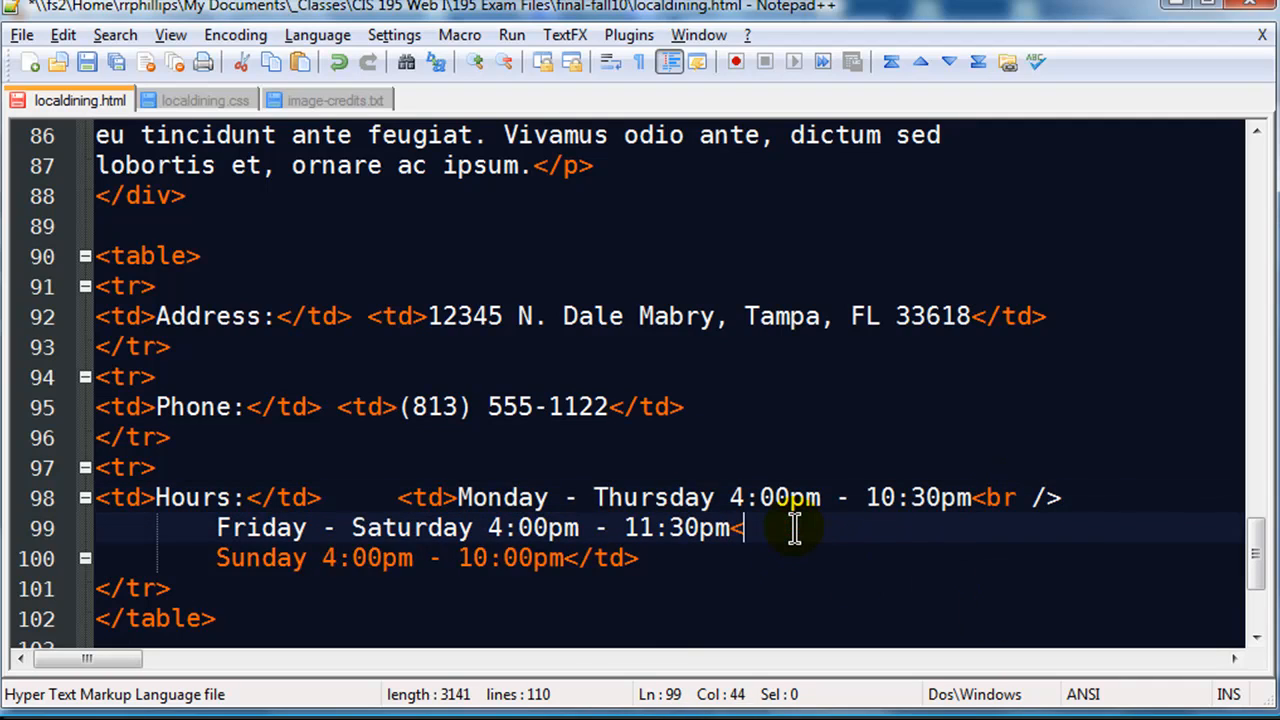
type("br />")
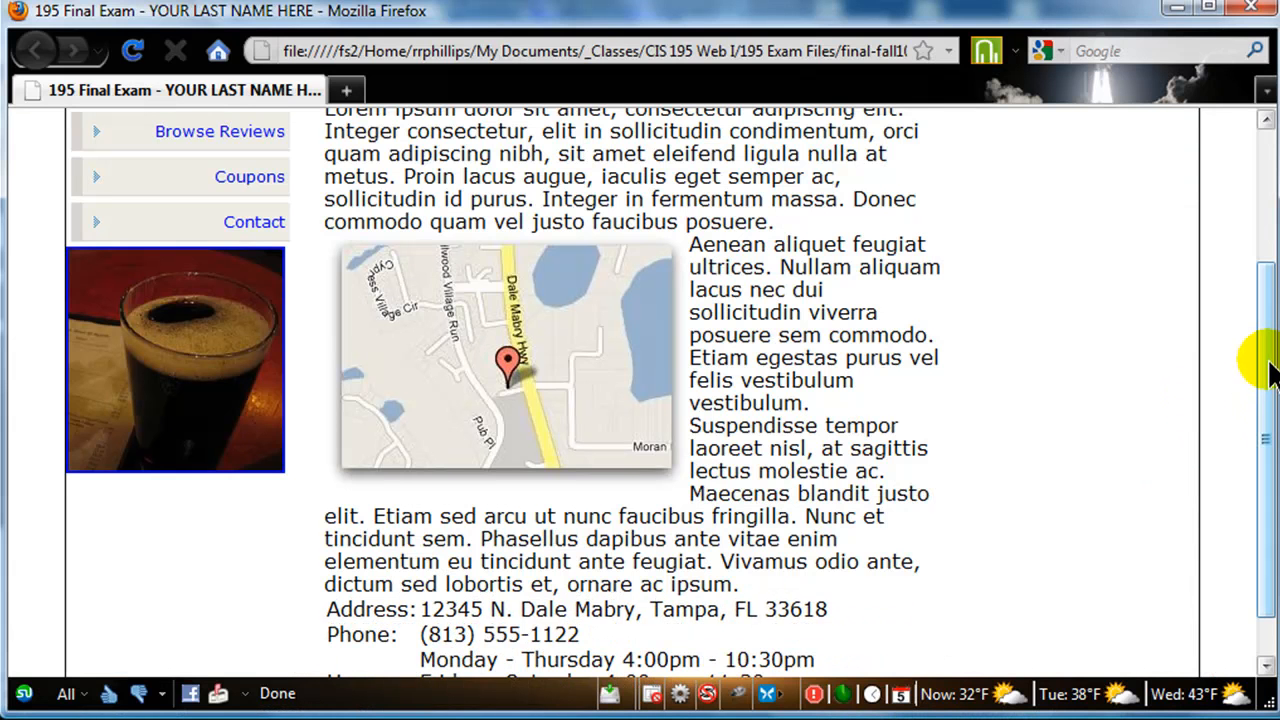
Scroll down to the new address, phone and hours table in Firefox
scroll("down", 3)
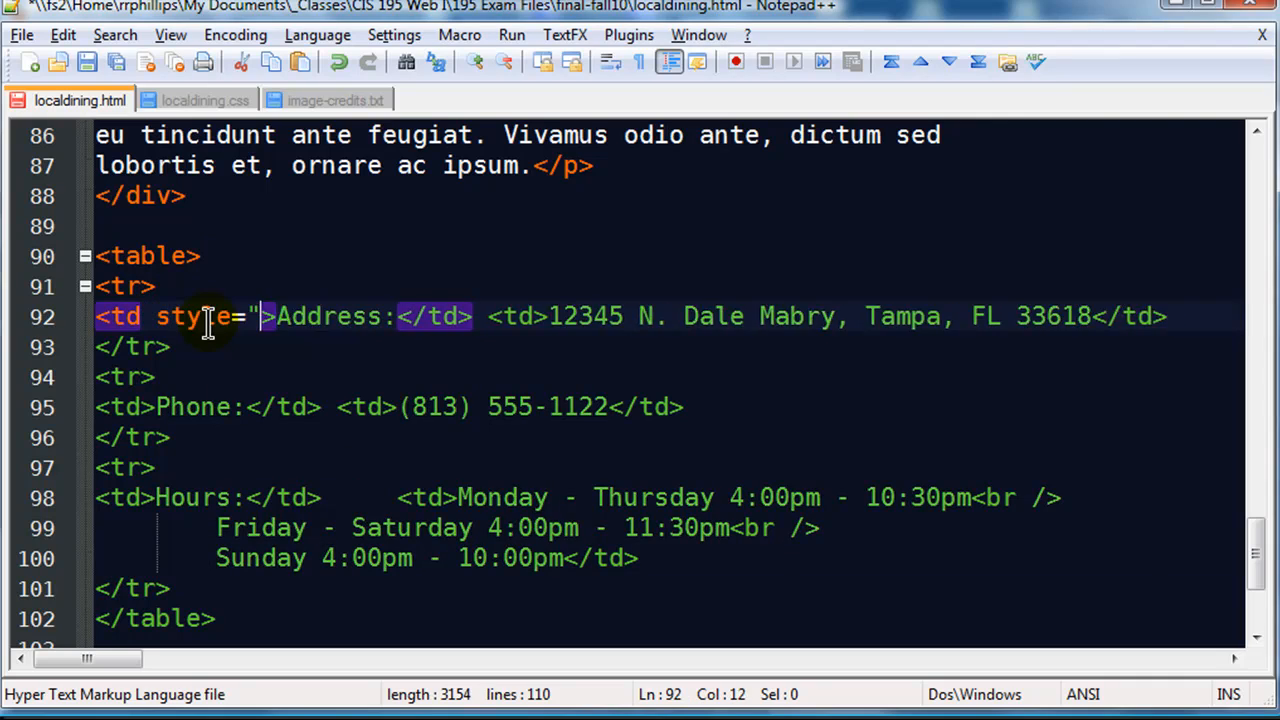
Give the Address label cell an inline width of 150px
type("width:1")
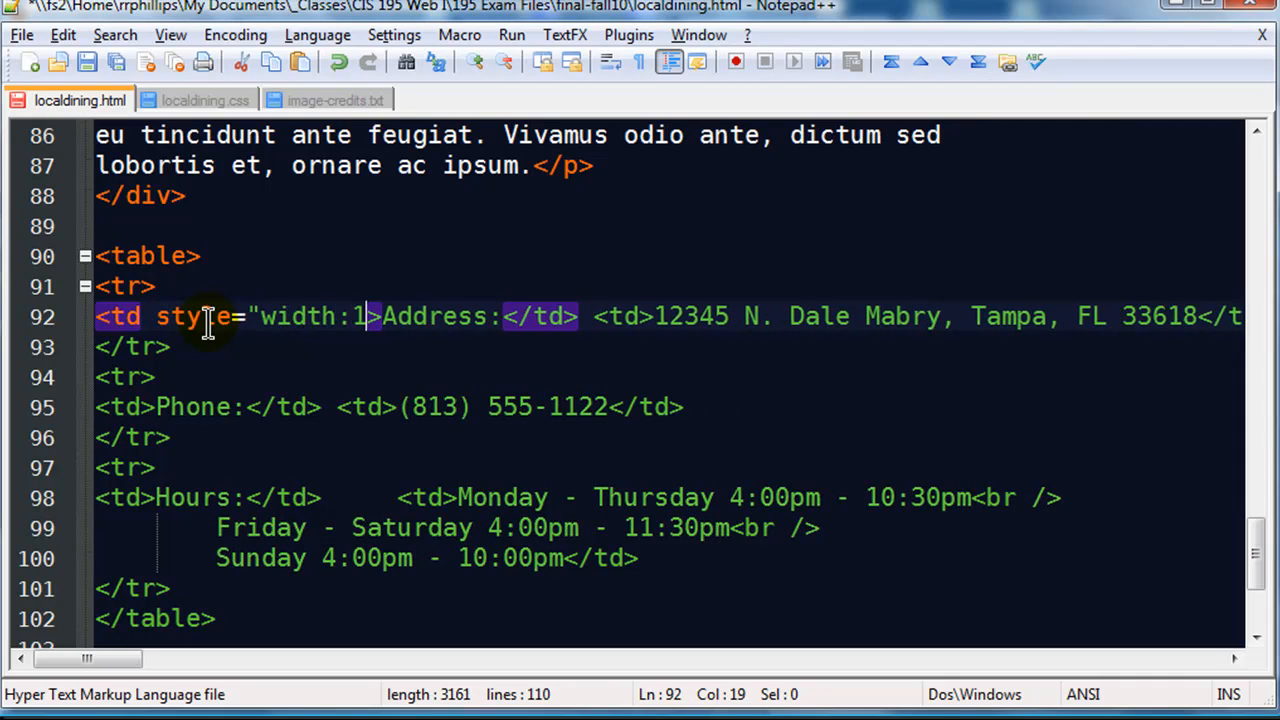
type("50px\"")
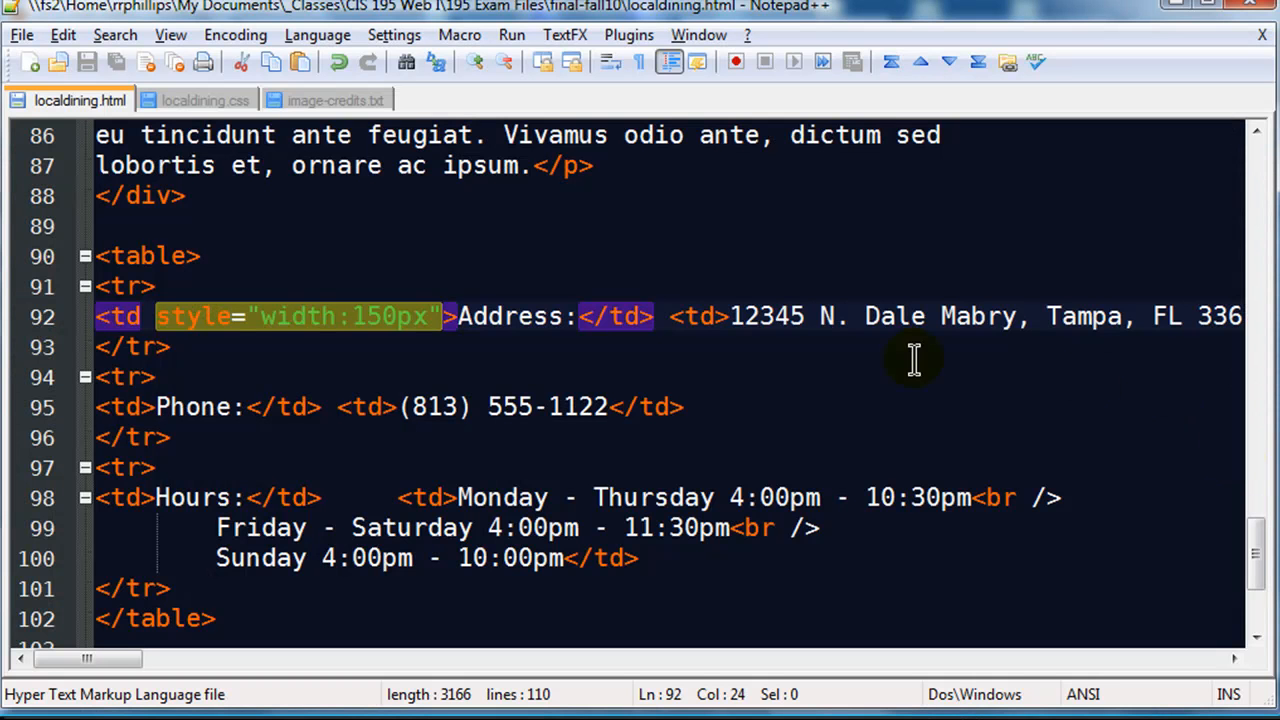
left_click(225, 286)
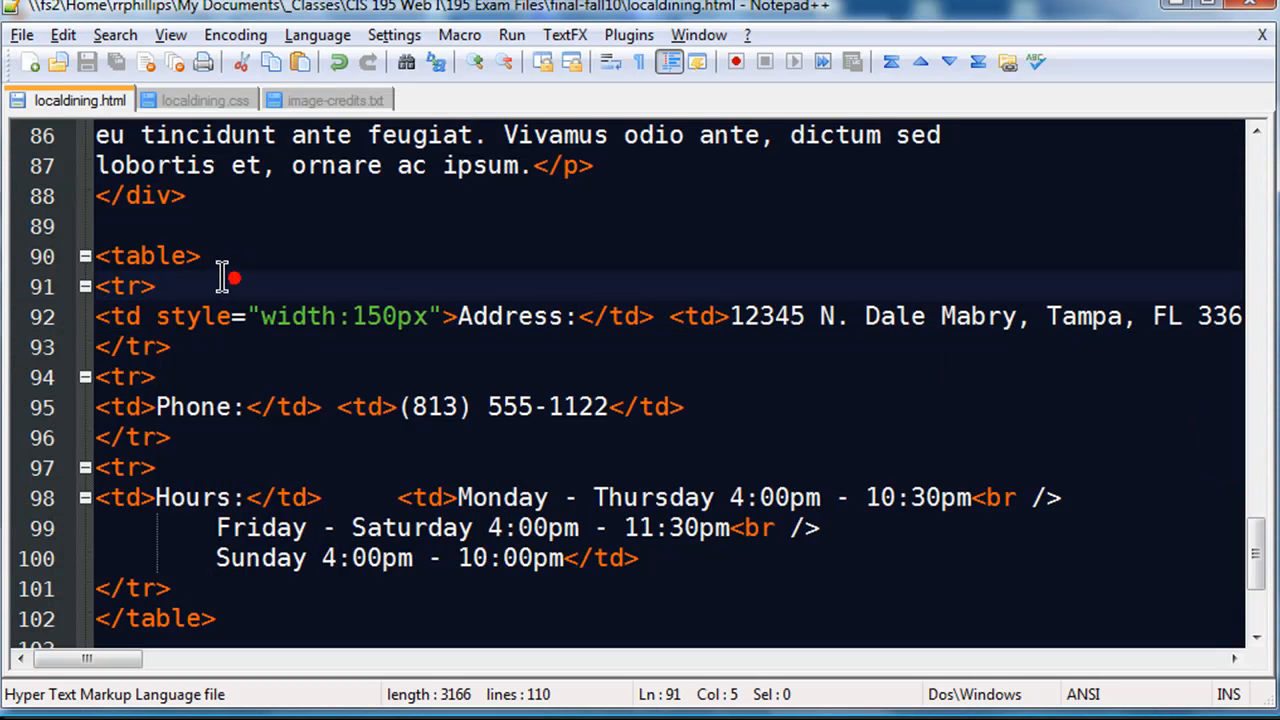
left_click(206, 100)
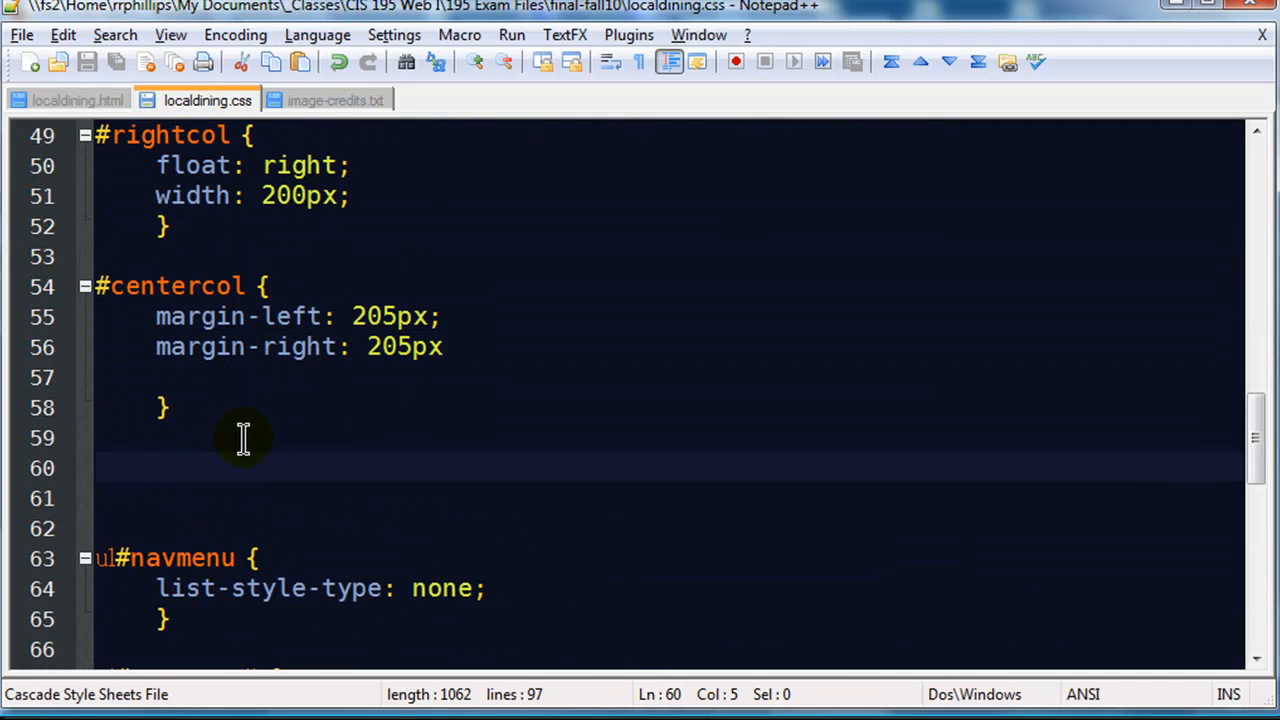
Add a '#centercol table td' rule with a 1px solid red border to localdining.css
type("#")
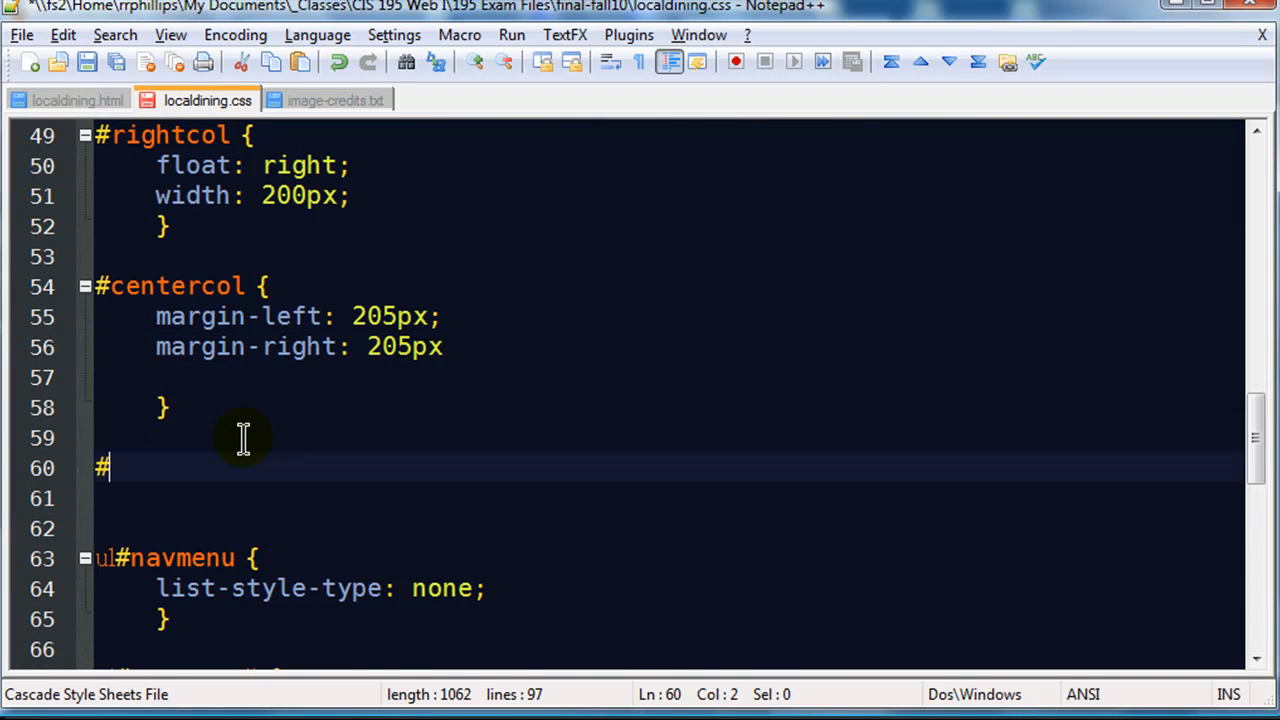
type("centercol tab")
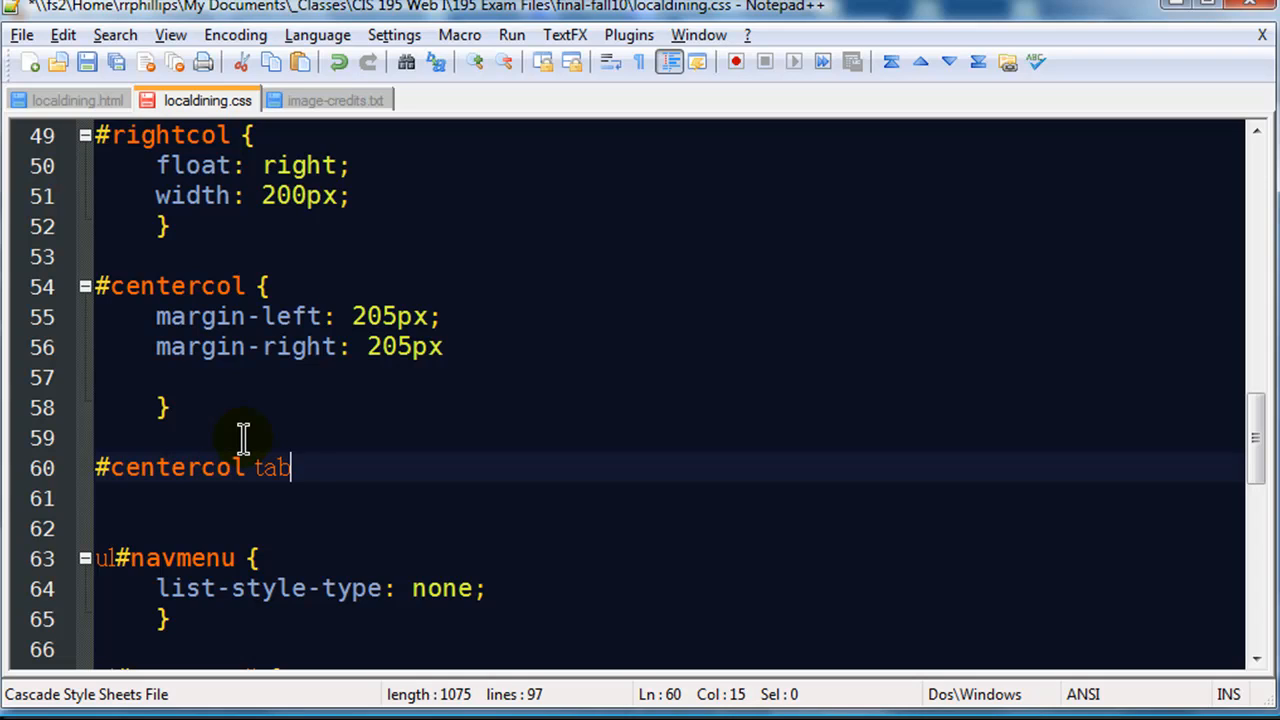
type("le td")
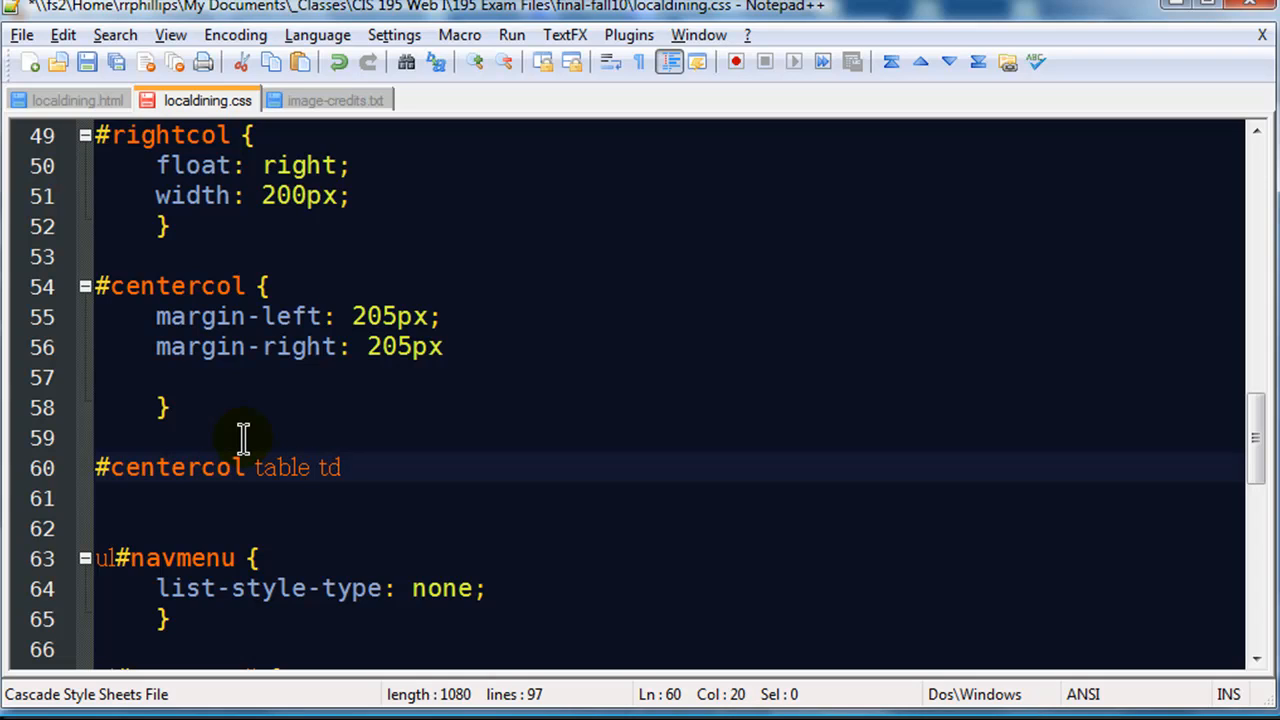
type("{\\n\tbord")
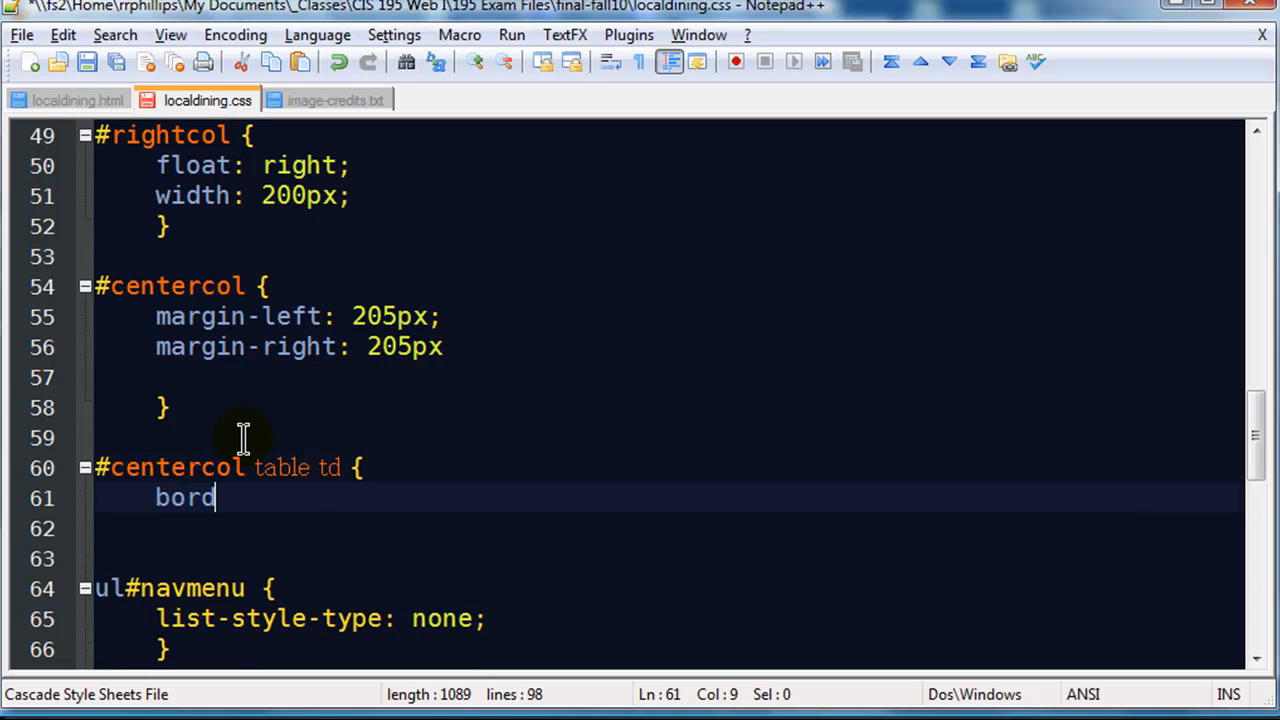
type("er-")
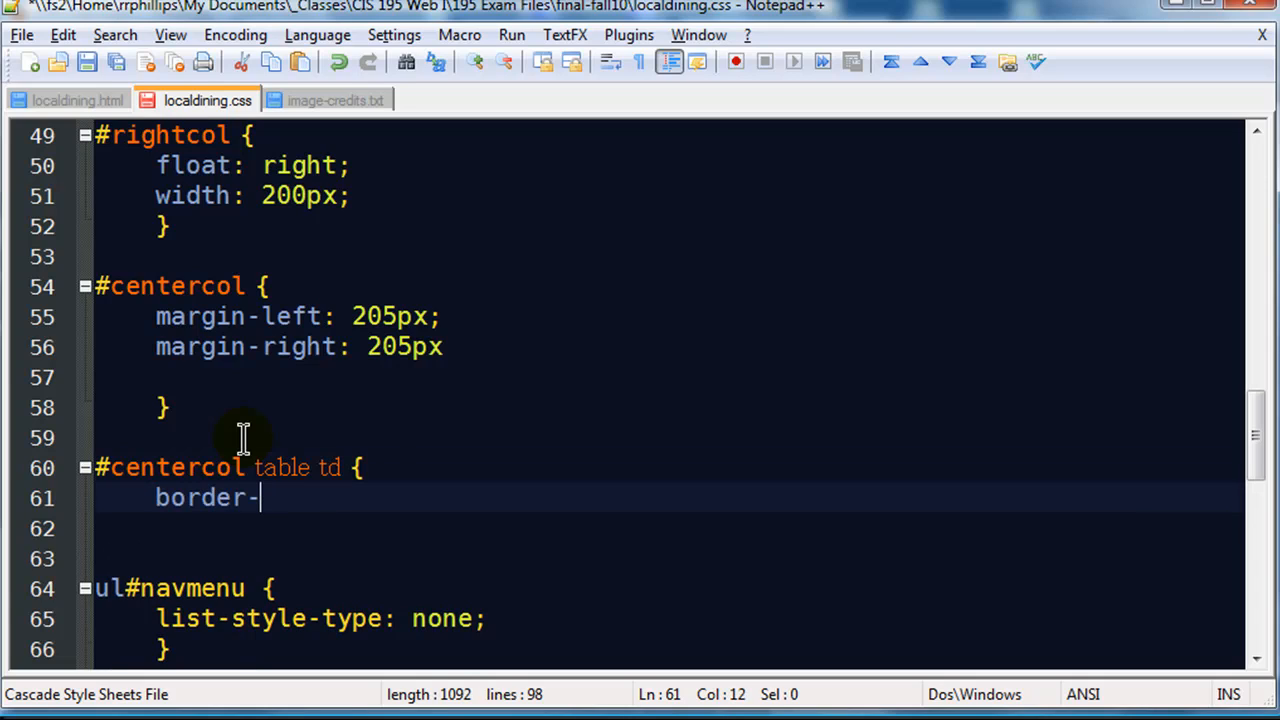
type("bottom: 1p")
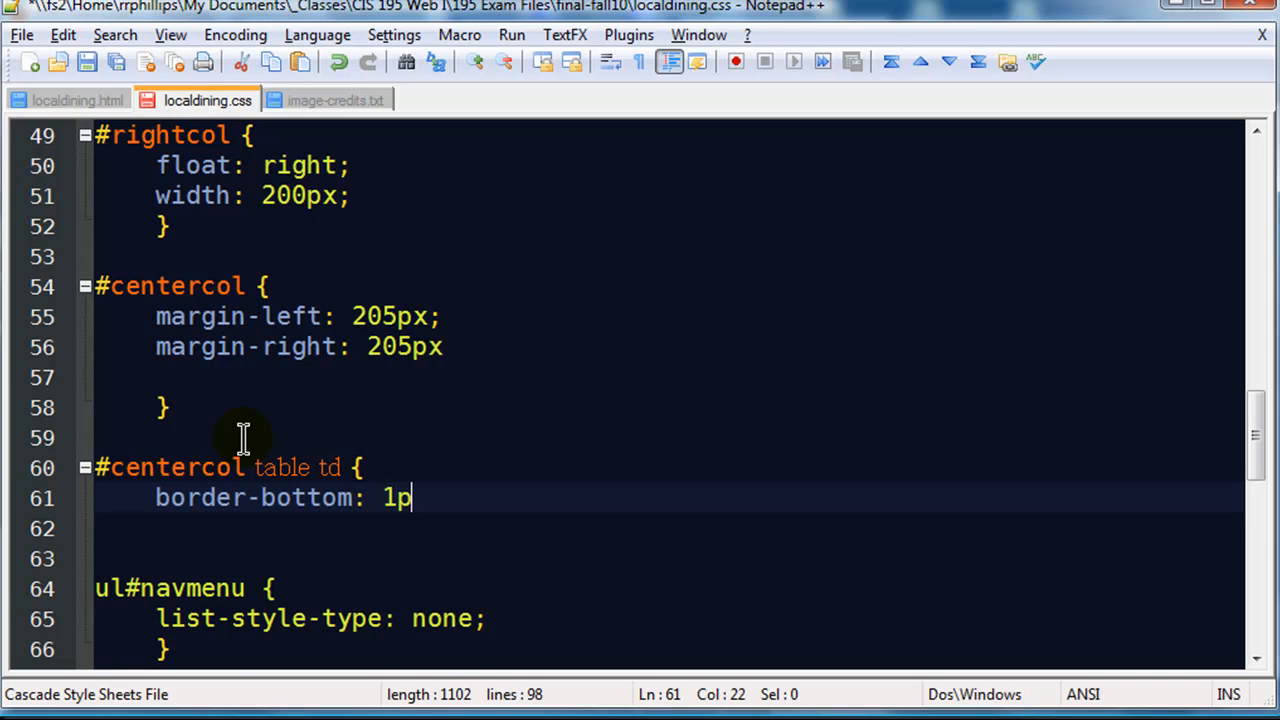
type("x solid red;")
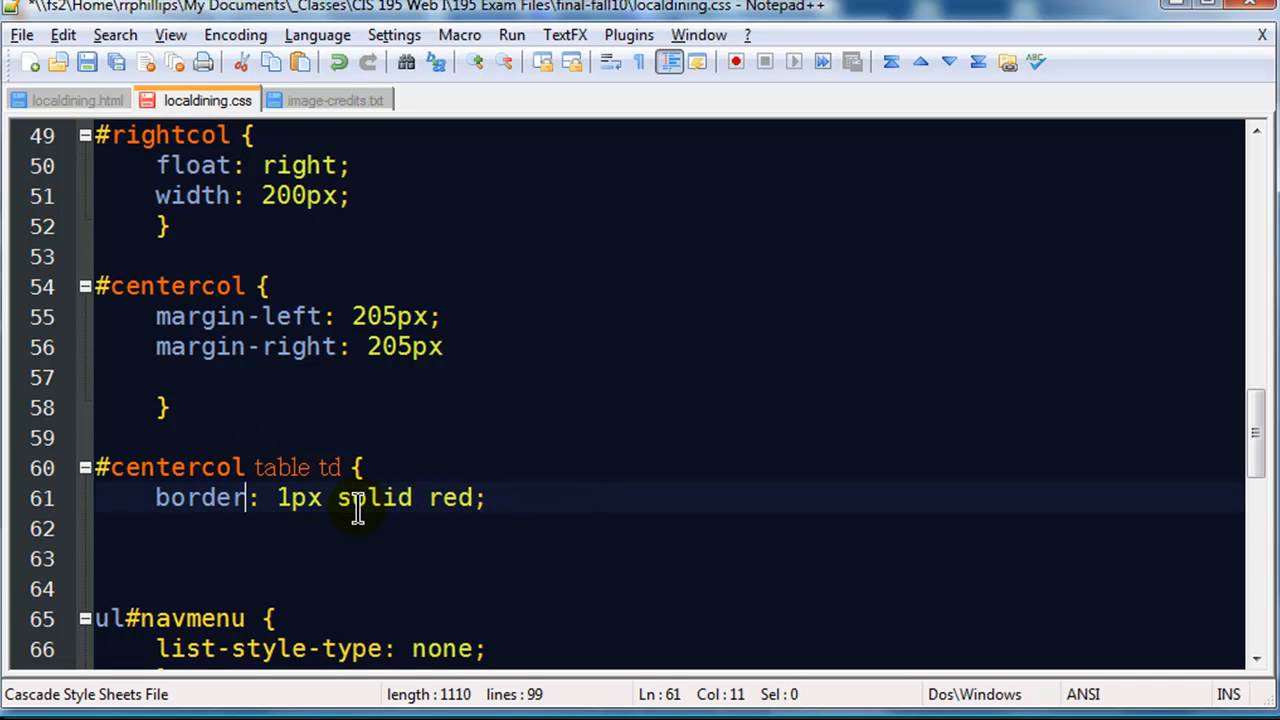
left_click(487, 498)
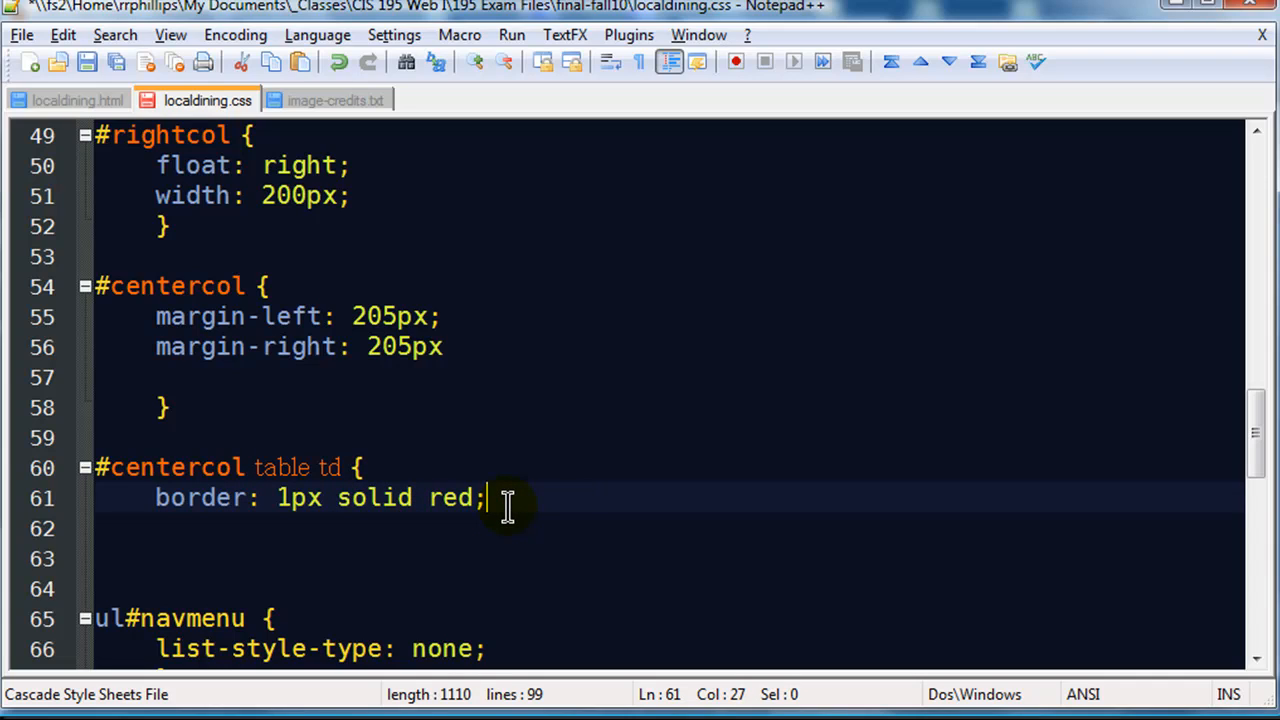
key("Enter")
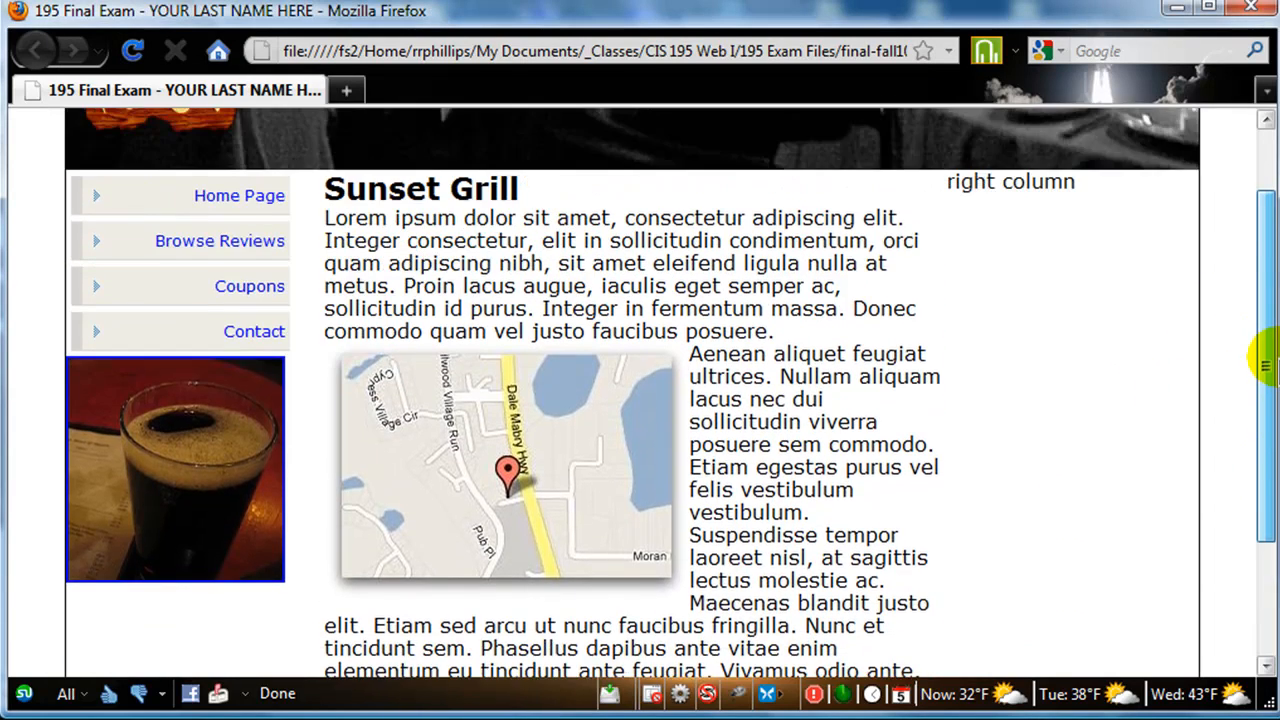
Scroll down to check the red-bordered address table, then scroll back up
scroll("down", 3)
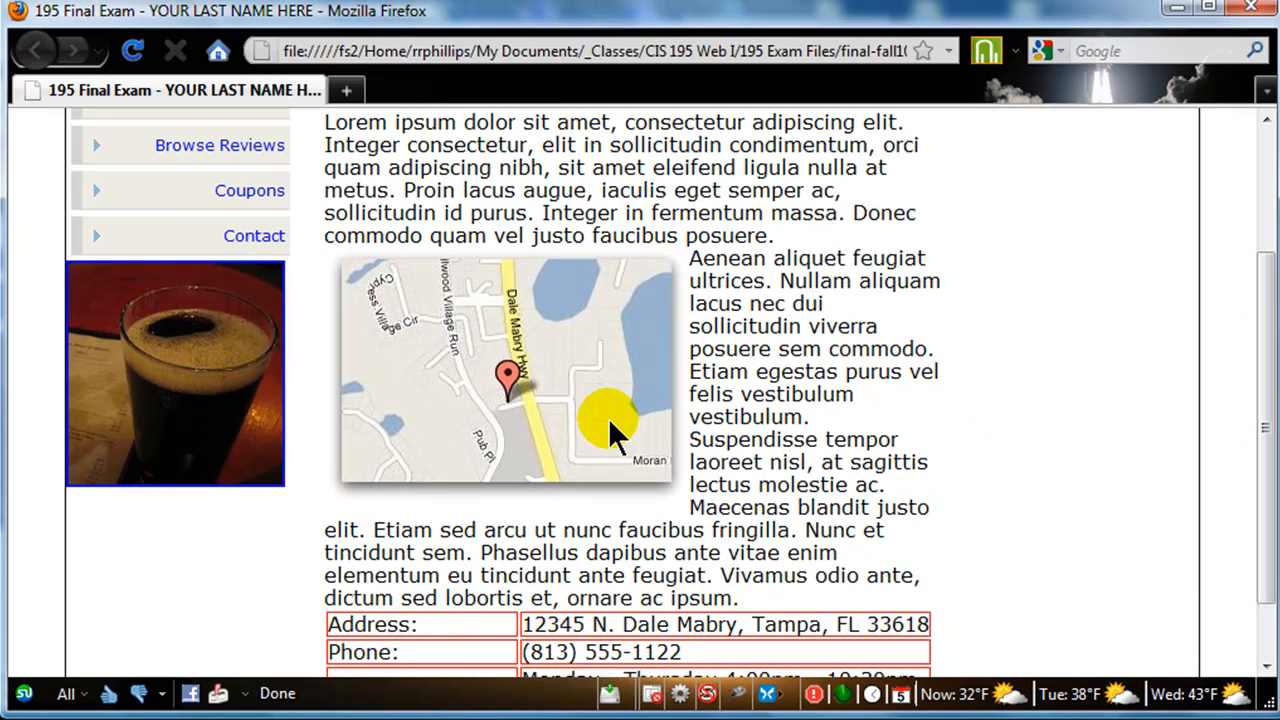
mouse_move(1113, 558)
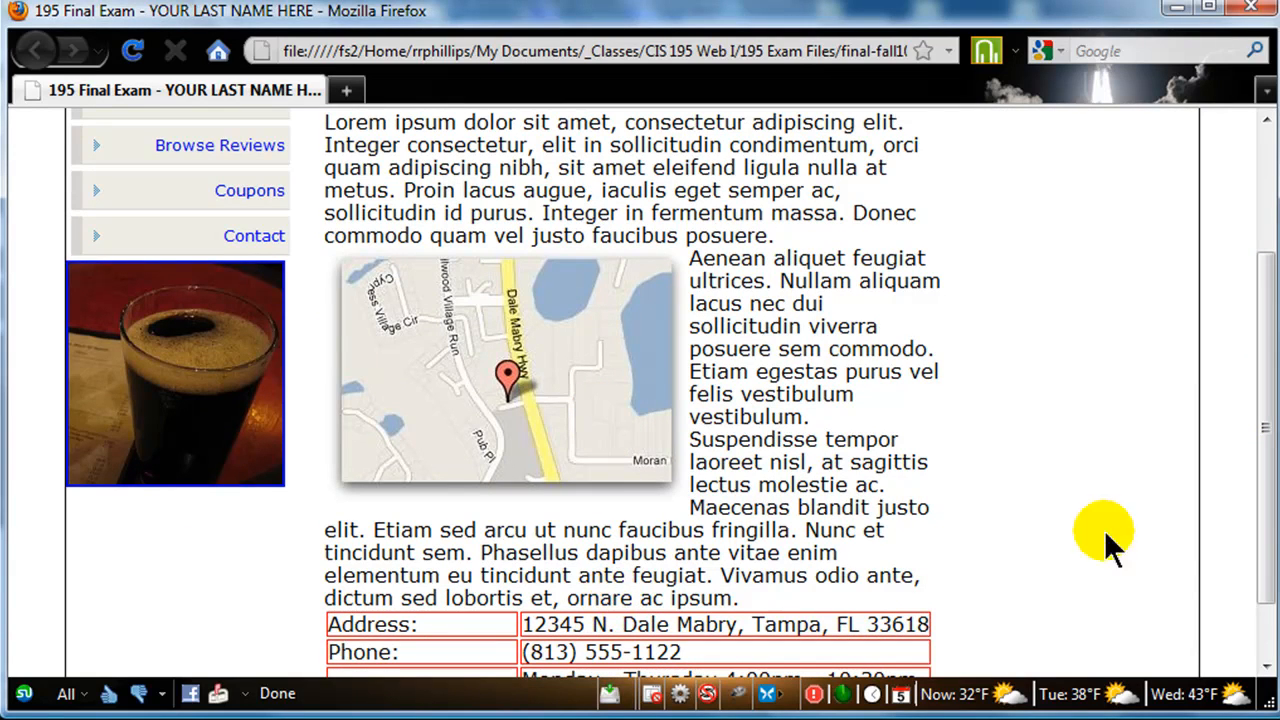
scroll("up", 3)
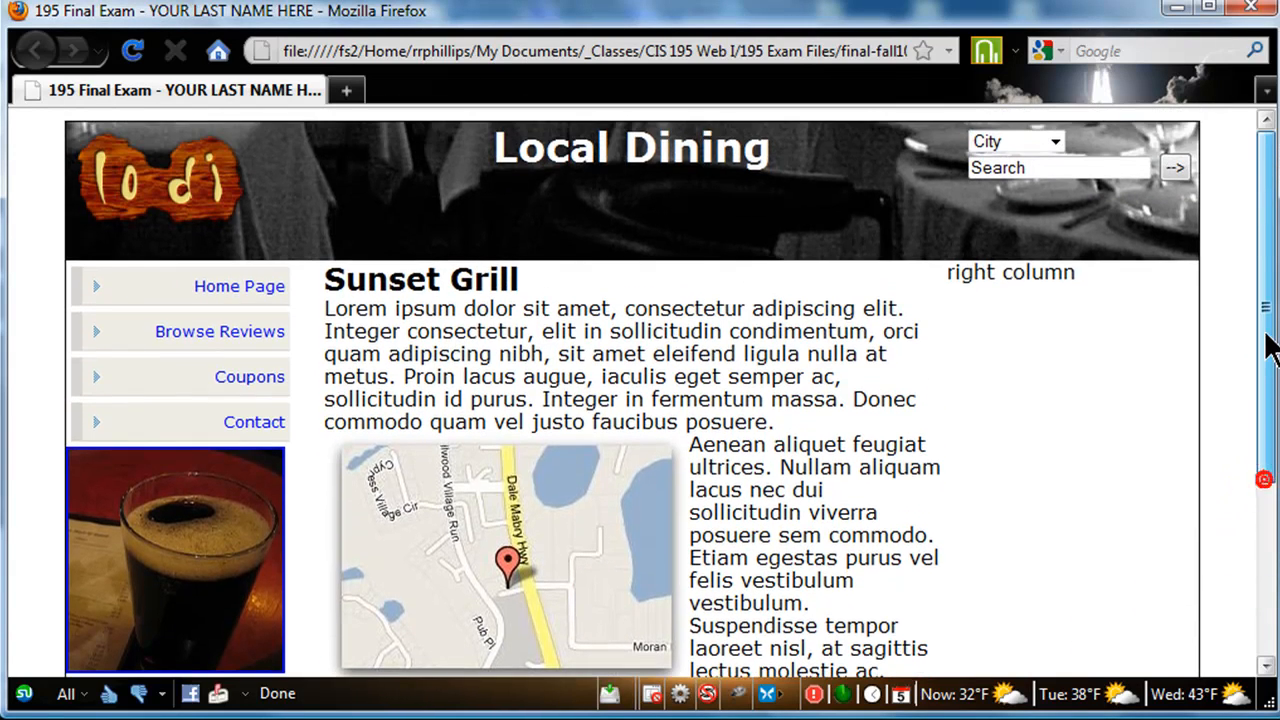
mouse_move(1264, 330)
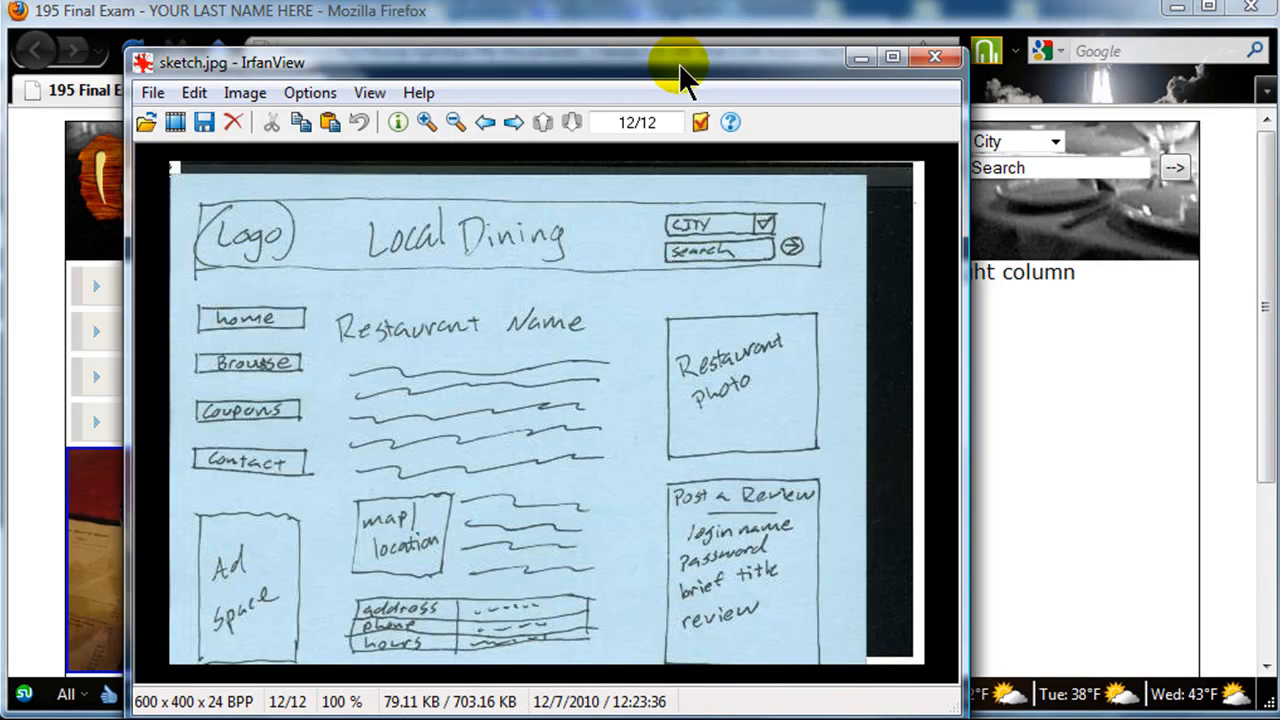
mouse_move(698, 88)
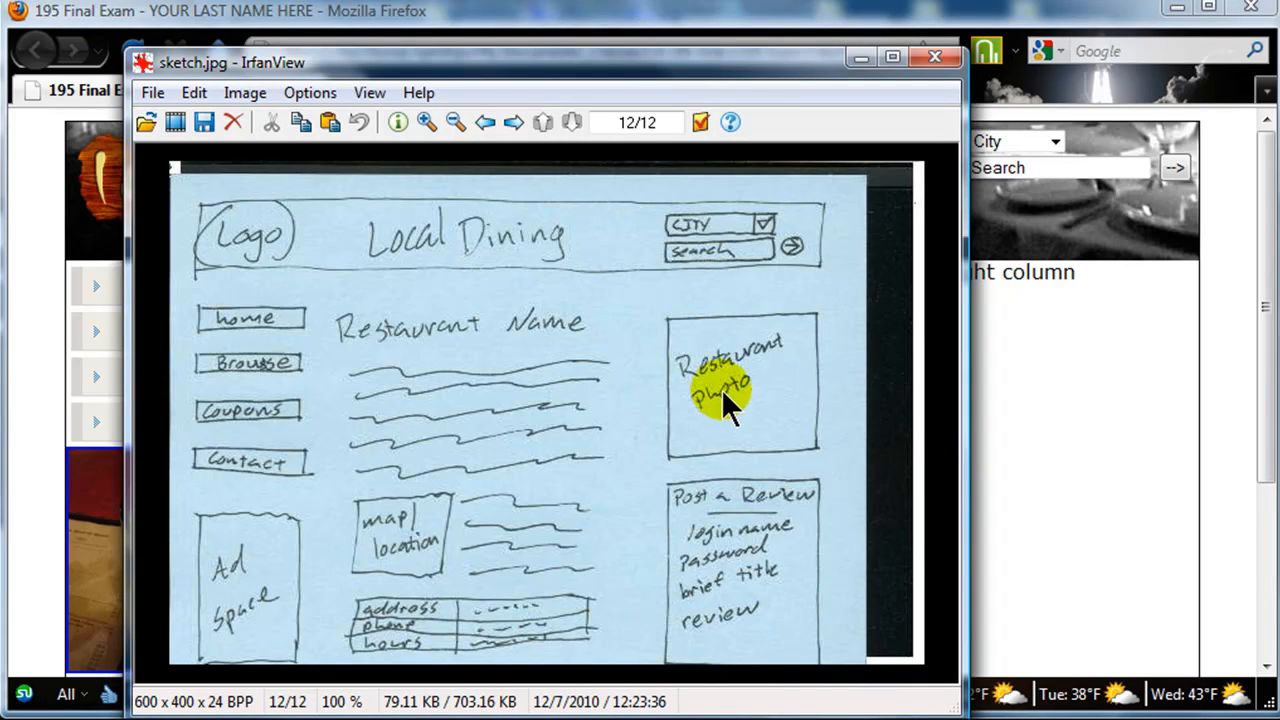
mouse_move(553, 75)
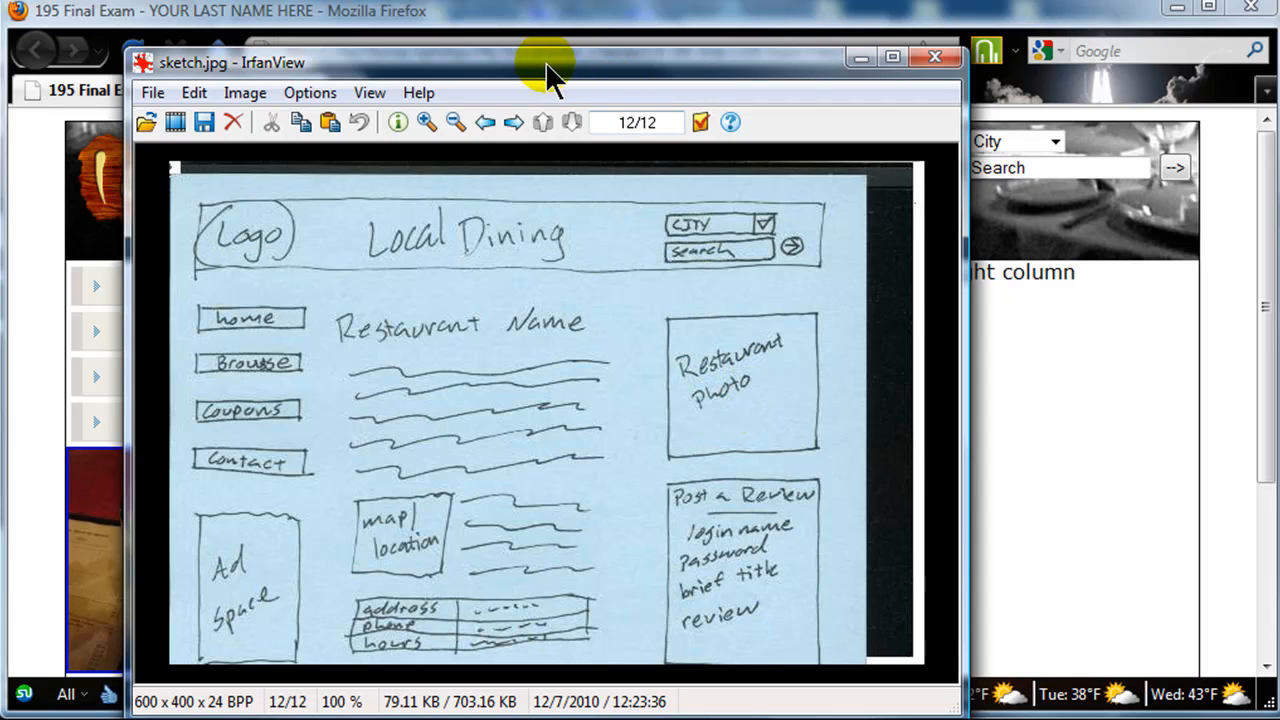
Review the sketch's right-column Restaurant photo box, then return to the code
left_click(931, 57)
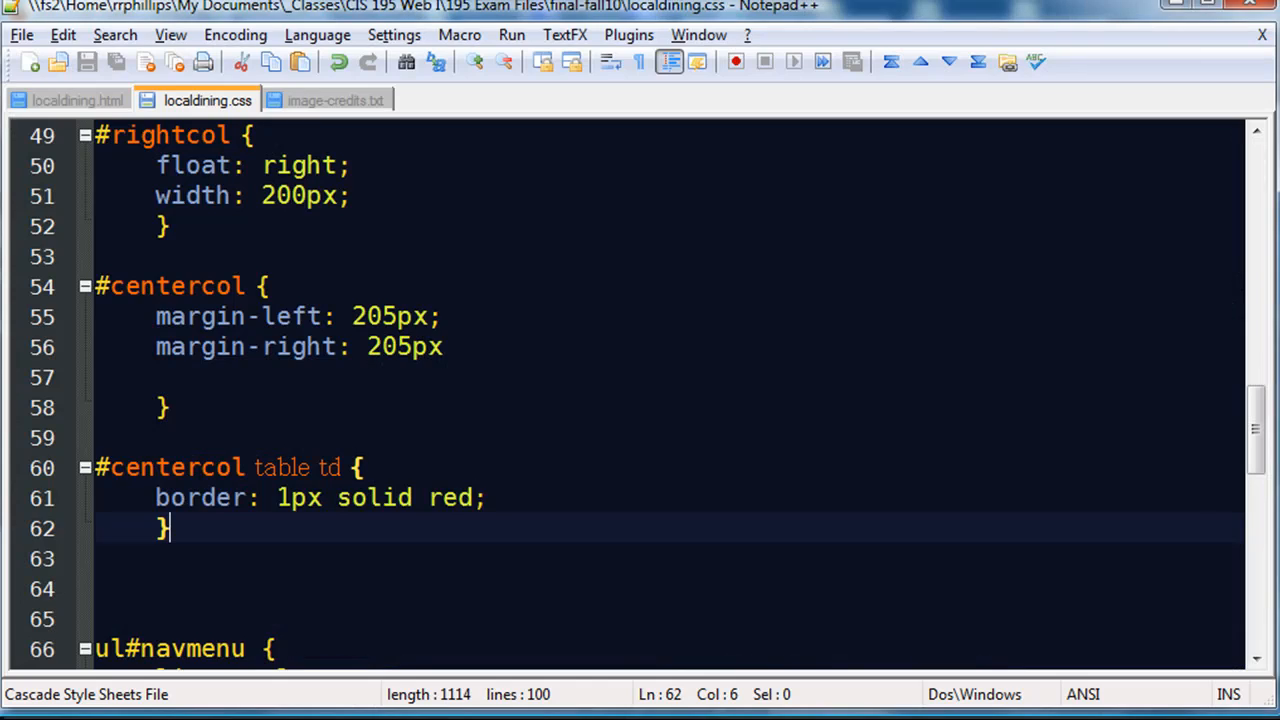
Replace the 'right column' placeholder with an <img> tag with alt text 'rest photo'
left_click(75, 99)
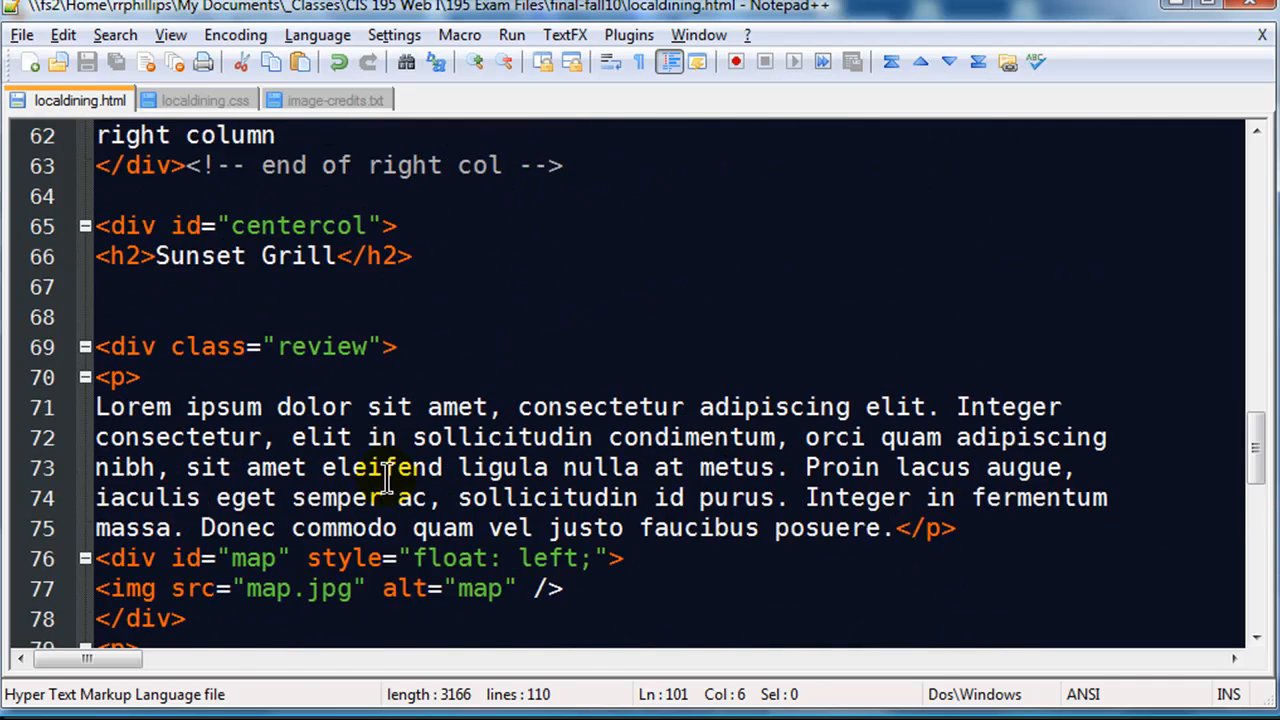
scroll("up", 3)
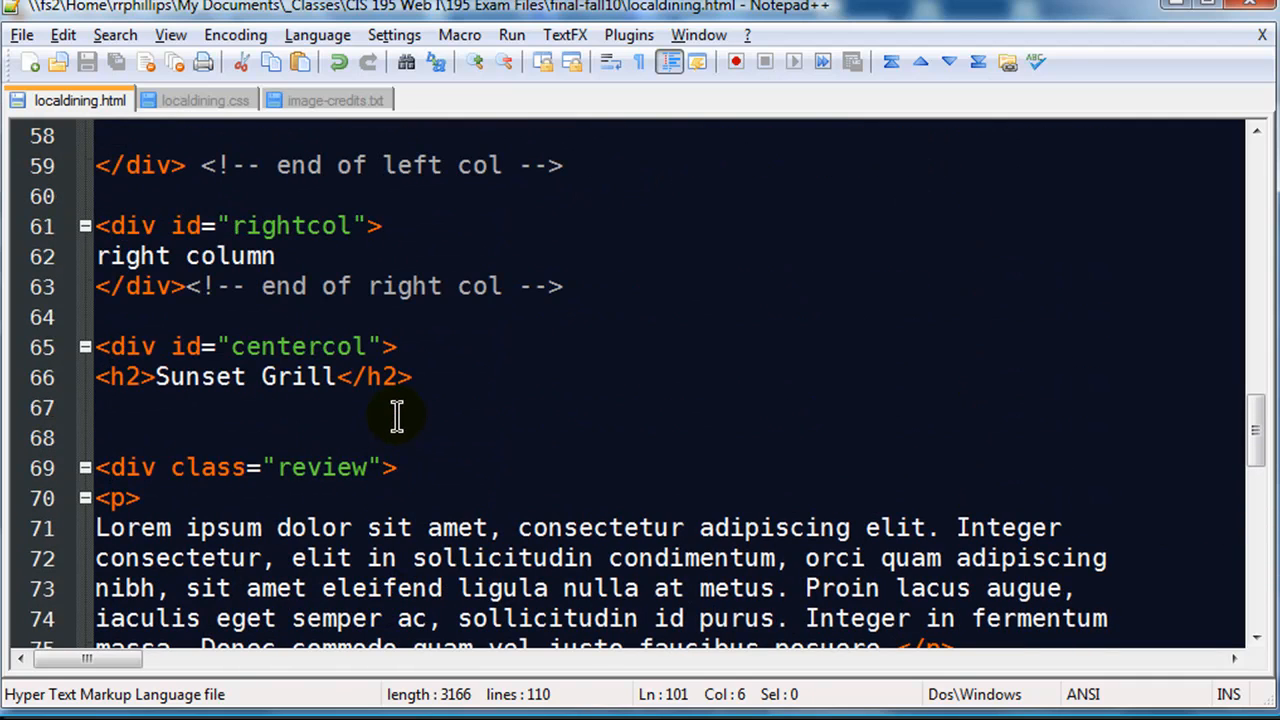
double_click(185, 256)
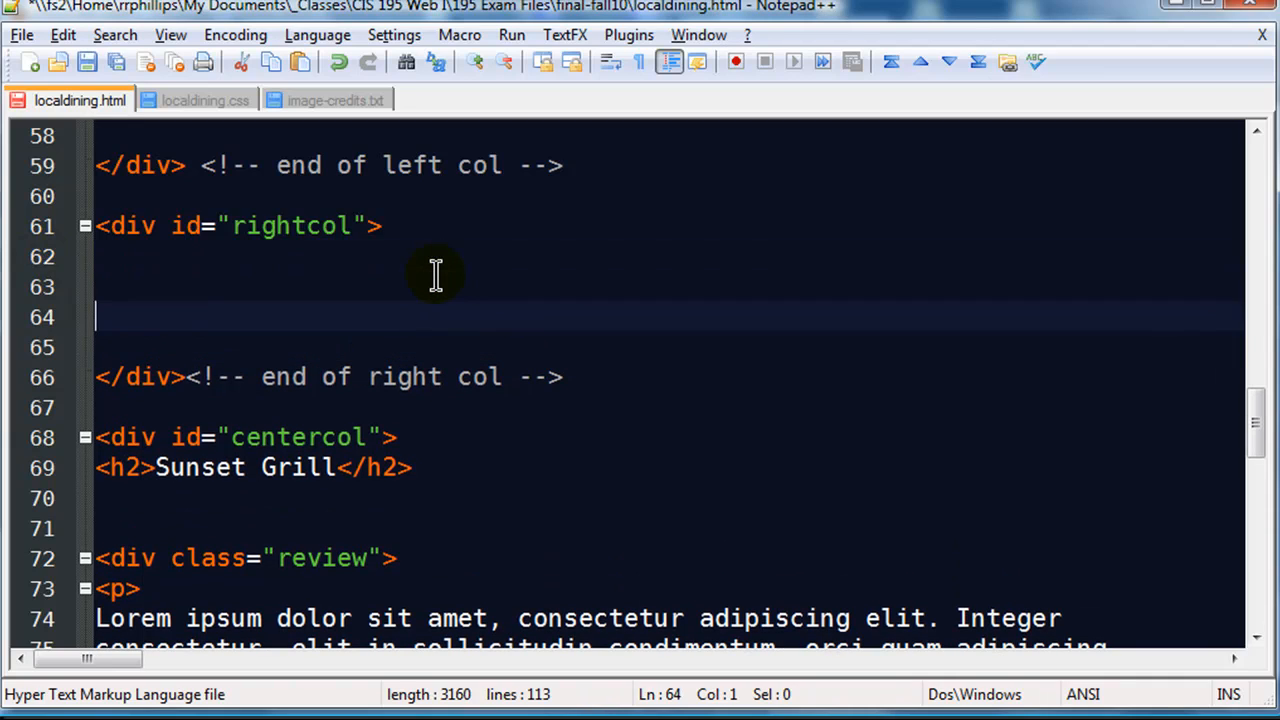
type("</div")
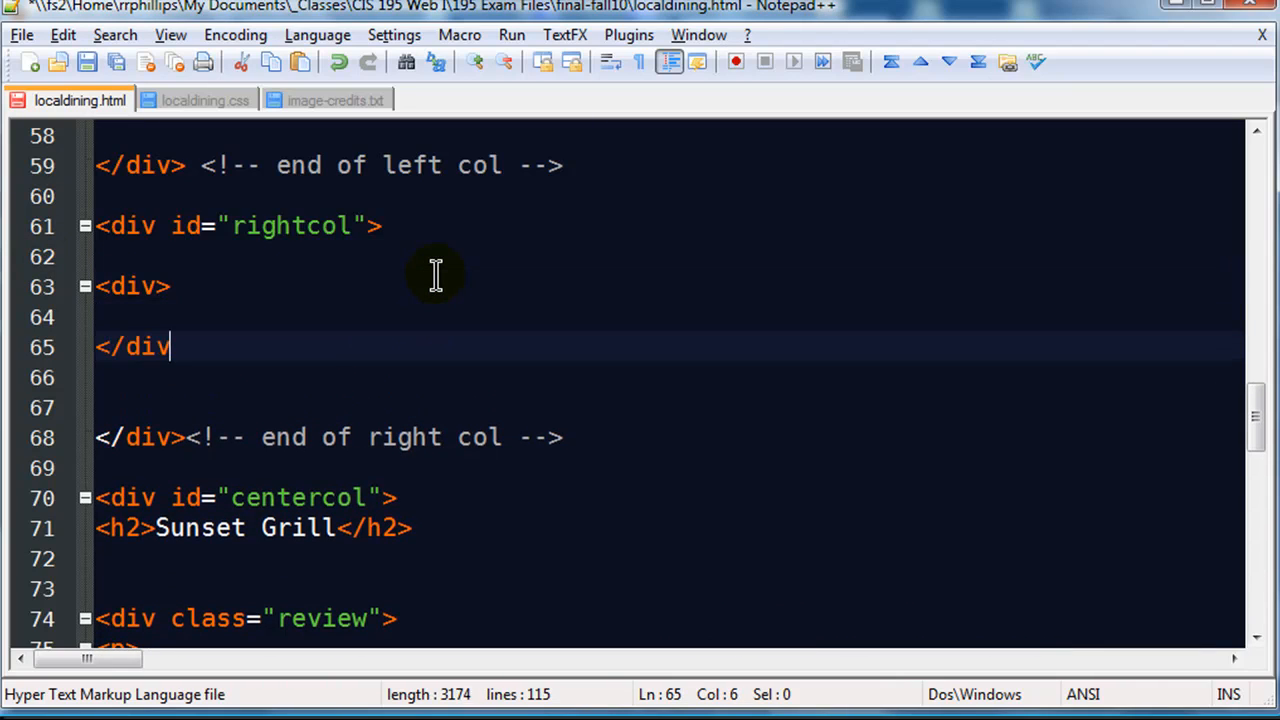
type("<img sr")
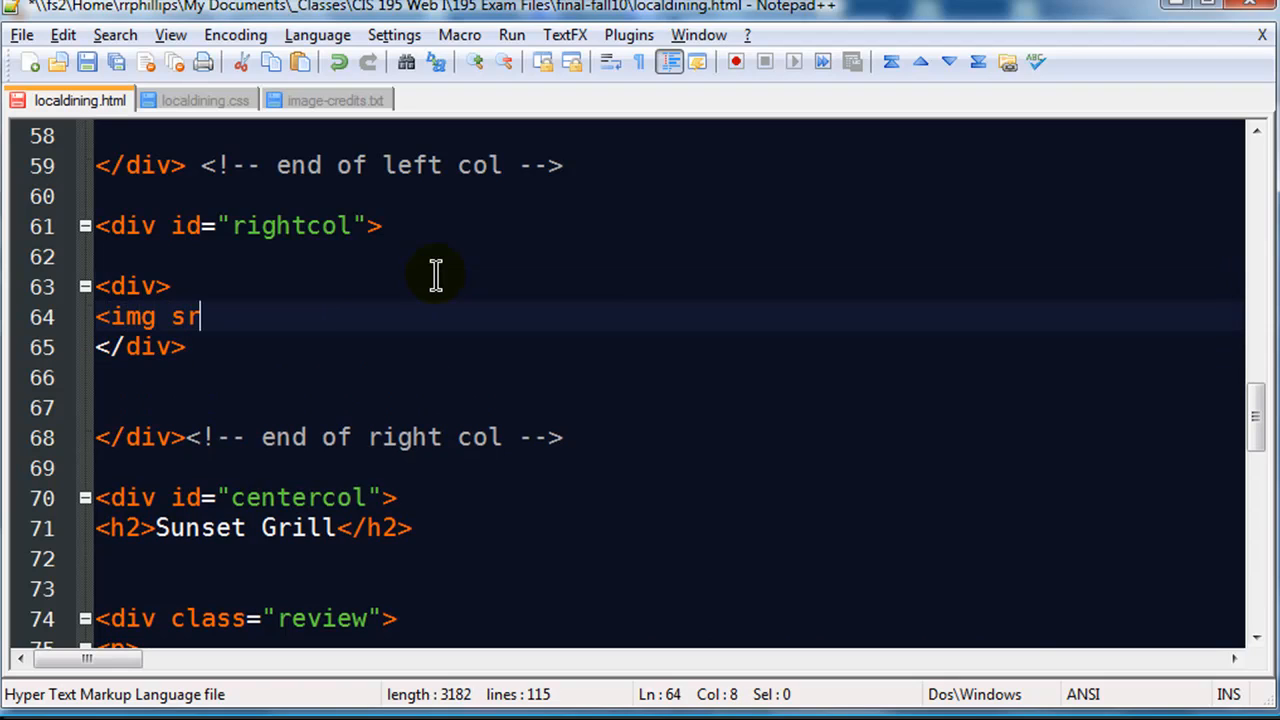
type("c=\"\" alt=")
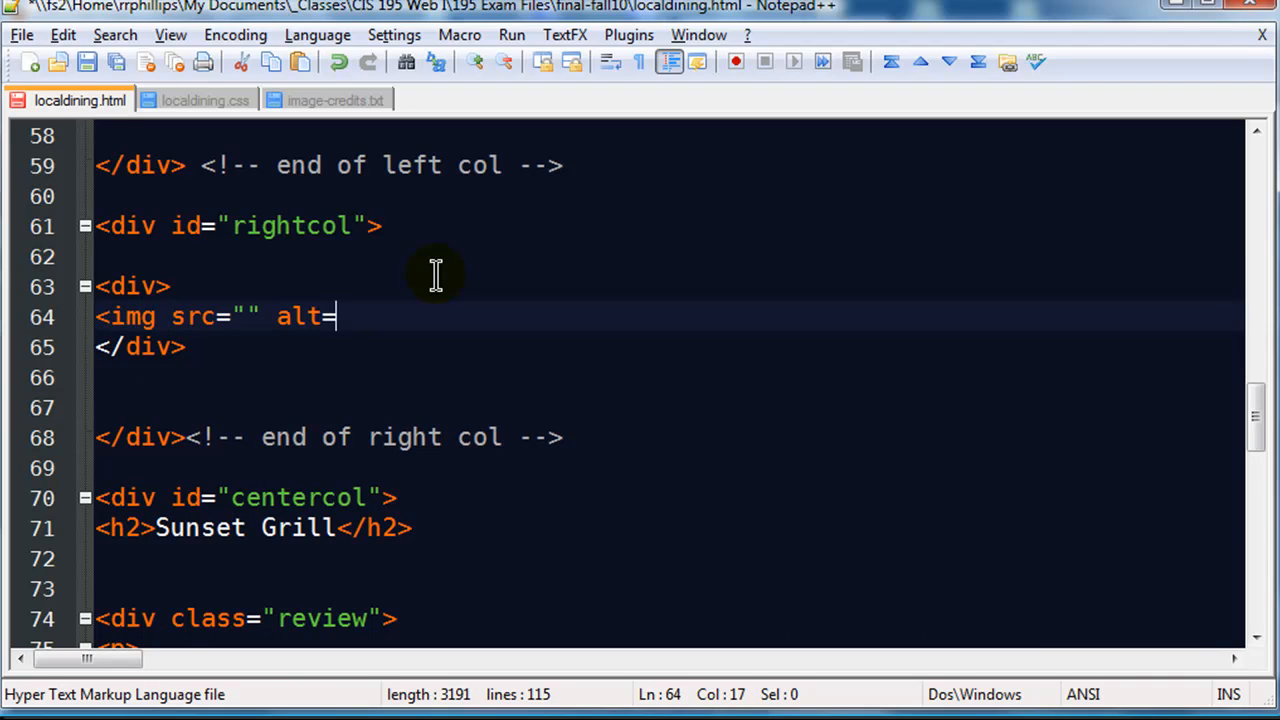
type("\"rest p")
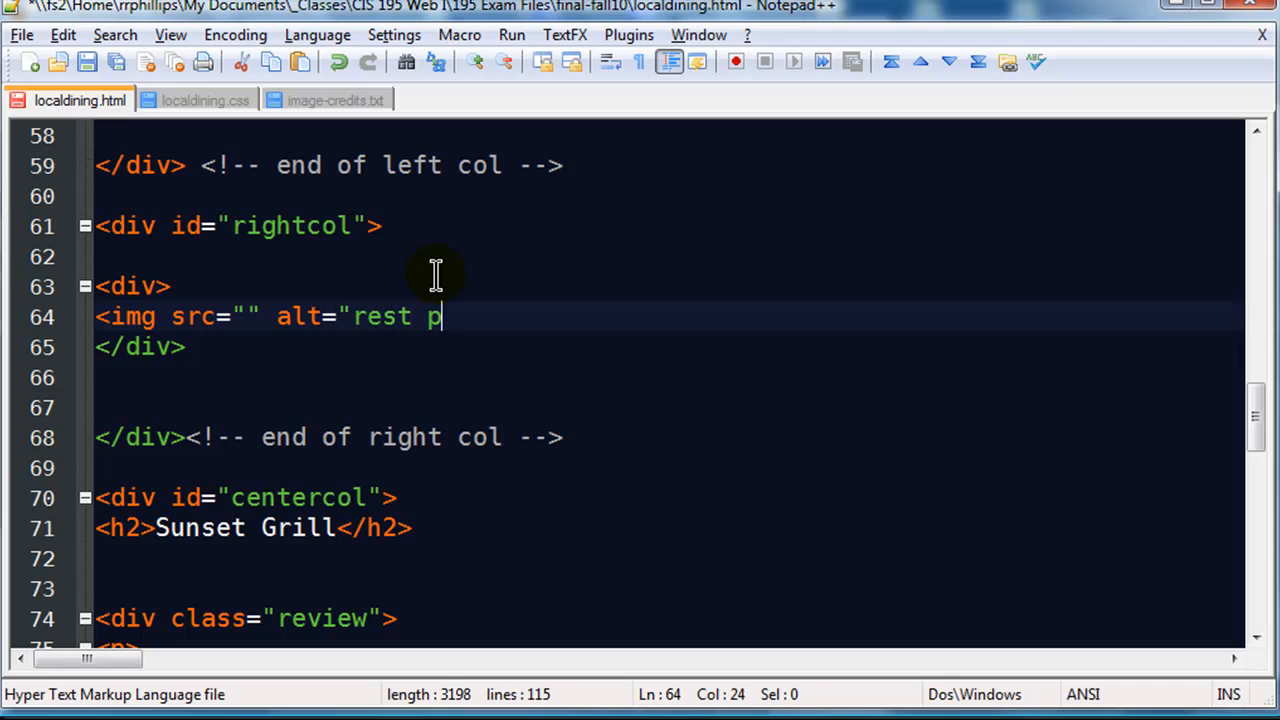
type("hoto\" /a>")
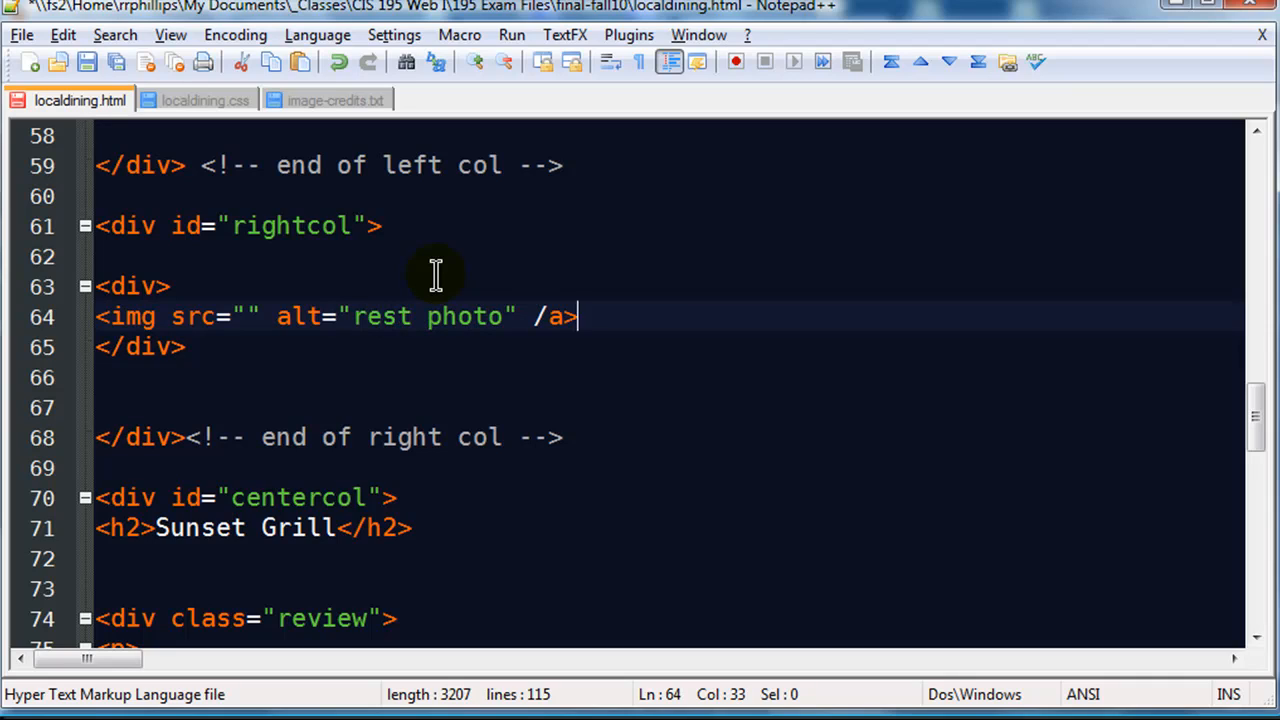
key("BackSpace")
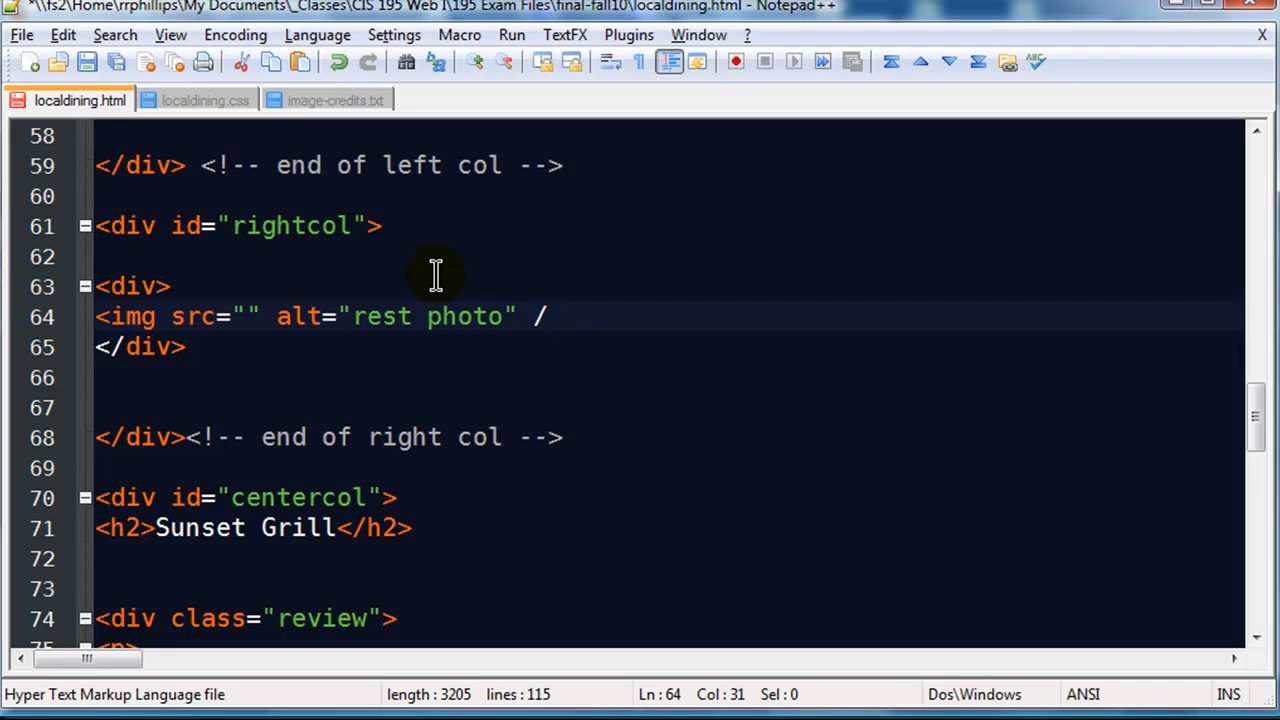
type(">")
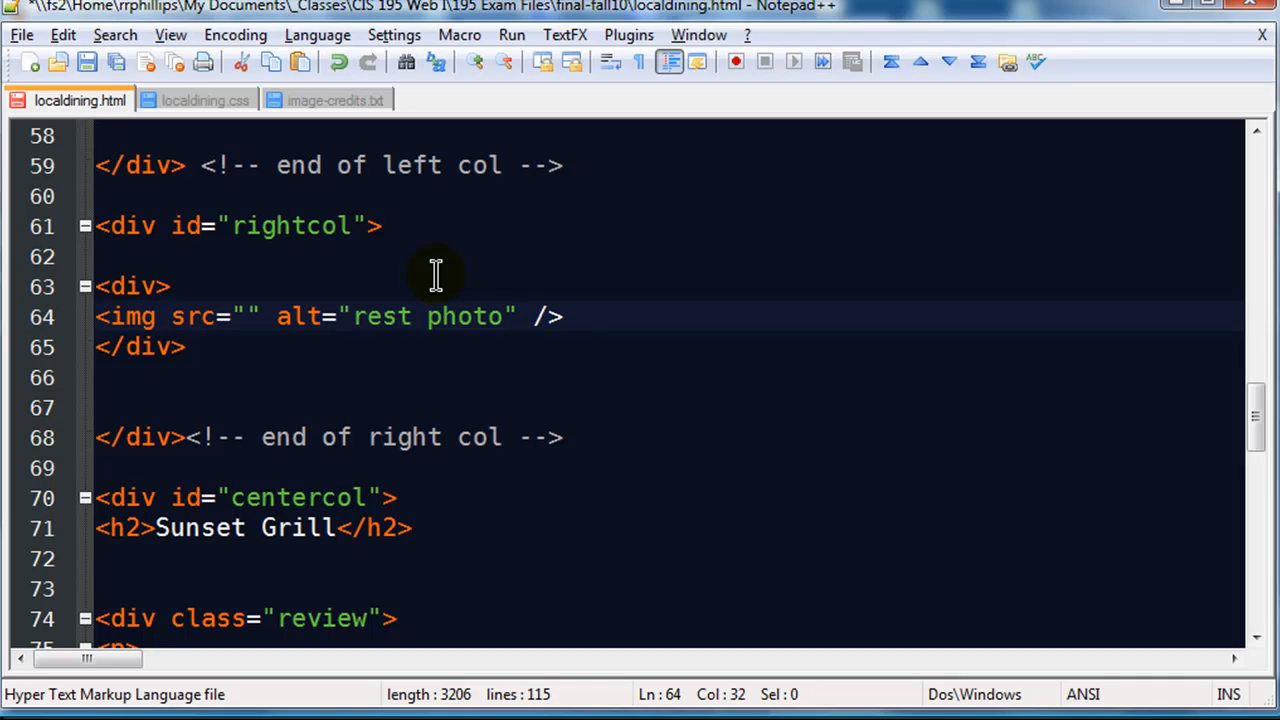
Set the image source to grilling-food.jpg, width 190px, and save the page
left_click(568, 316)
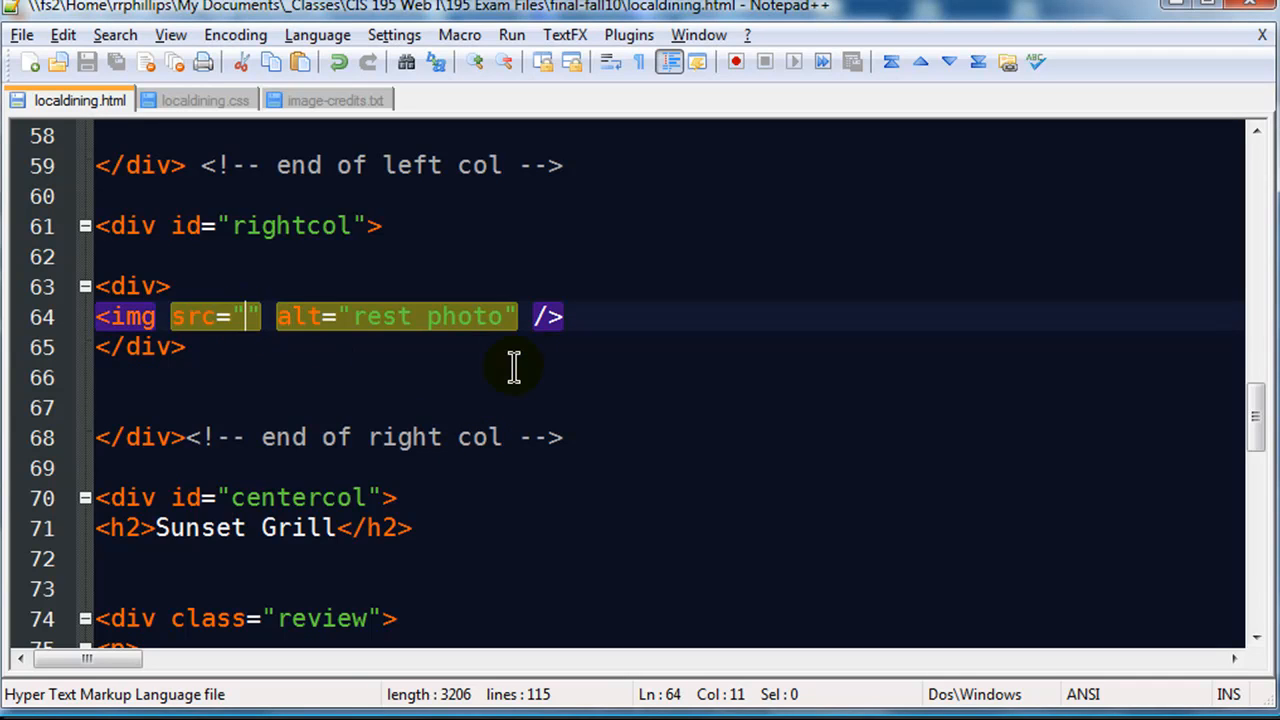
type("grilling=f")
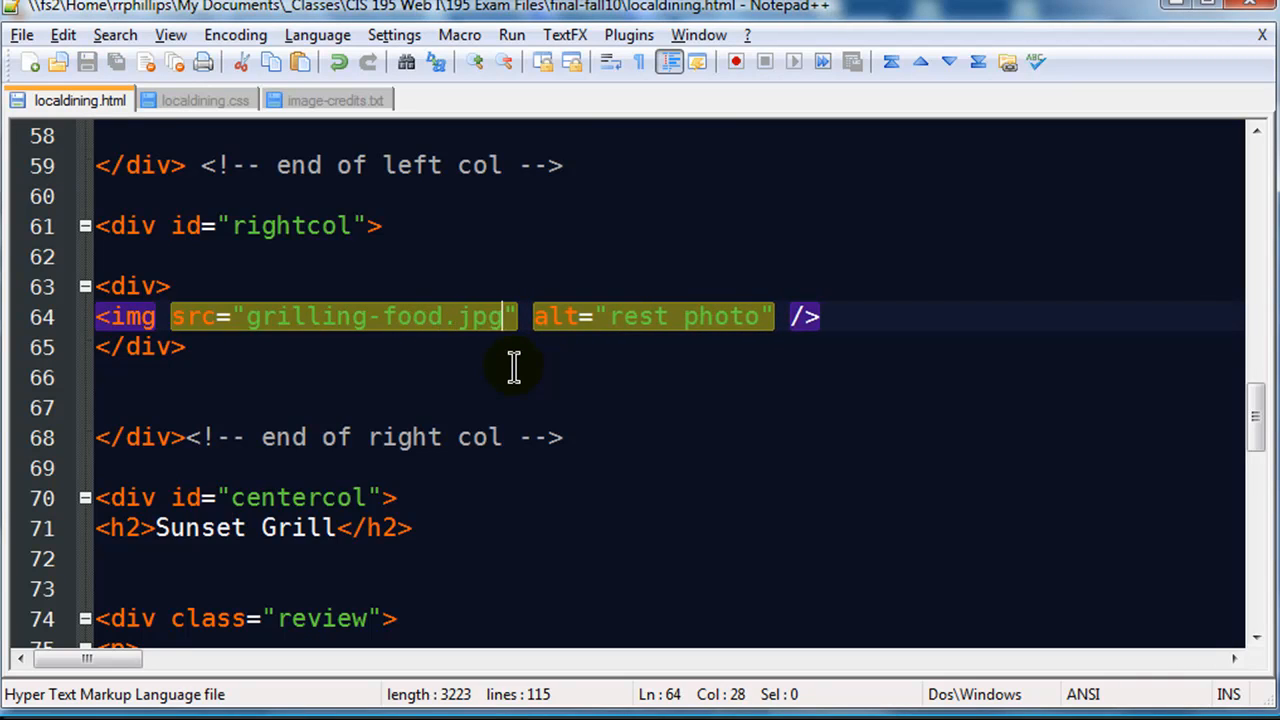
mouse_move(268, 328)
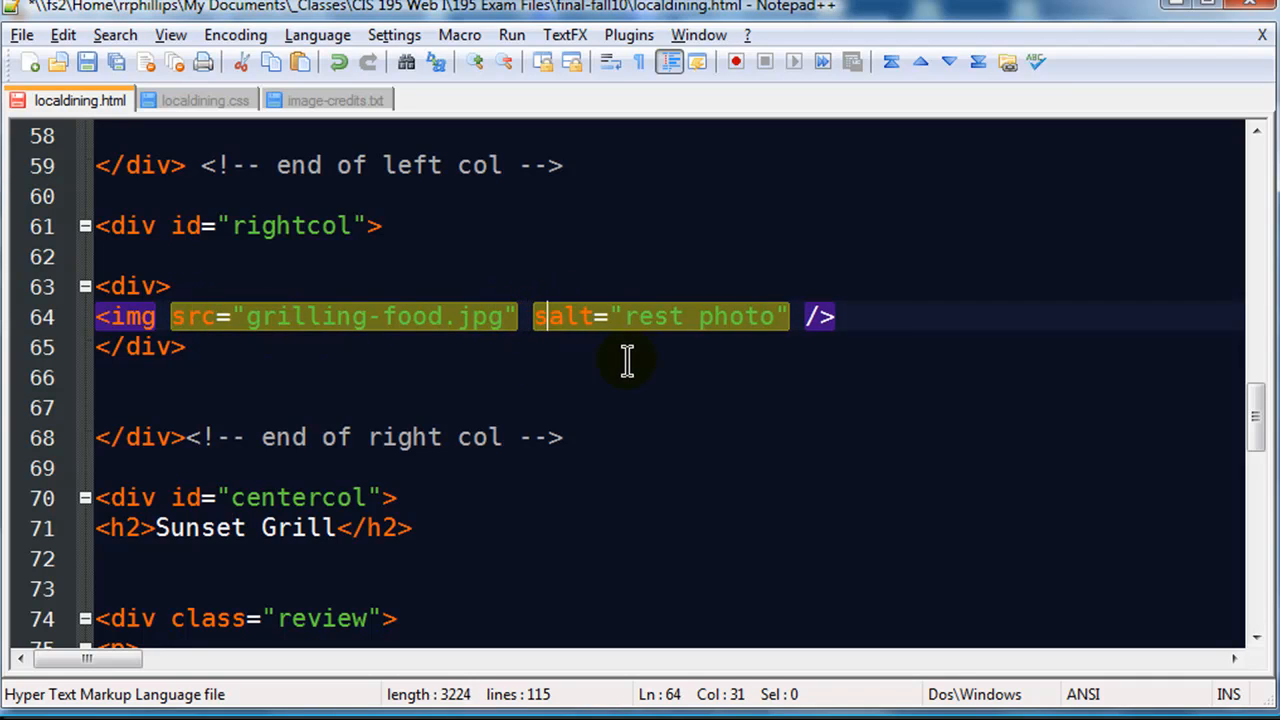
type("style=\"width:")
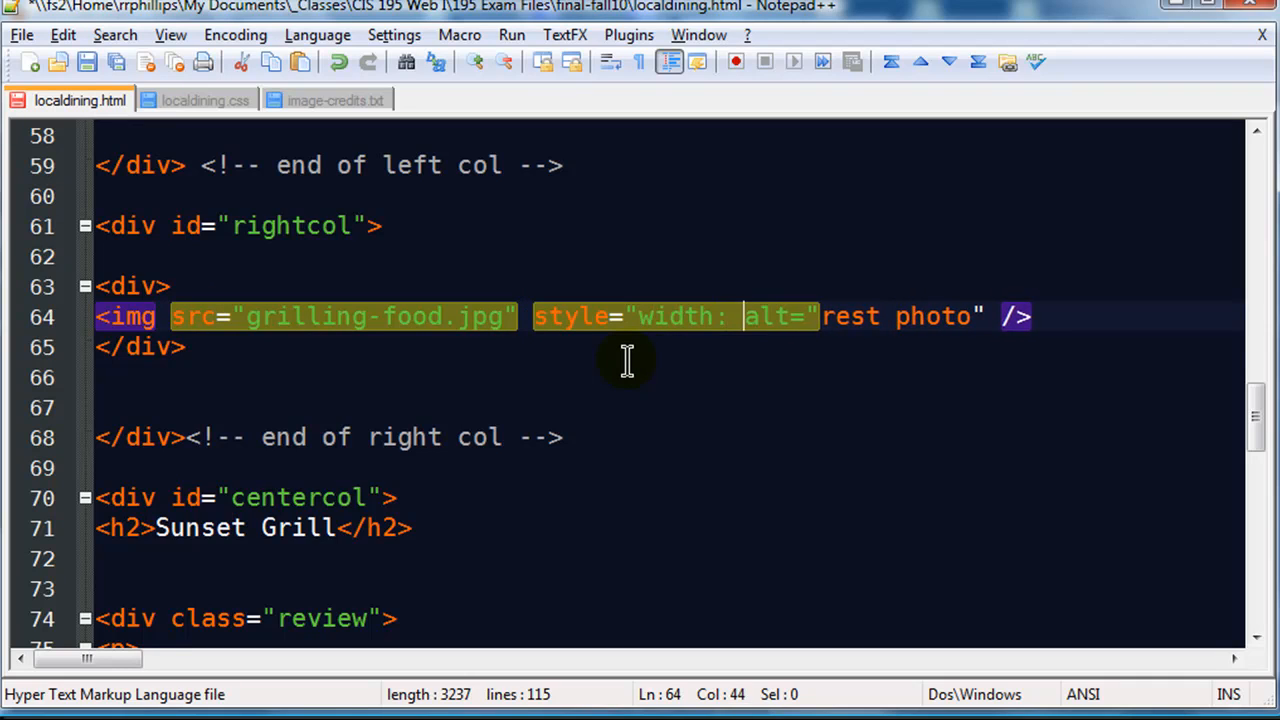
type("190px\"")
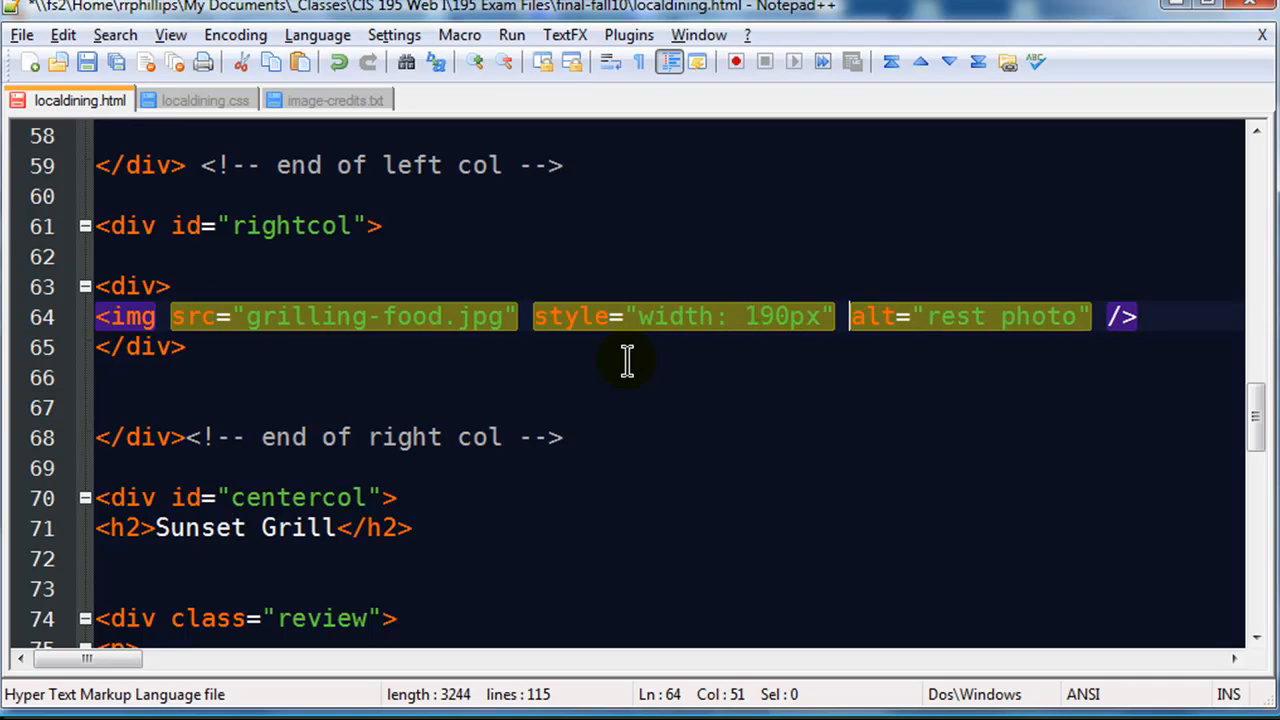
mouse_move(893, 283)
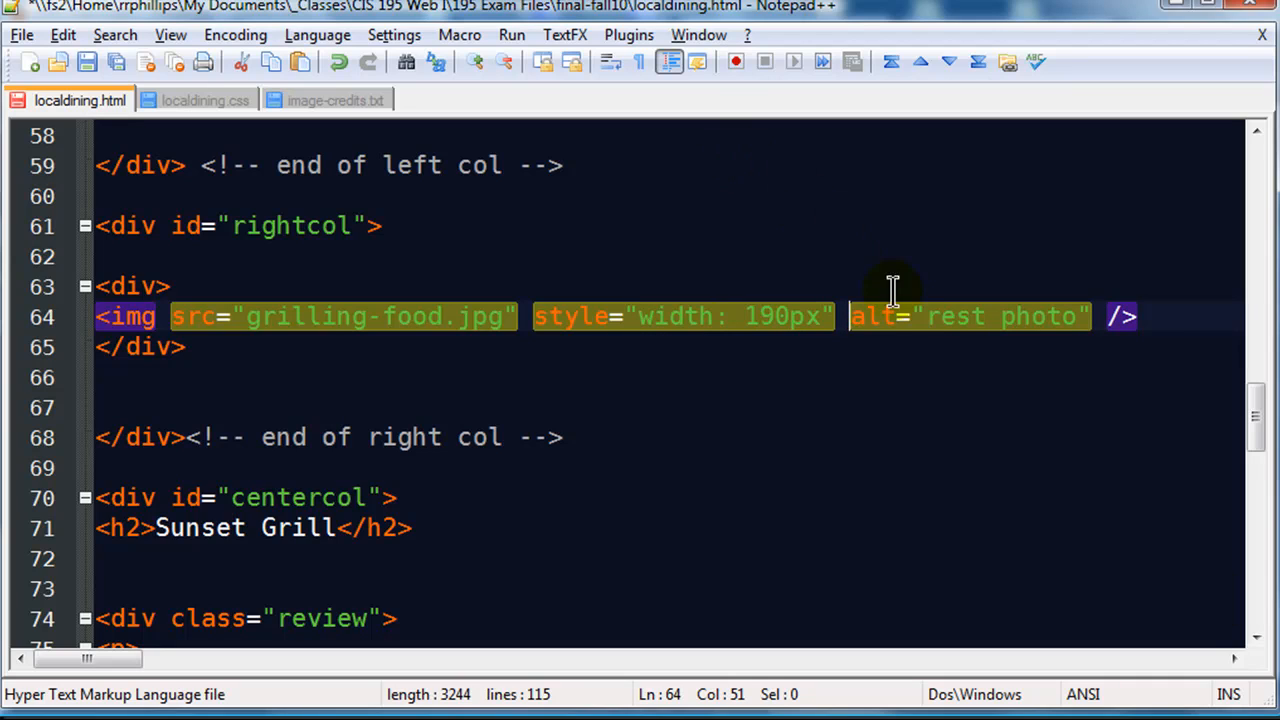
left_click(1136, 318)
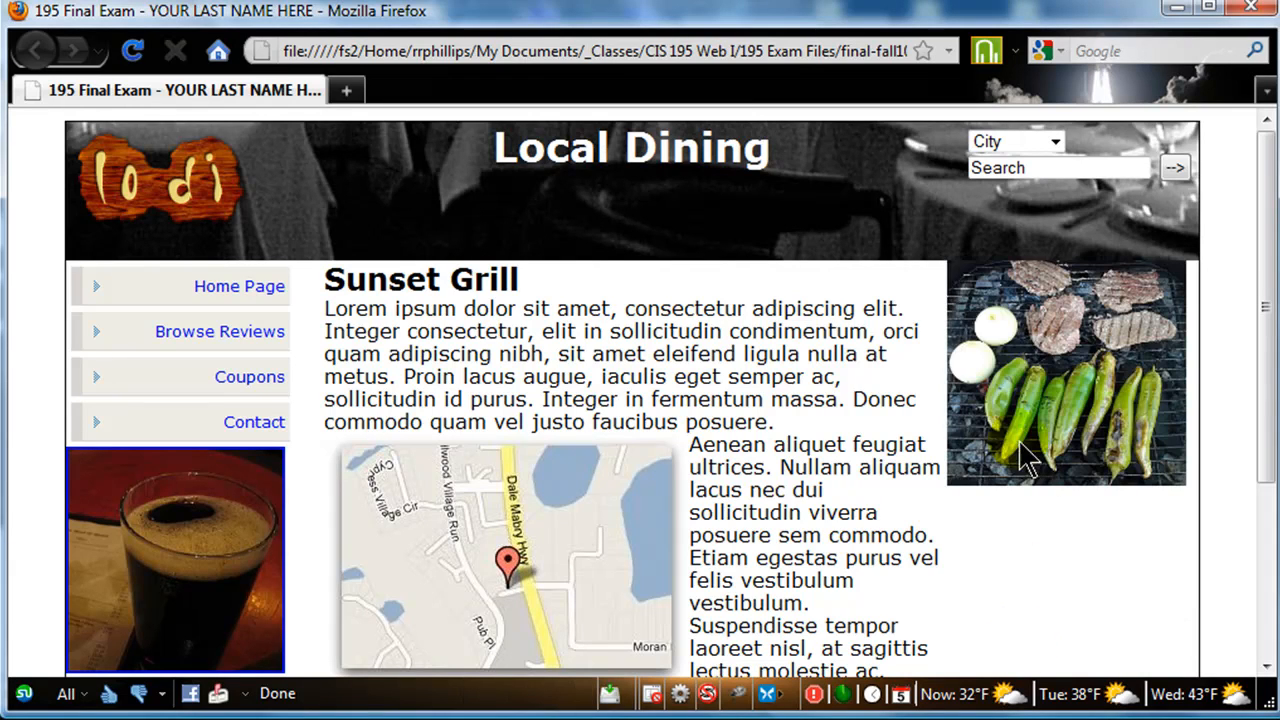
mouse_move(1085, 485)
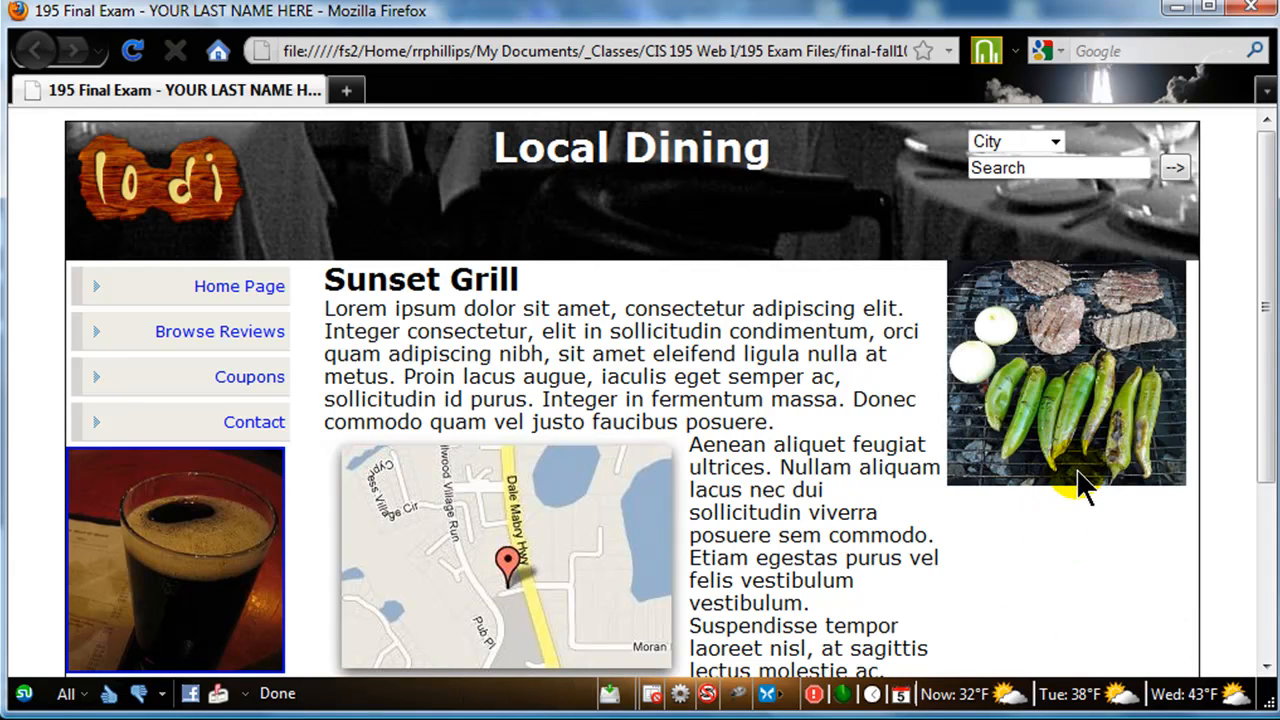
mouse_move(1020, 465)
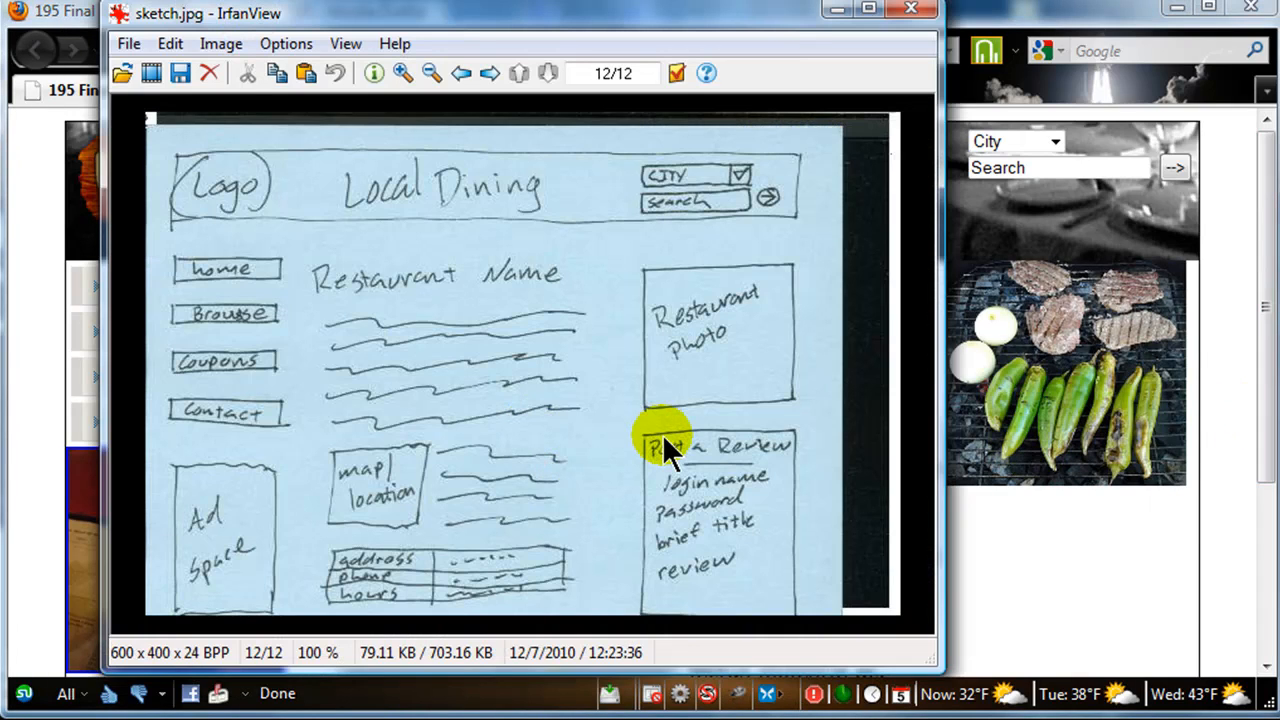
mouse_move(720, 500)
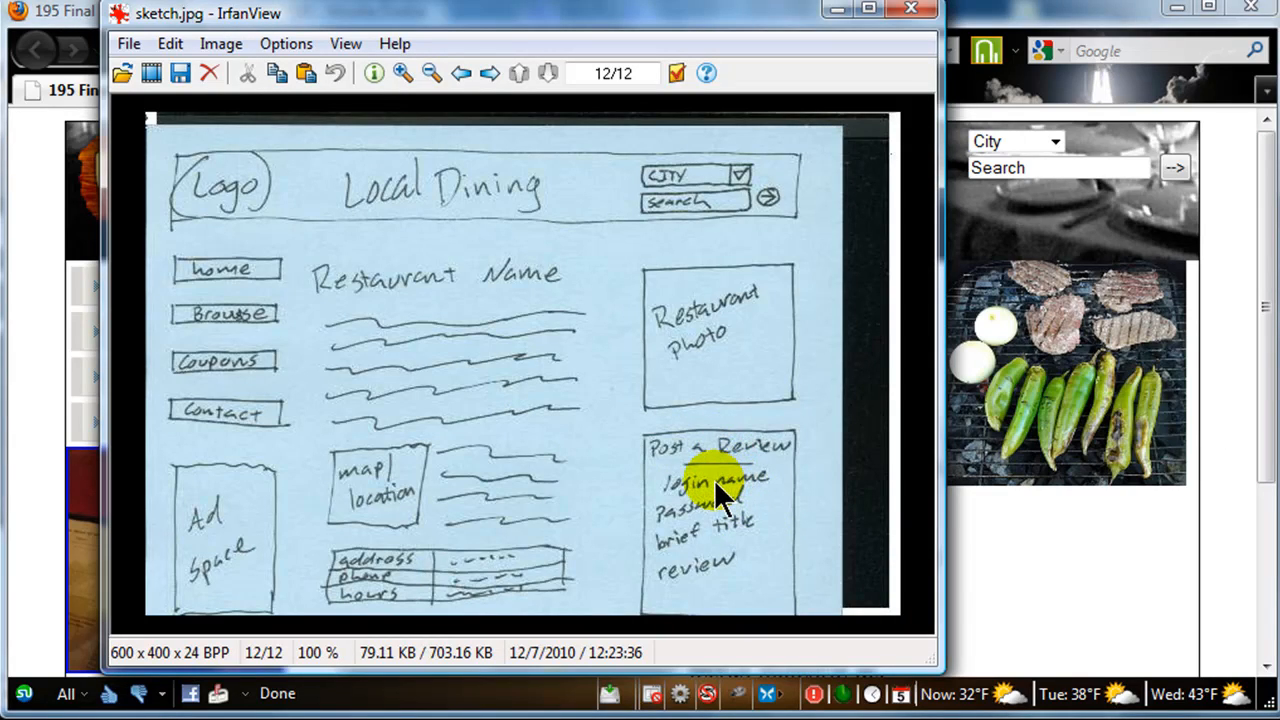
mouse_move(700, 425)
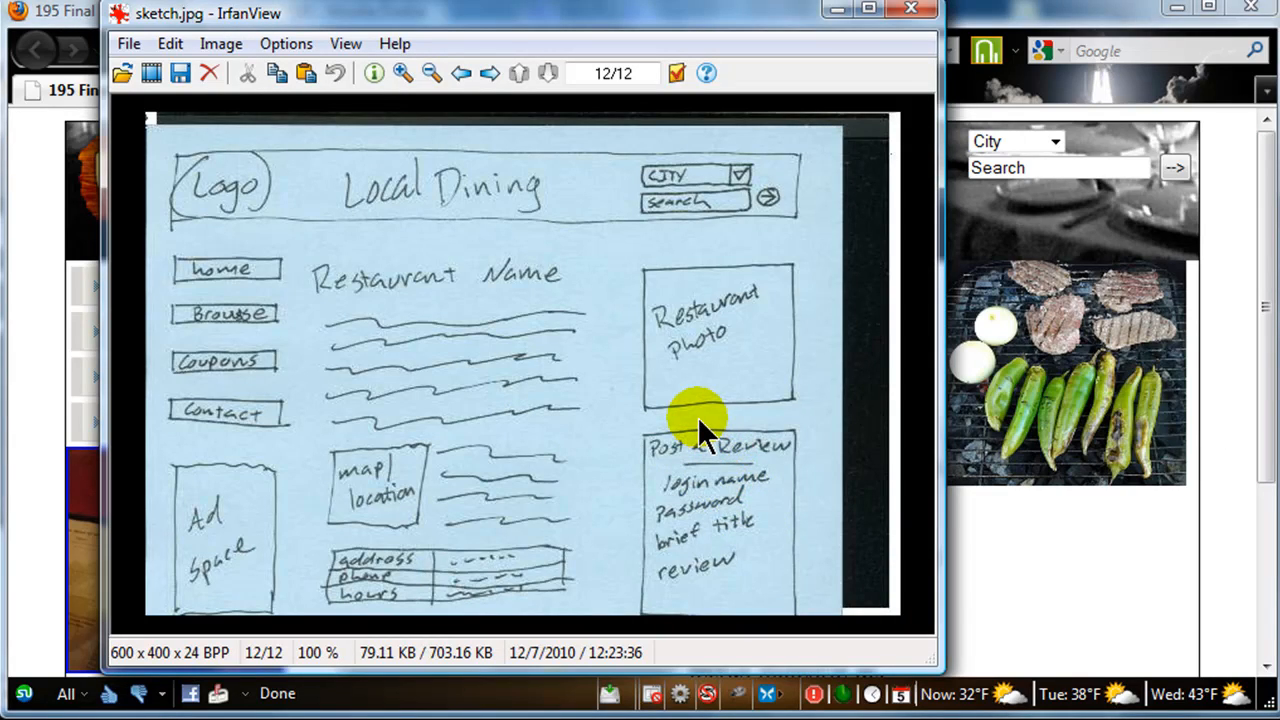
mouse_move(550, 35)
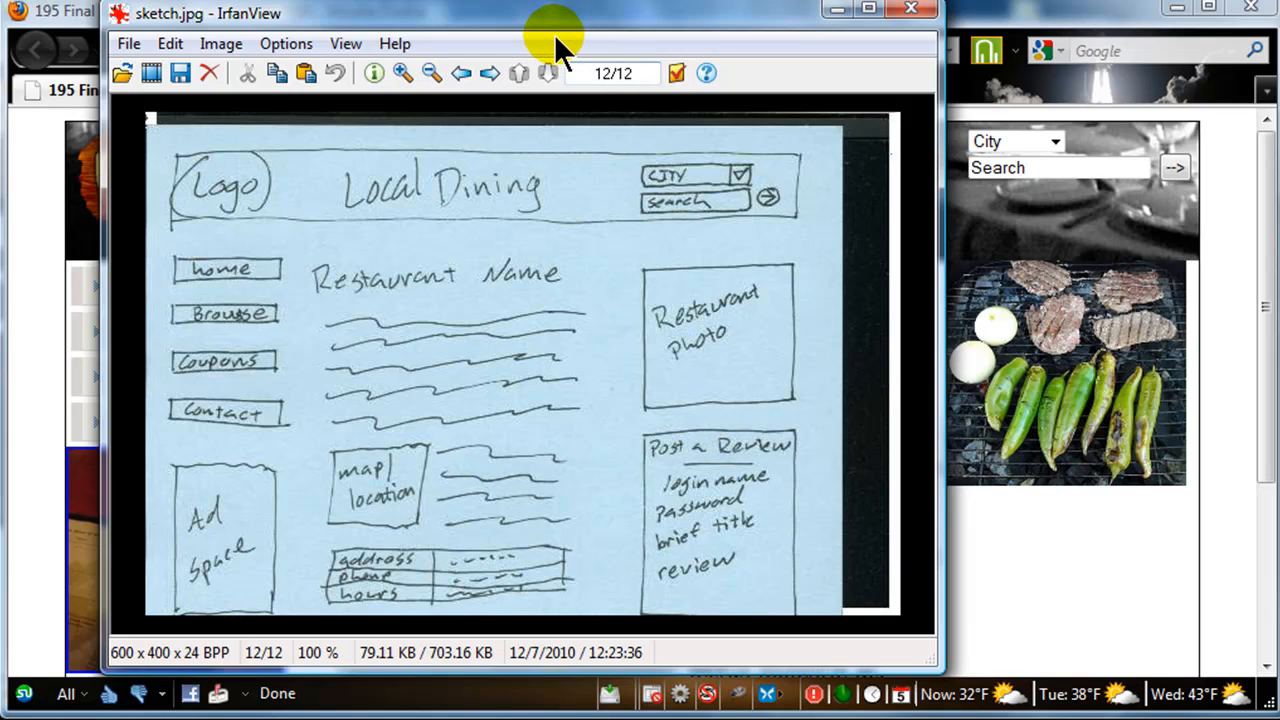